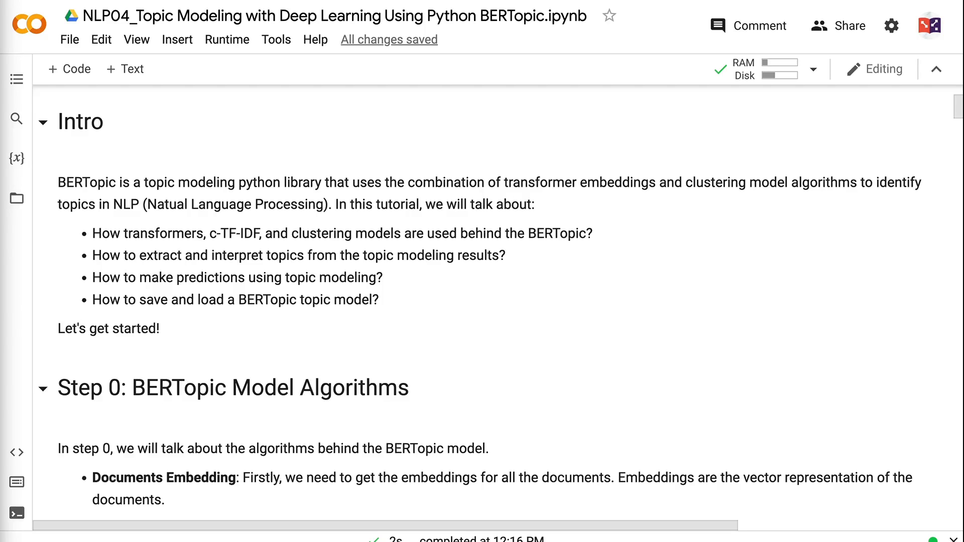
mouse_move(227, 195)
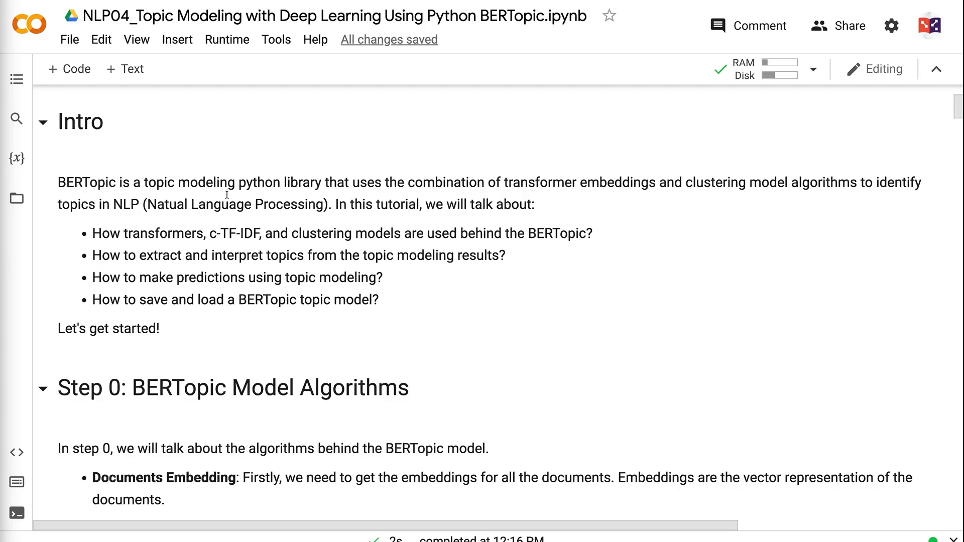
mouse_move(795, 385)
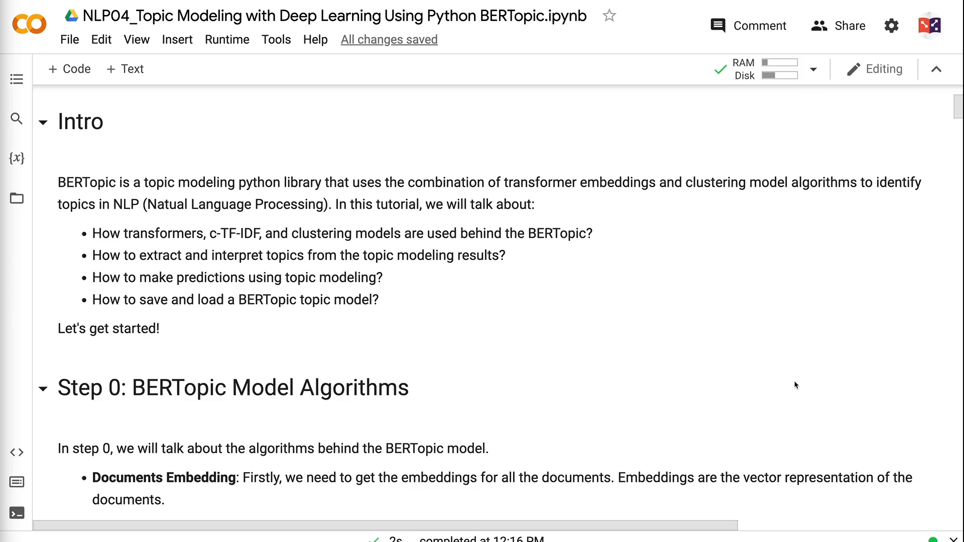
scroll("down", 3)
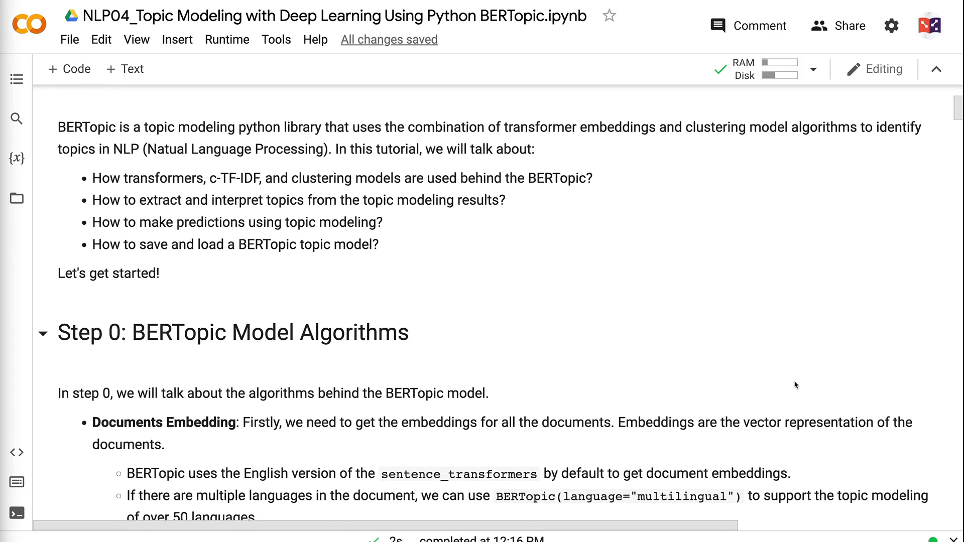
scroll("down", 3)
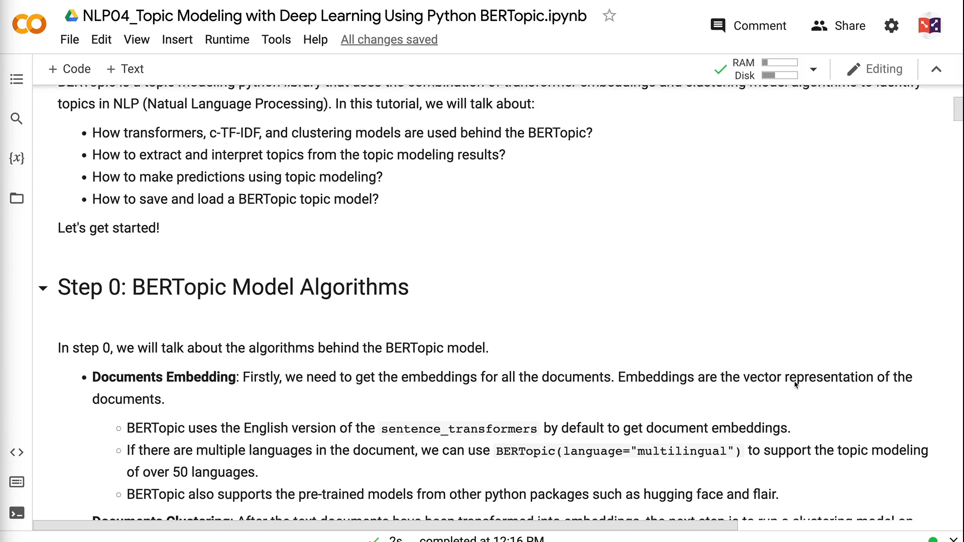
scroll("down", 3)
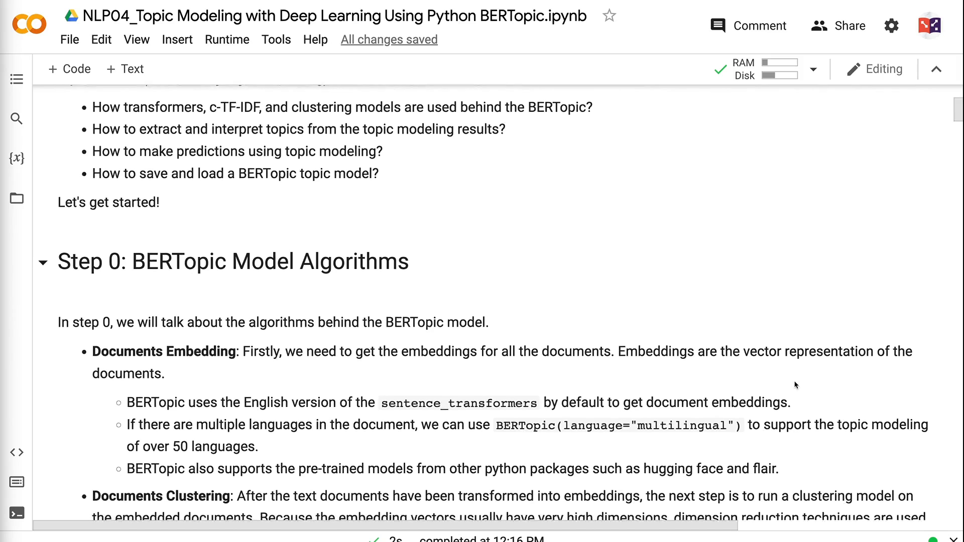
scroll("down", 3)
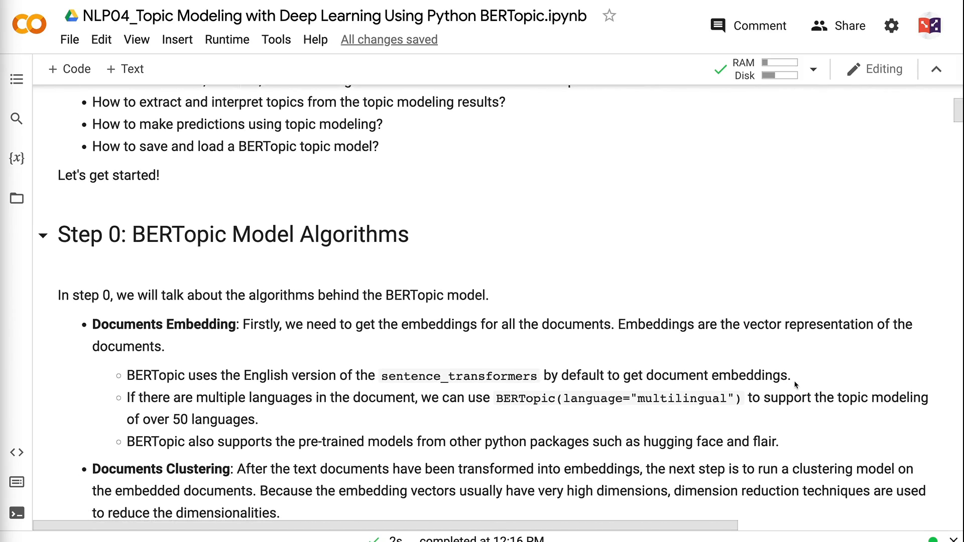
scroll("down", 3)
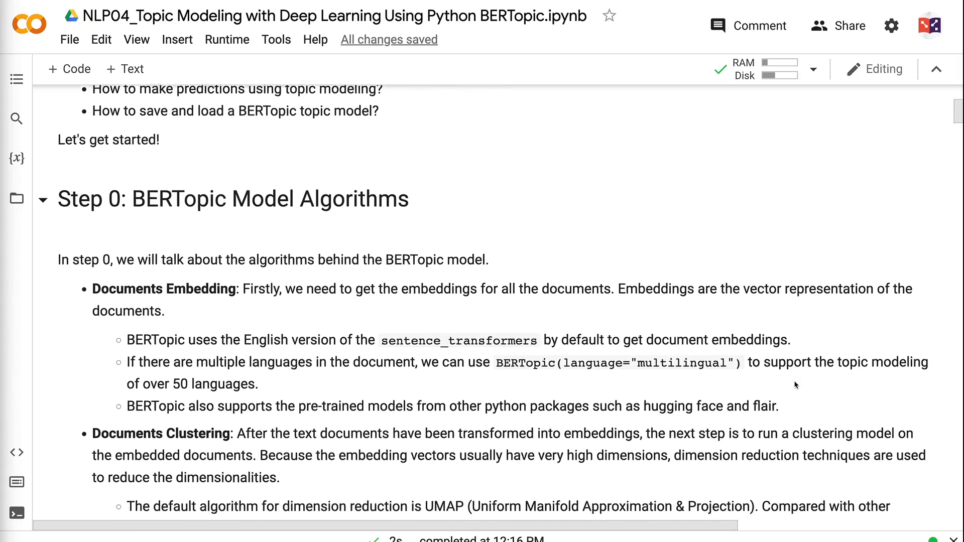
scroll("down", 3)
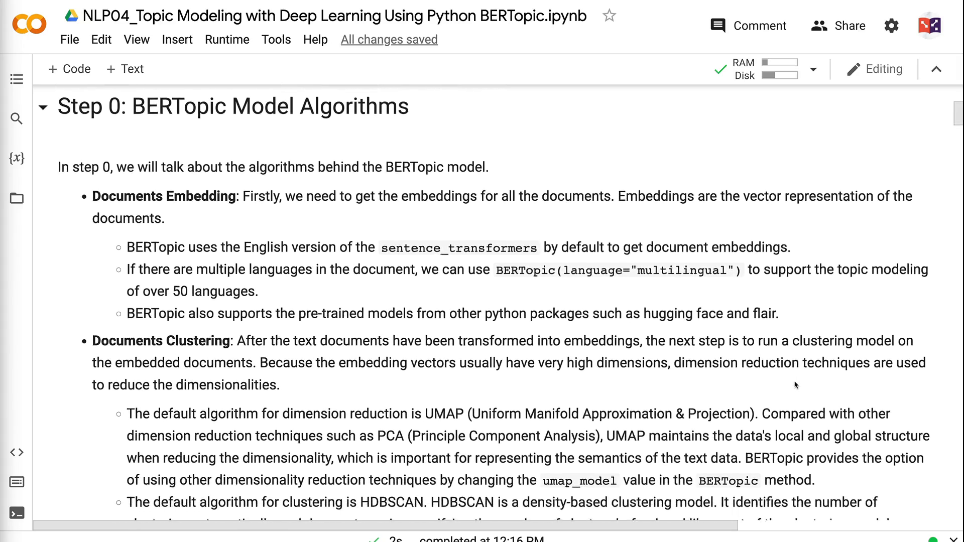
scroll("down", 3)
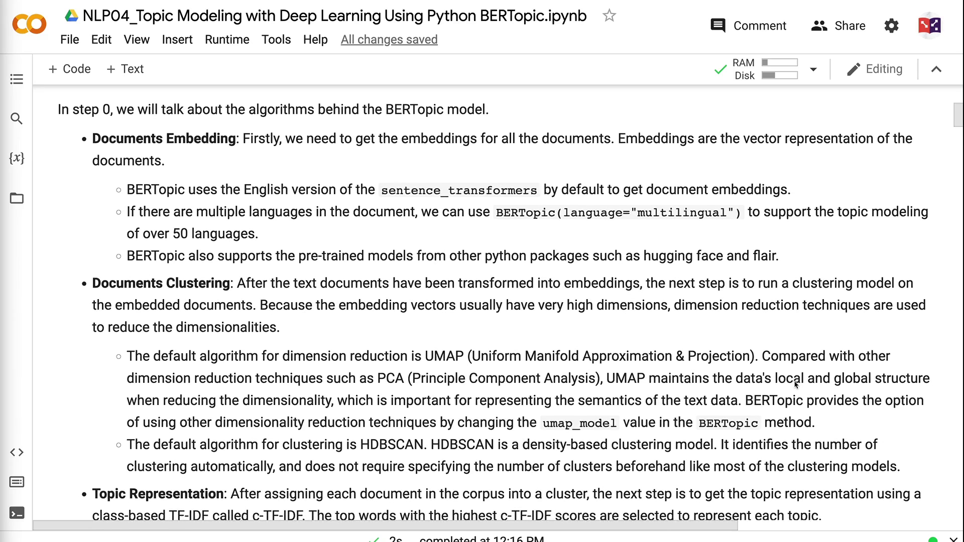
scroll("down", 3)
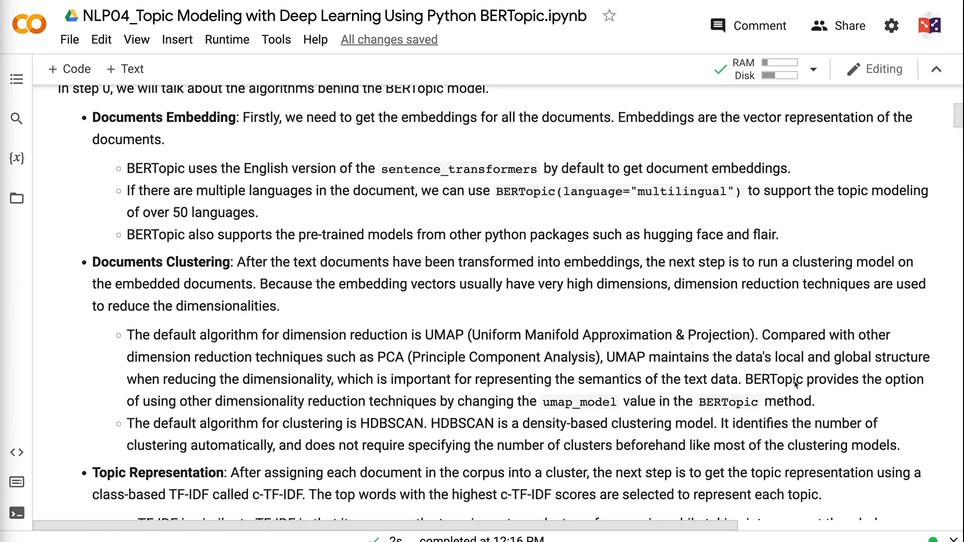
scroll("down", 3)
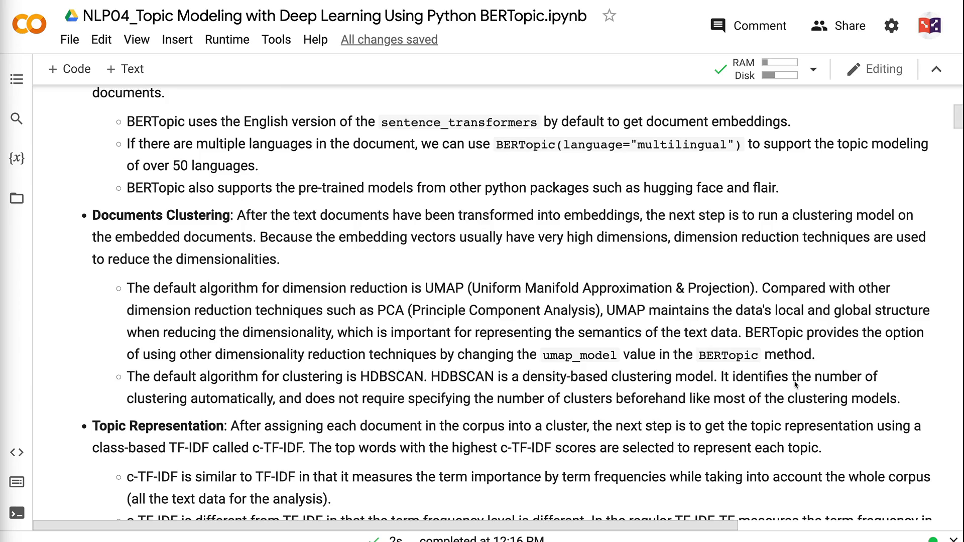
scroll("down", 3)
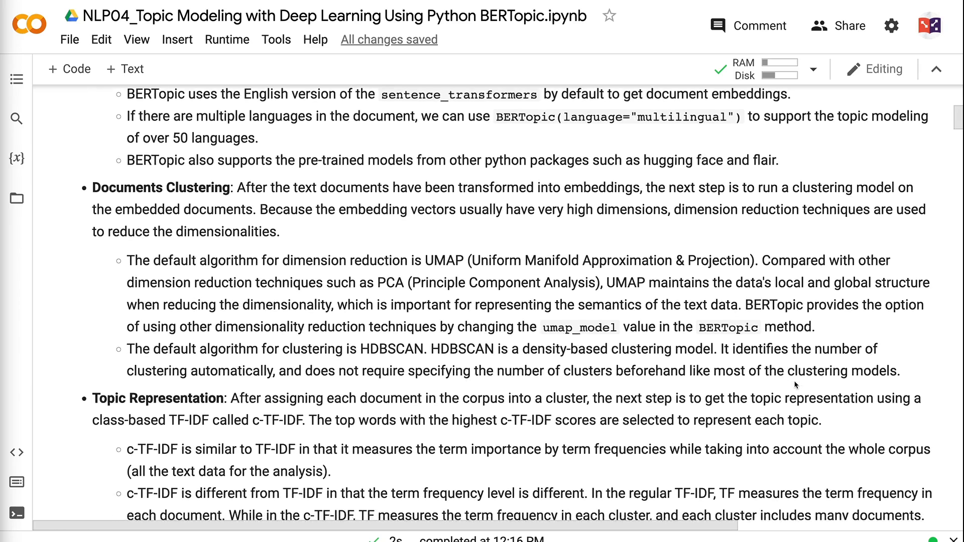
scroll("down", 3)
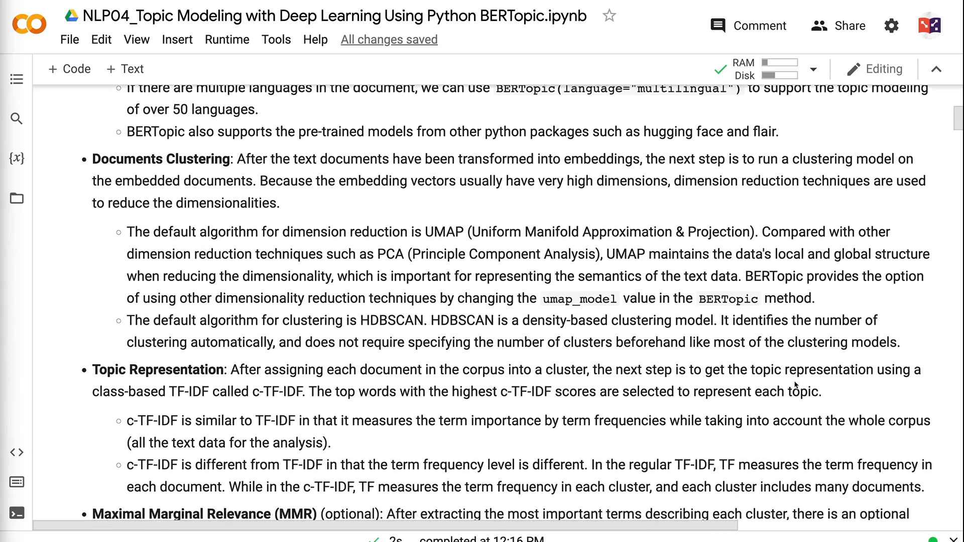
scroll("down", 3)
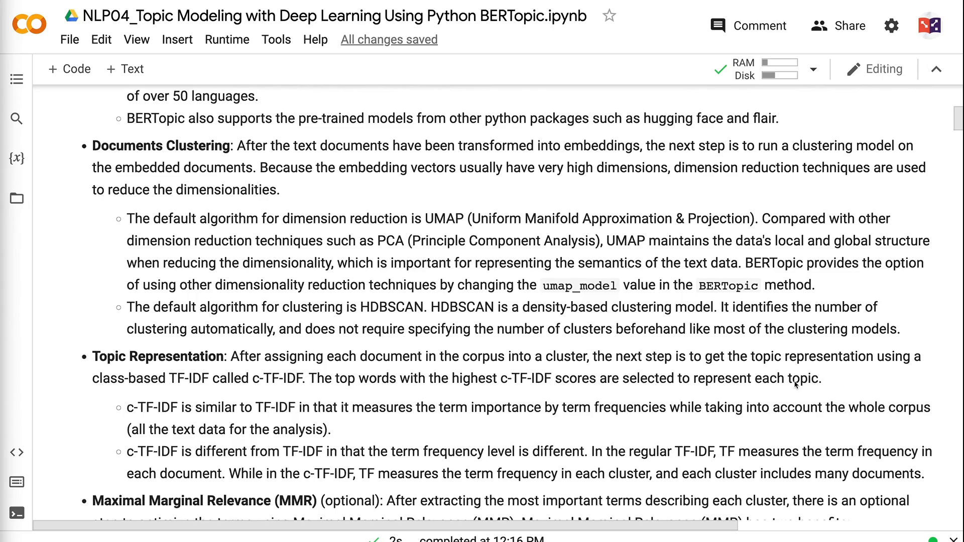
scroll("down", 3)
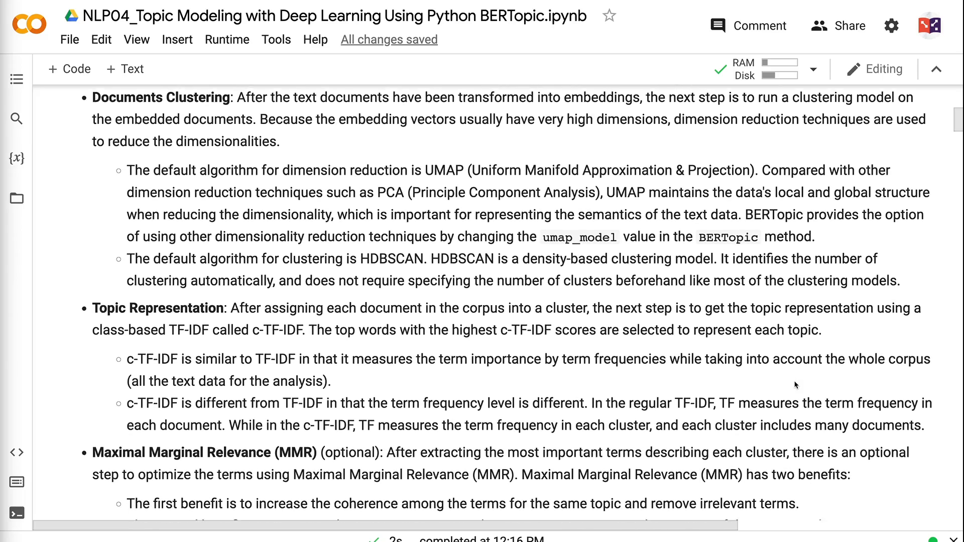
scroll("down", 3)
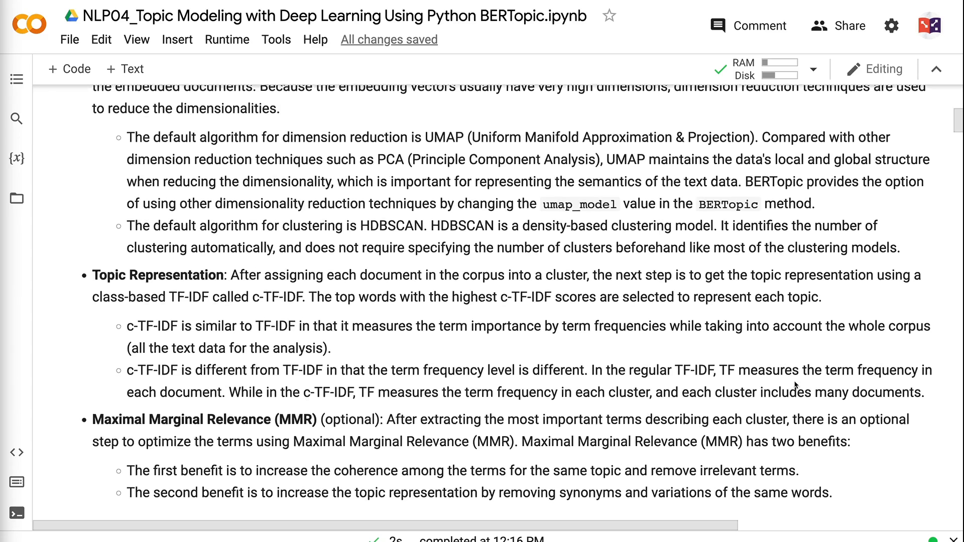
scroll("down", 3)
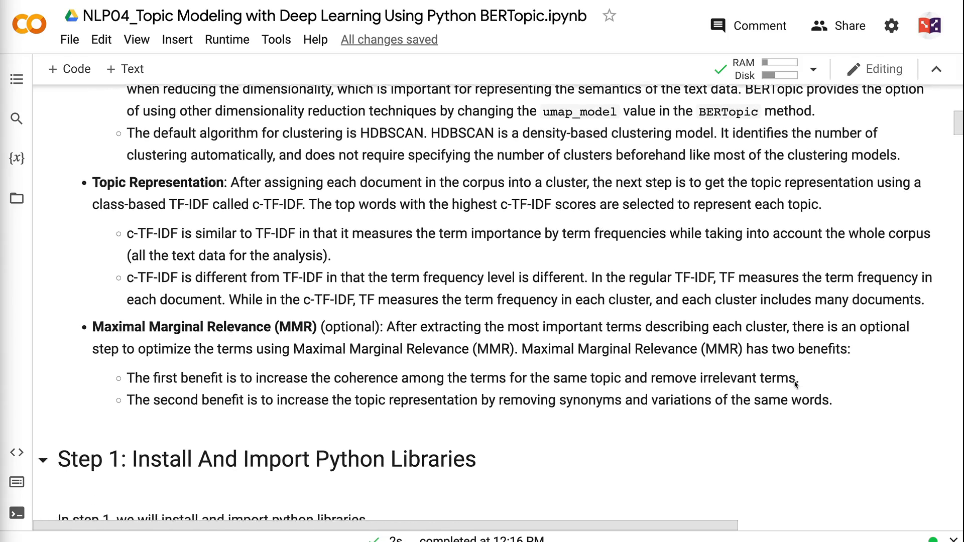
scroll("down", 3)
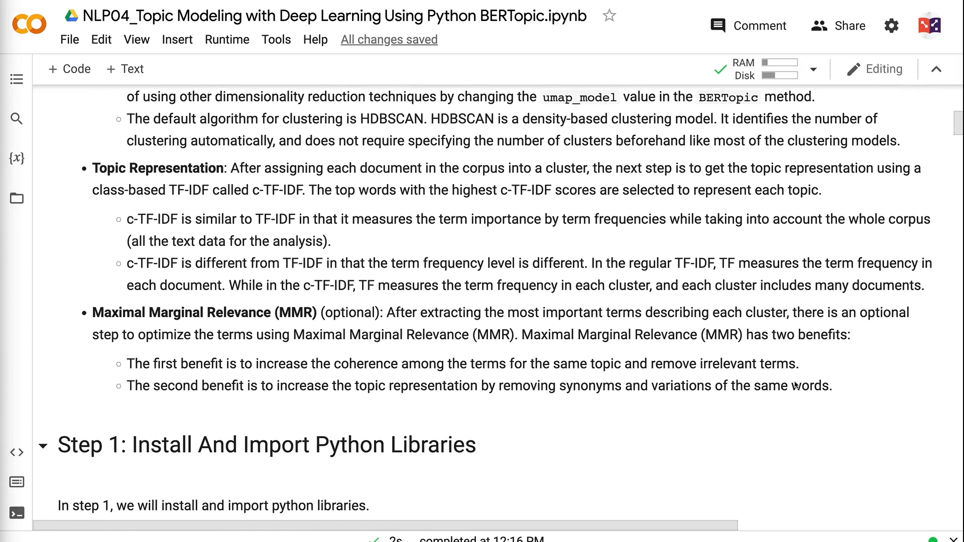
scroll("down", 3)
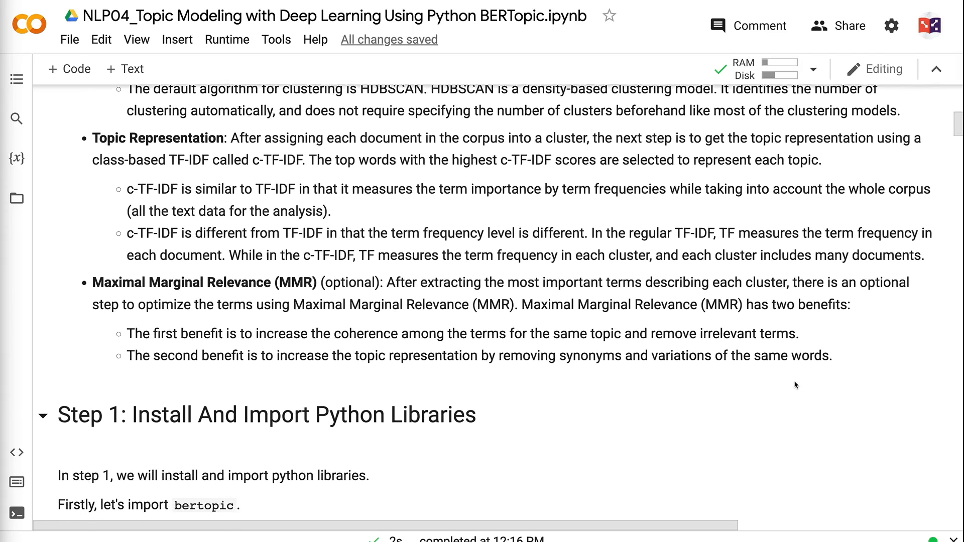
scroll("down", 3)
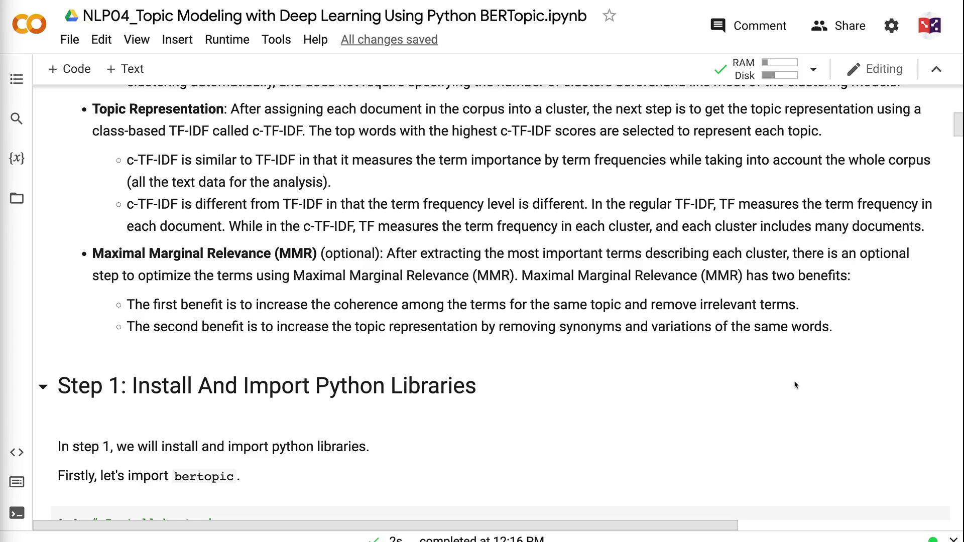
scroll("down", 3)
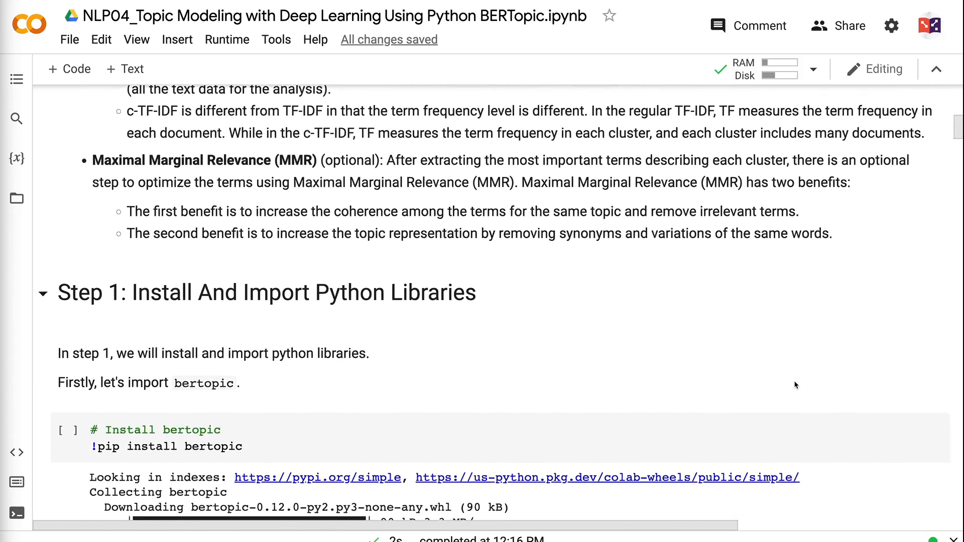
scroll("down", 3)
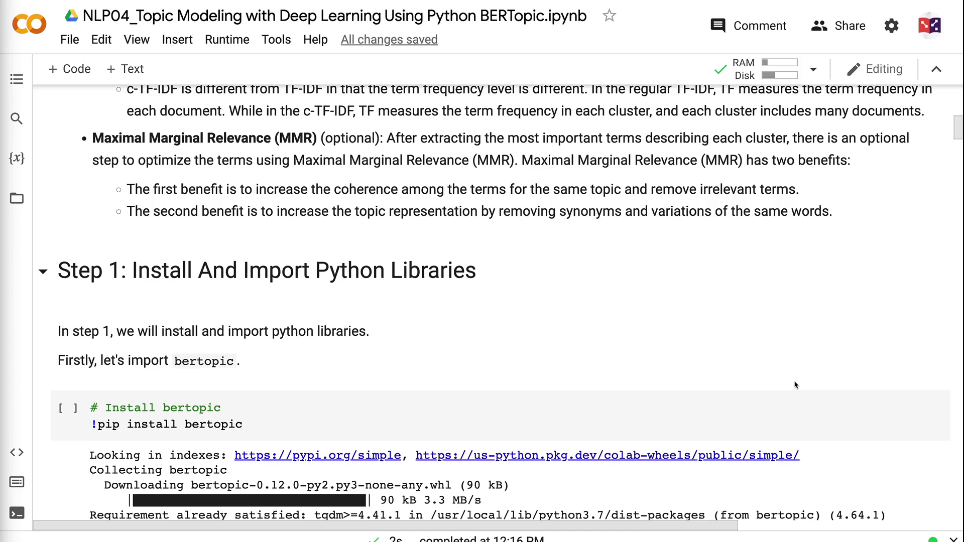
scroll("down", 3)
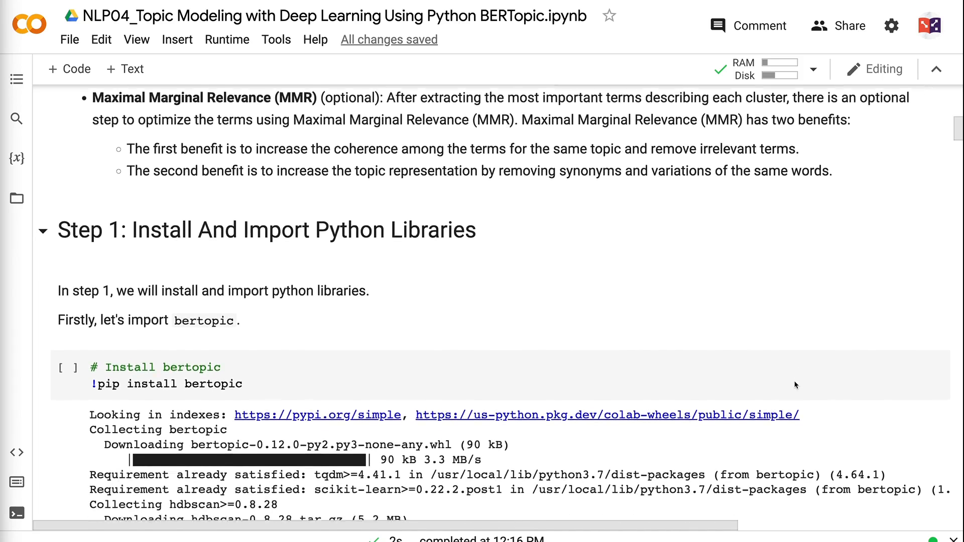
scroll("down", 3)
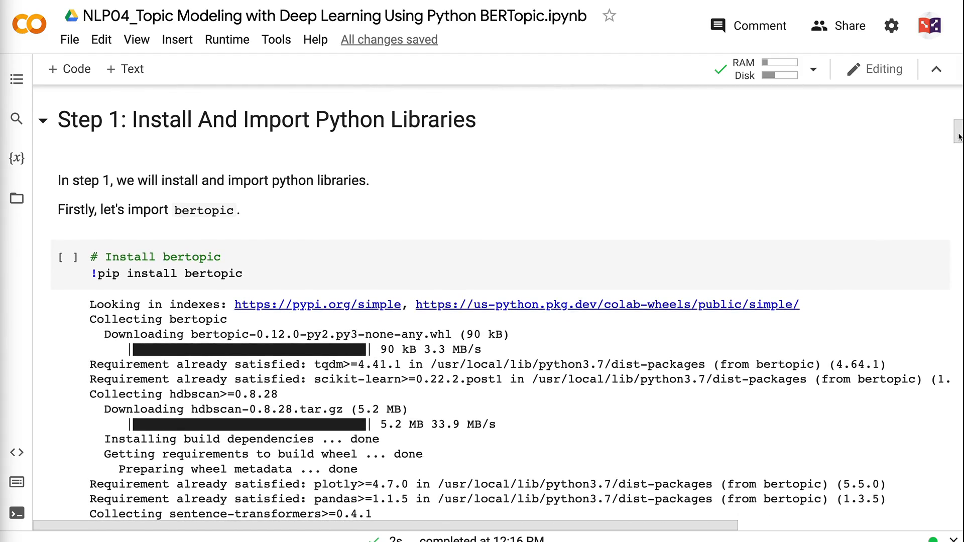
scroll("down", 3)
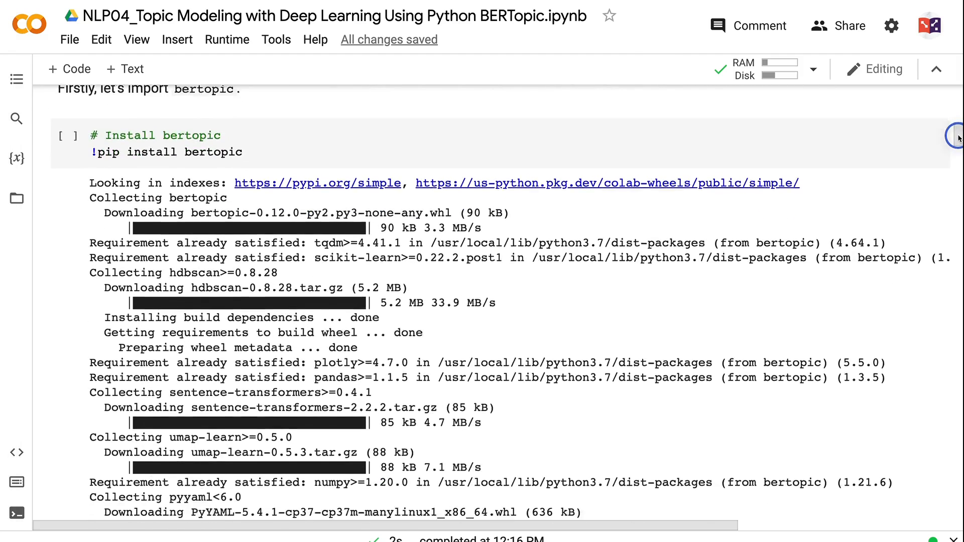
scroll("down", 3)
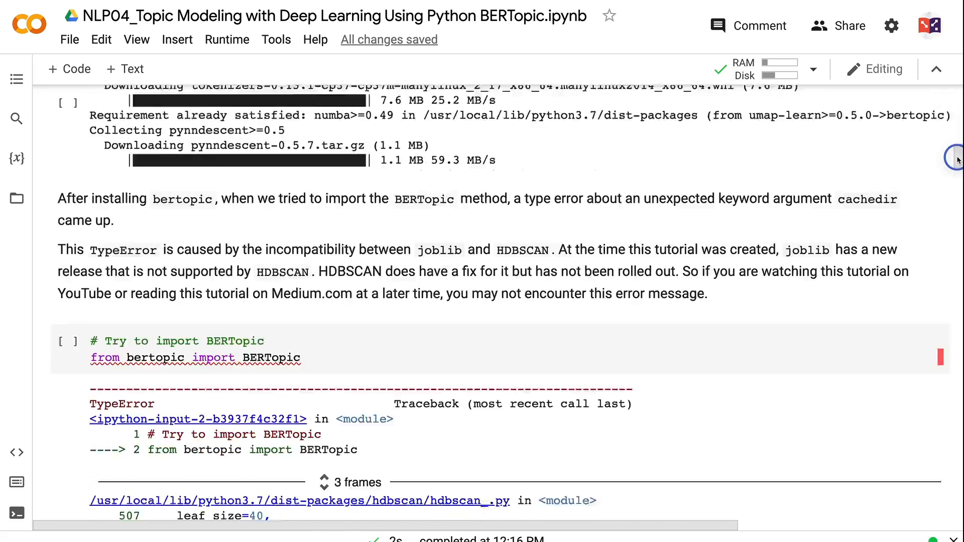
scroll("down", 3)
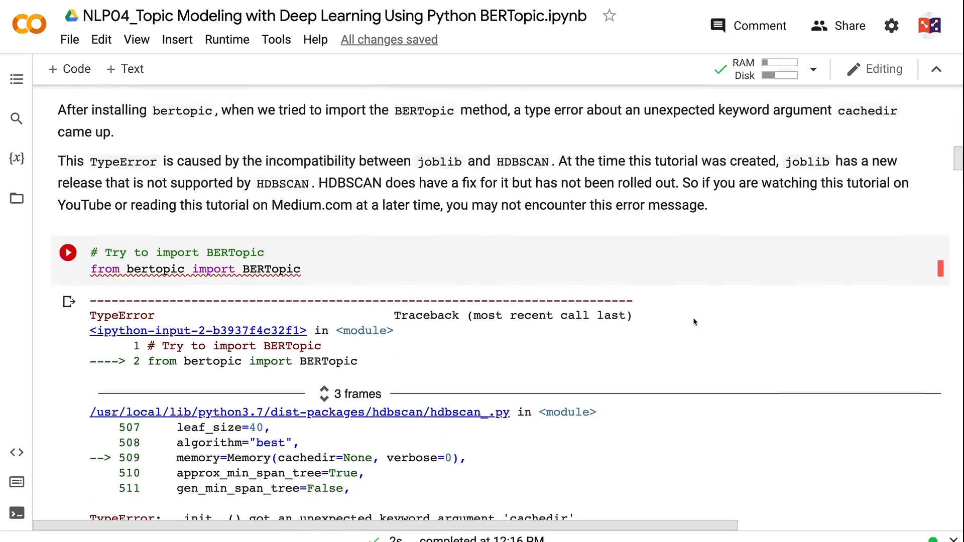
mouse_move(742, 360)
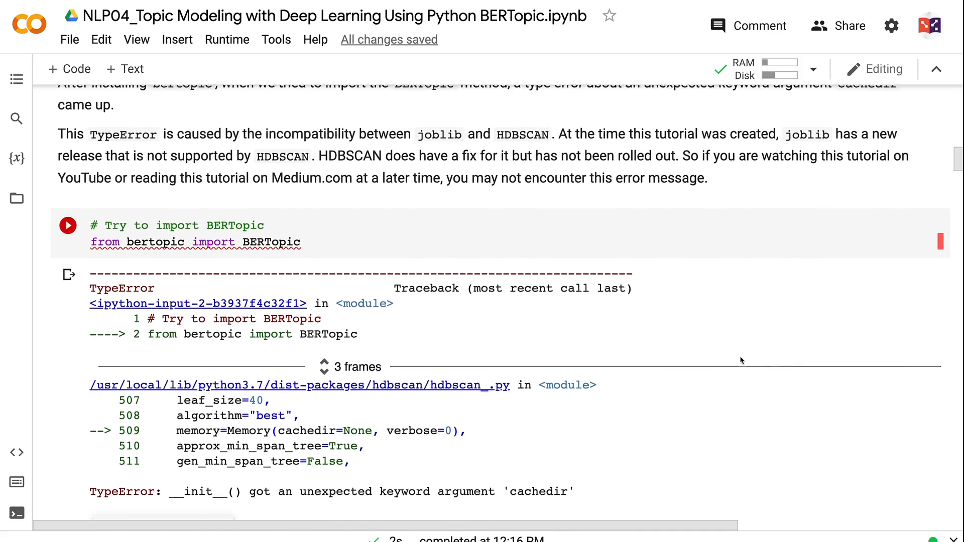
scroll("down", 3)
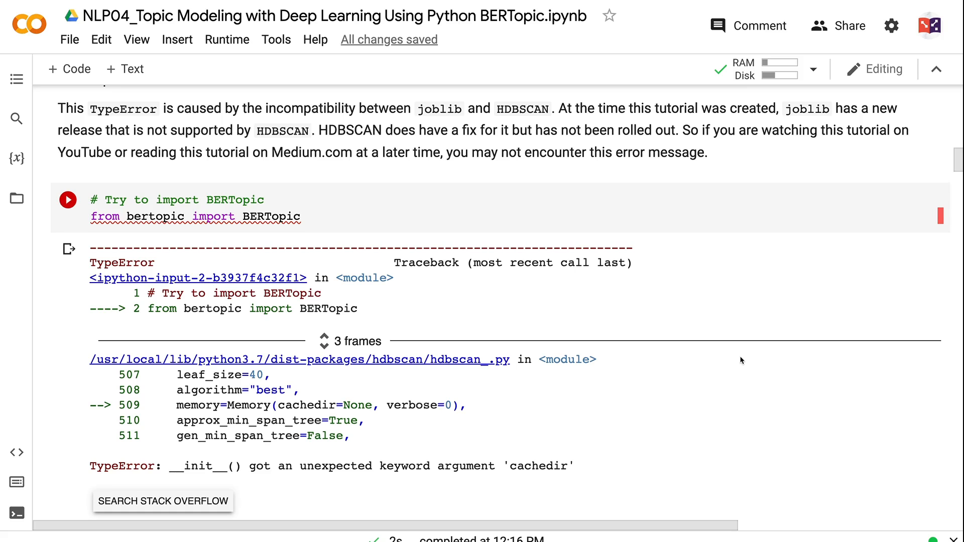
scroll("down", 3)
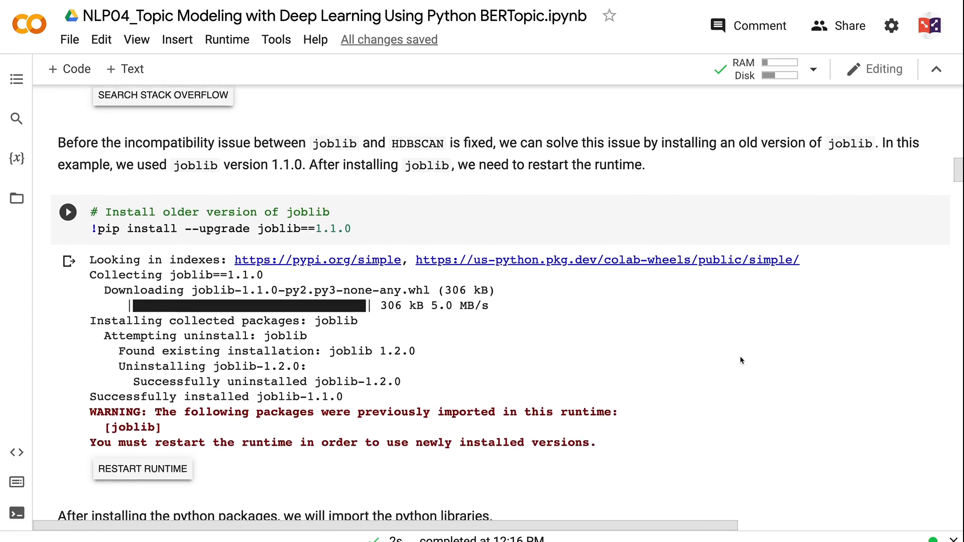
scroll("down", 3)
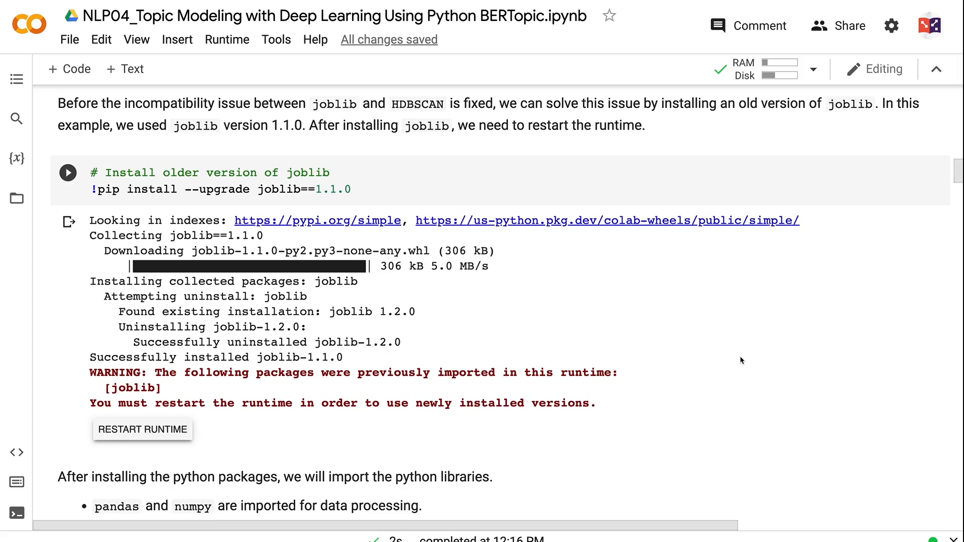
scroll("down", 3)
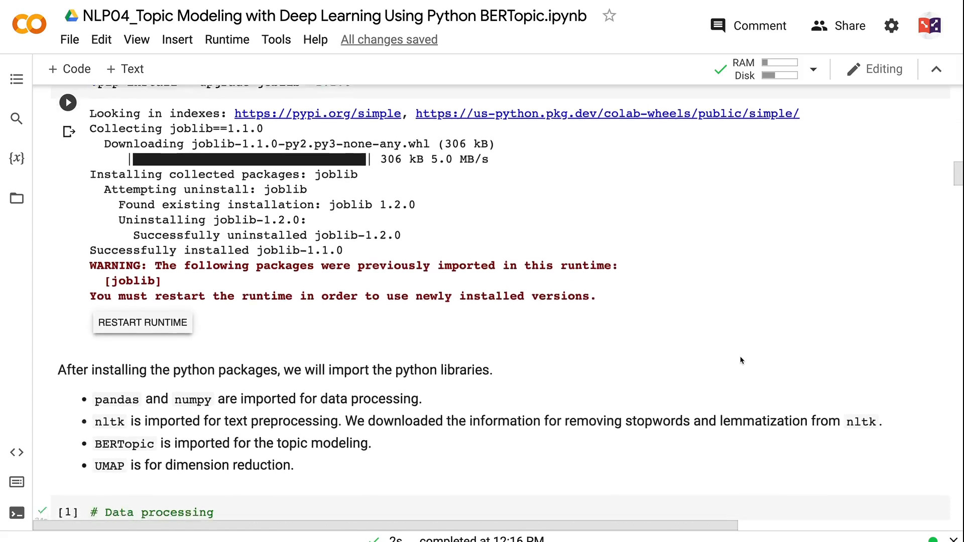
scroll("down", 3)
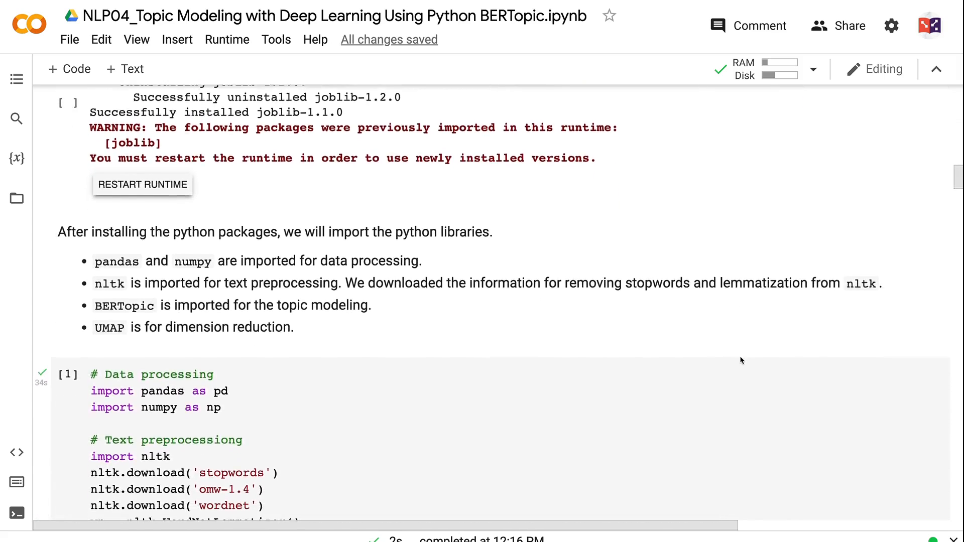
scroll("down", 3)
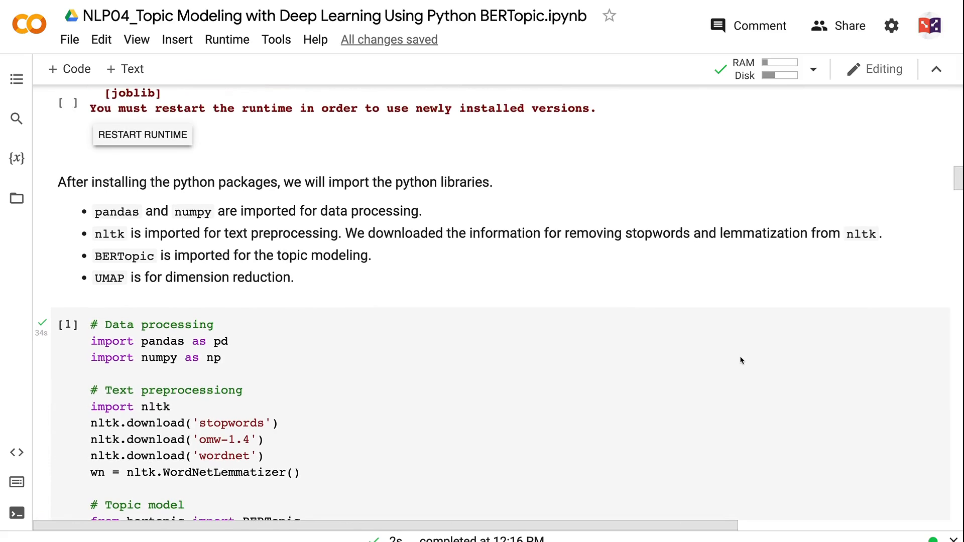
scroll("down", 3)
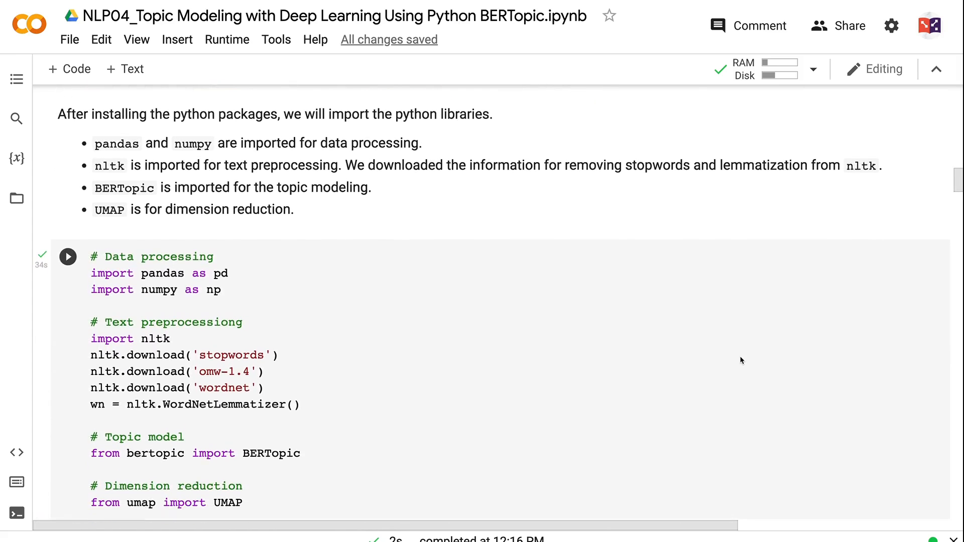
scroll("down", 3)
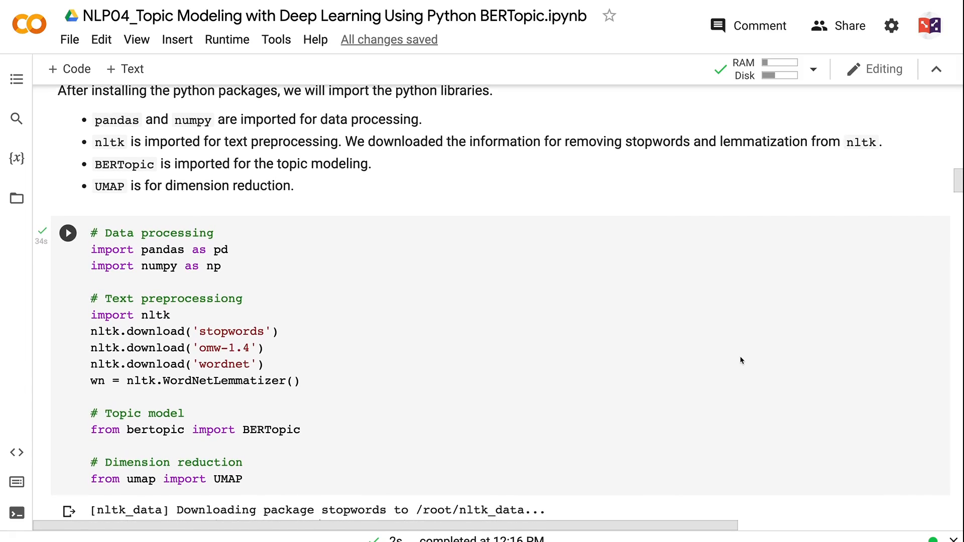
scroll("up", 3)
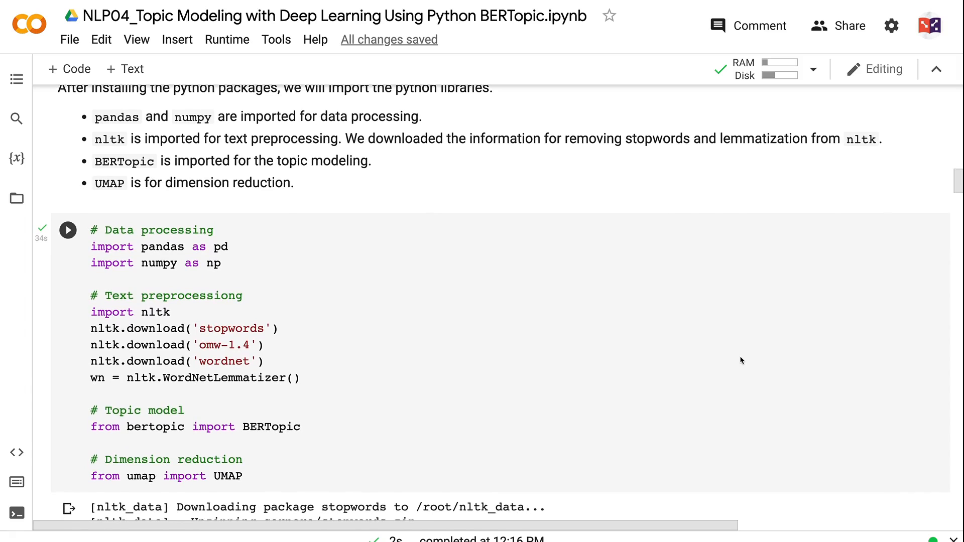
scroll("down", 3)
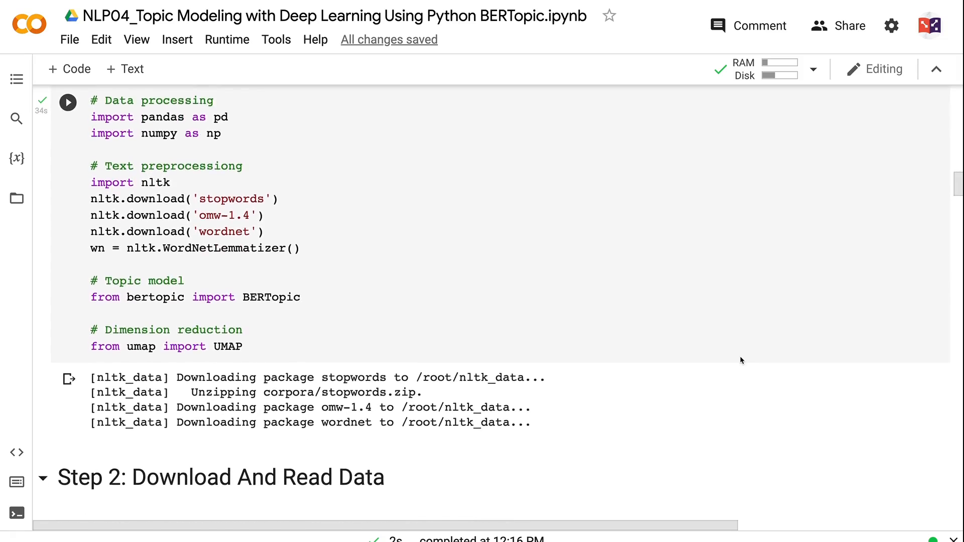
scroll("down", 3)
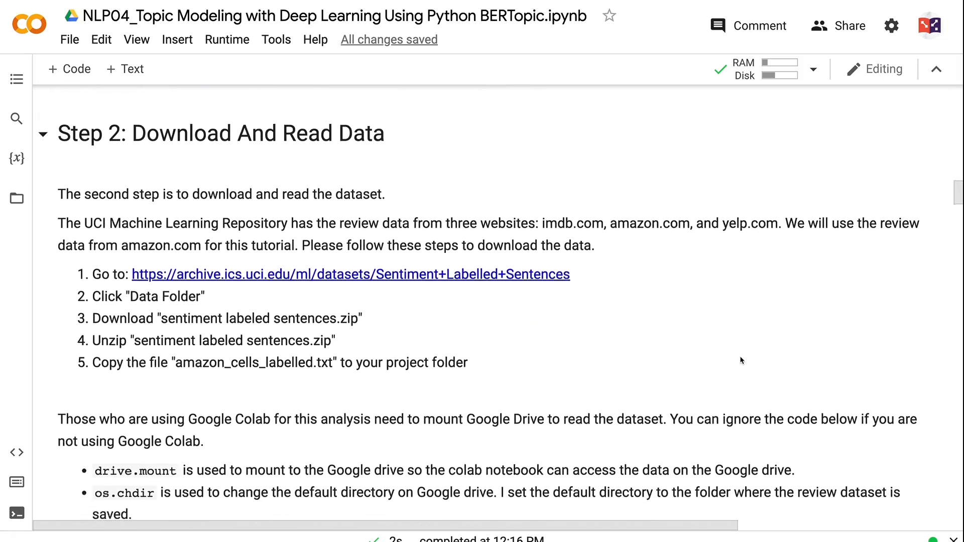
scroll("up", 3)
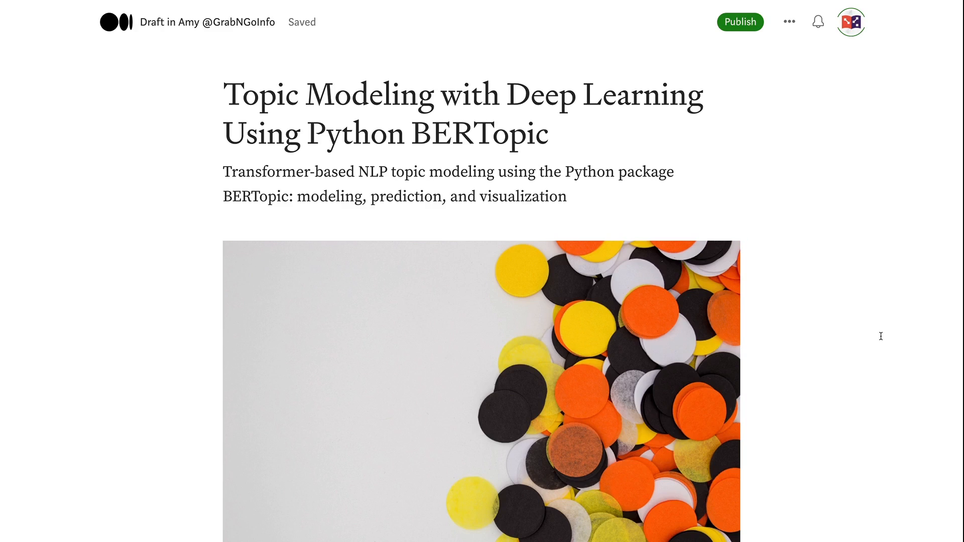
scroll("down", 3)
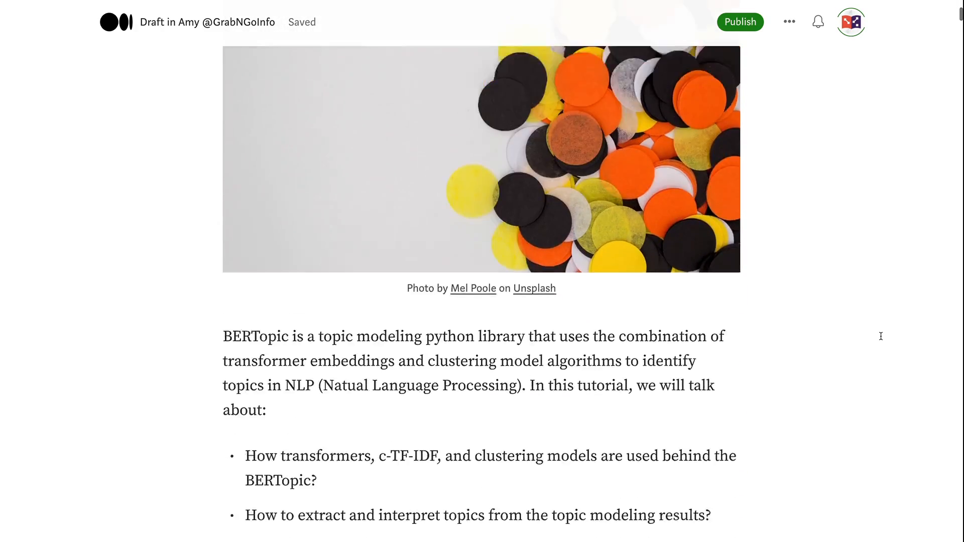
scroll("down", 3)
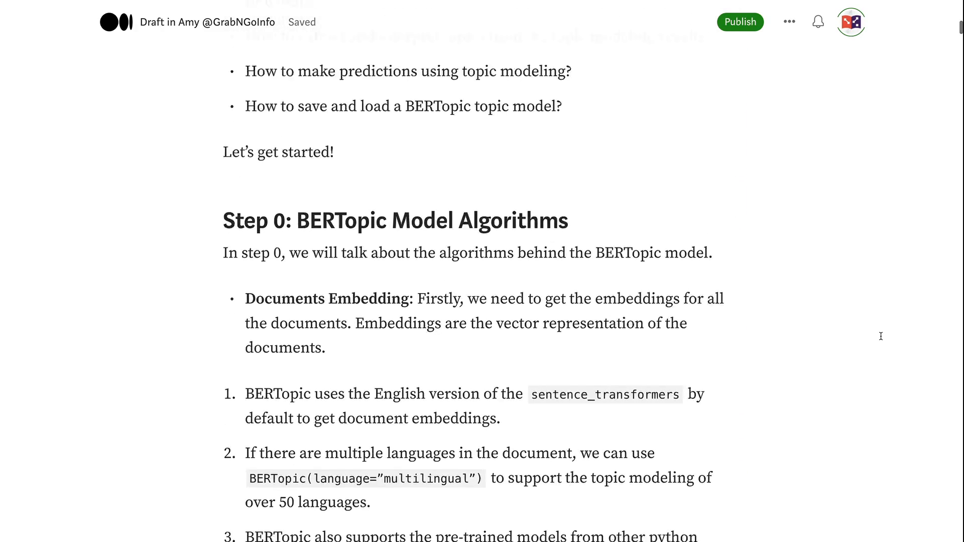
scroll("down", 3)
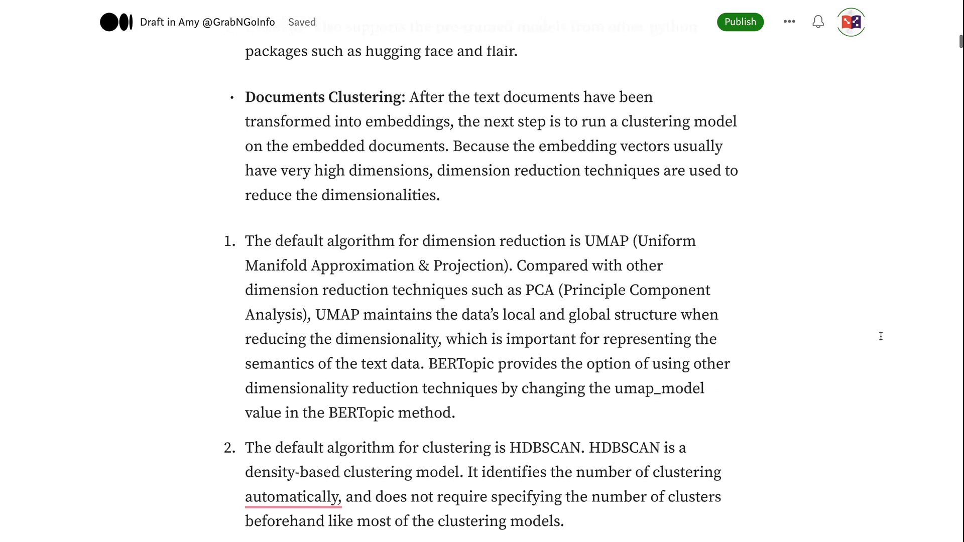
scroll("down", 3)
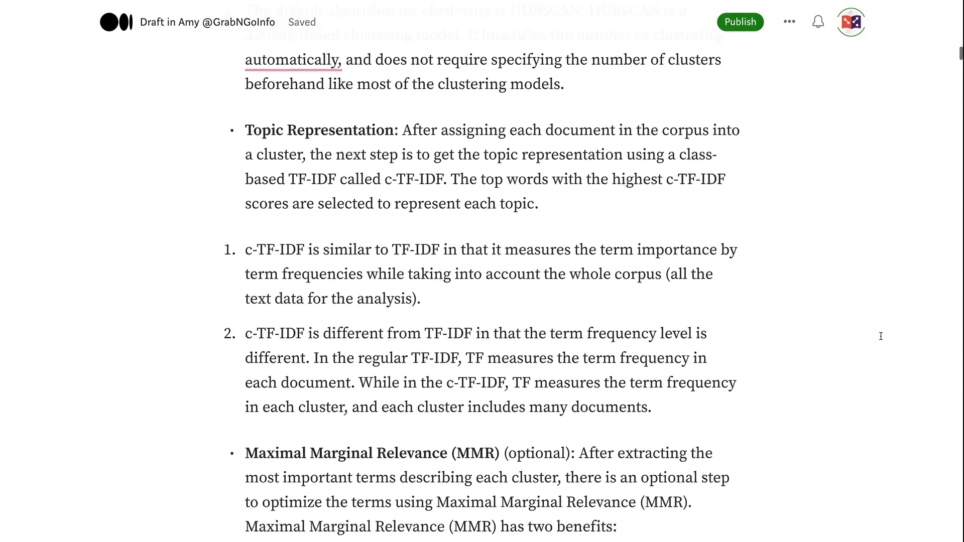
scroll("down", 3)
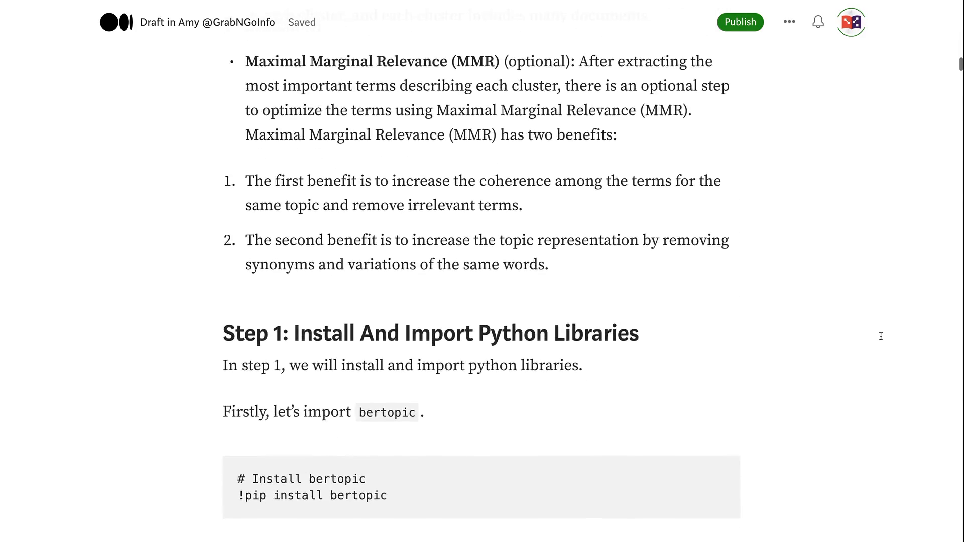
scroll("down", 3)
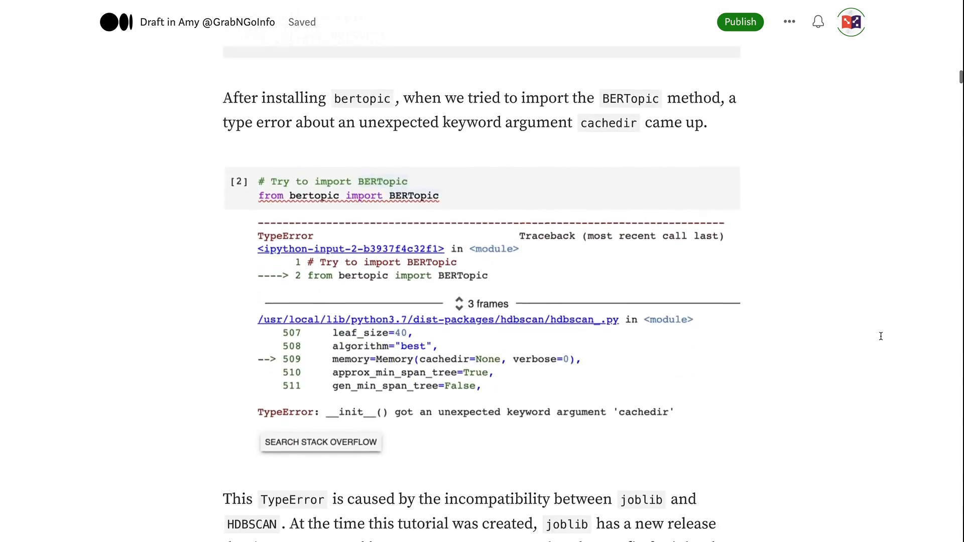
scroll("down", 3)
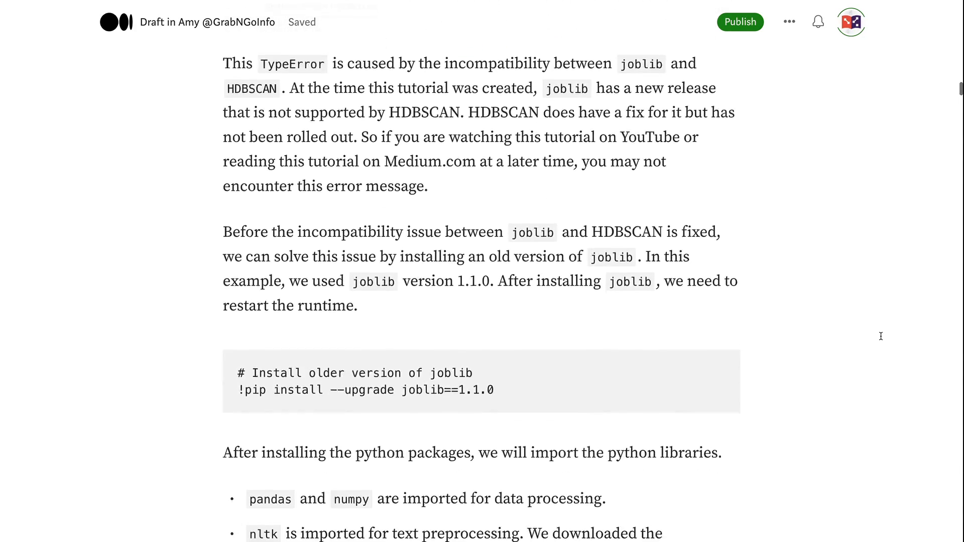
scroll("down", 3)
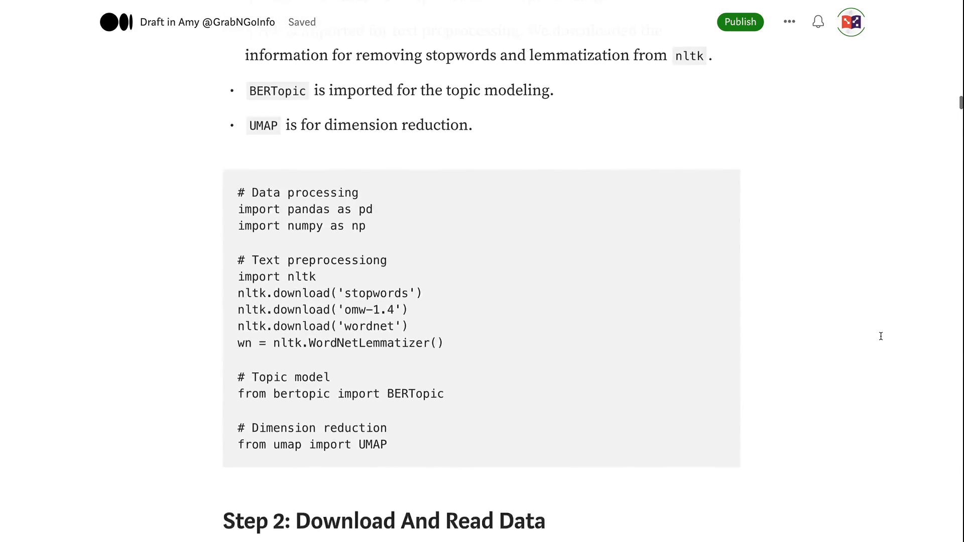
scroll("down", 3)
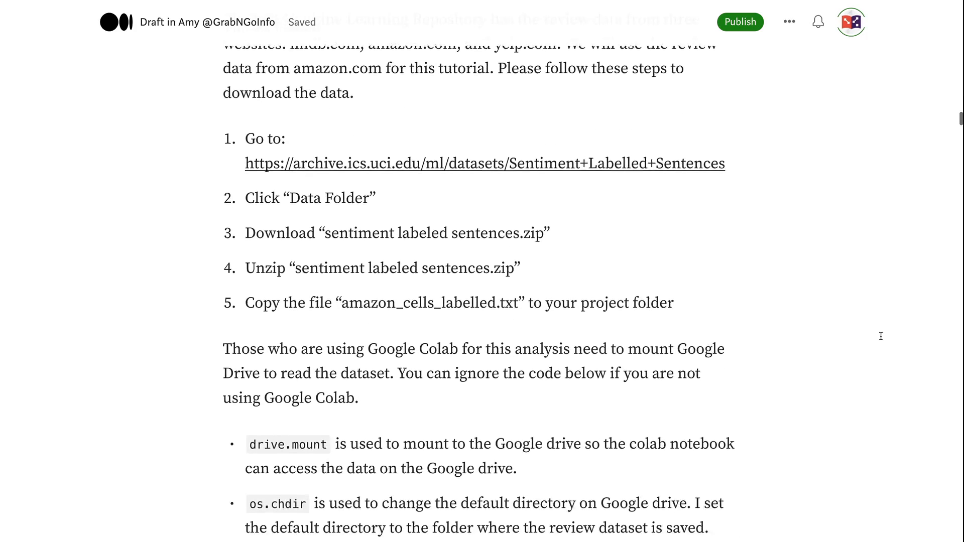
scroll("down", 3)
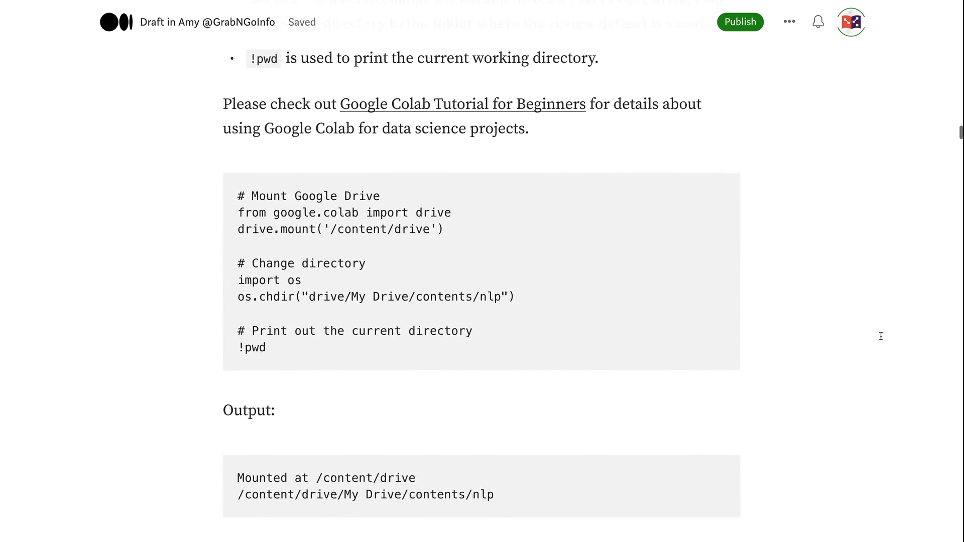
scroll("down", 3)
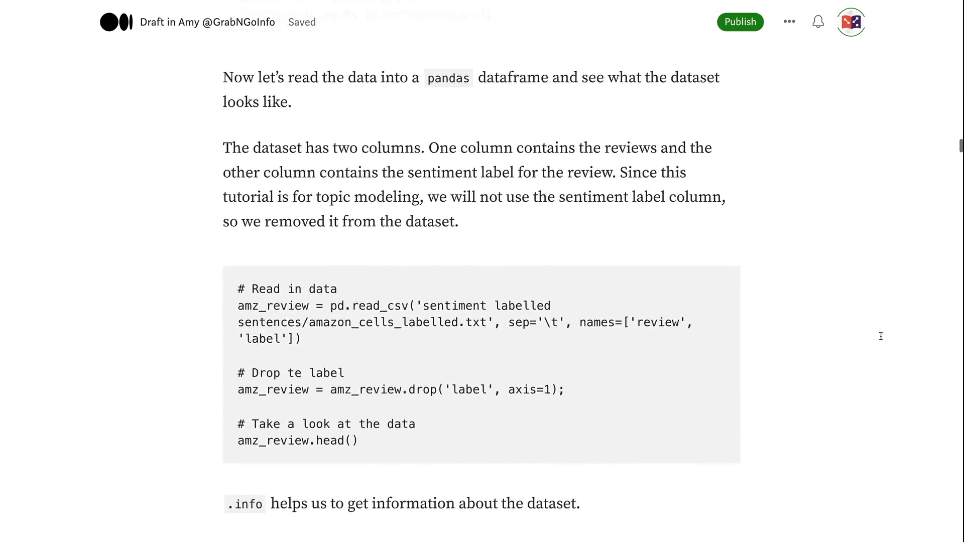
scroll("down", 3)
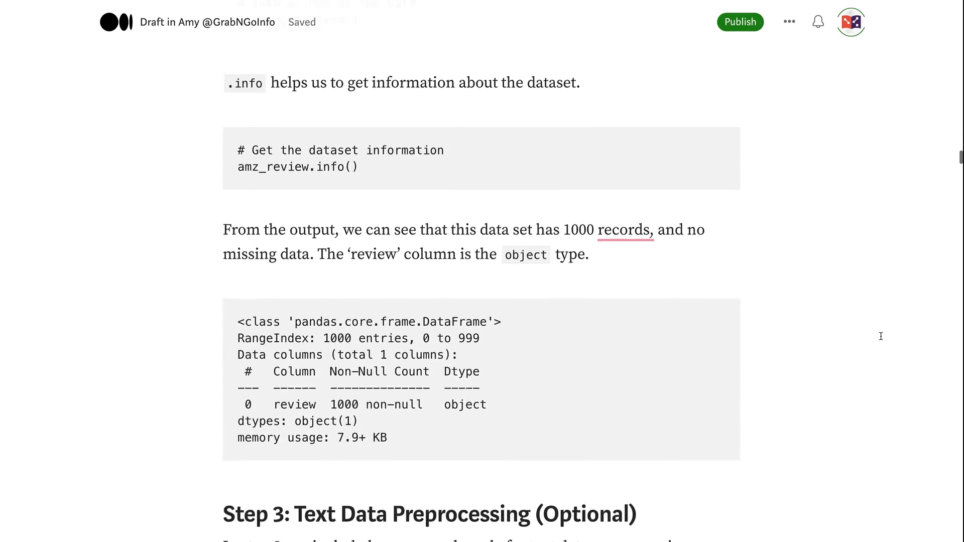
scroll("down", 3)
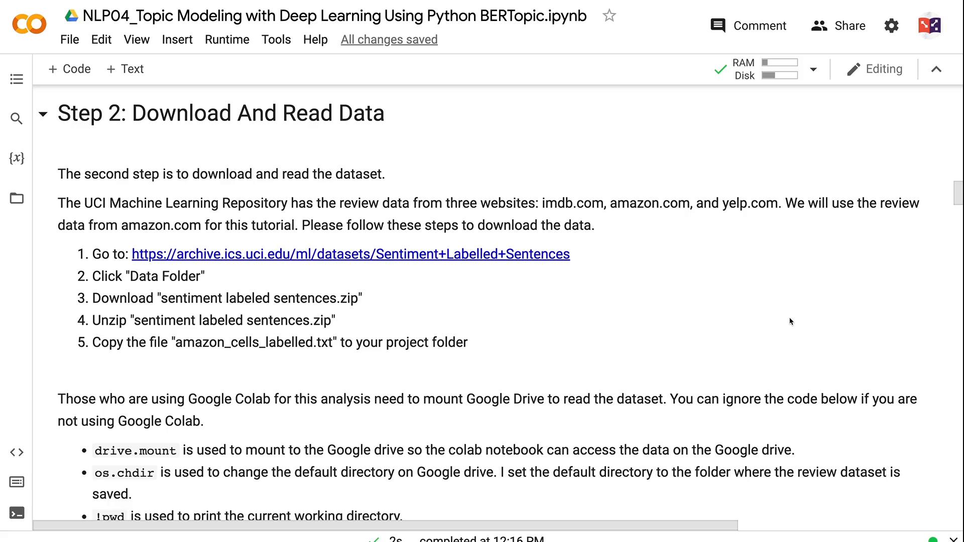
scroll("up", 3)
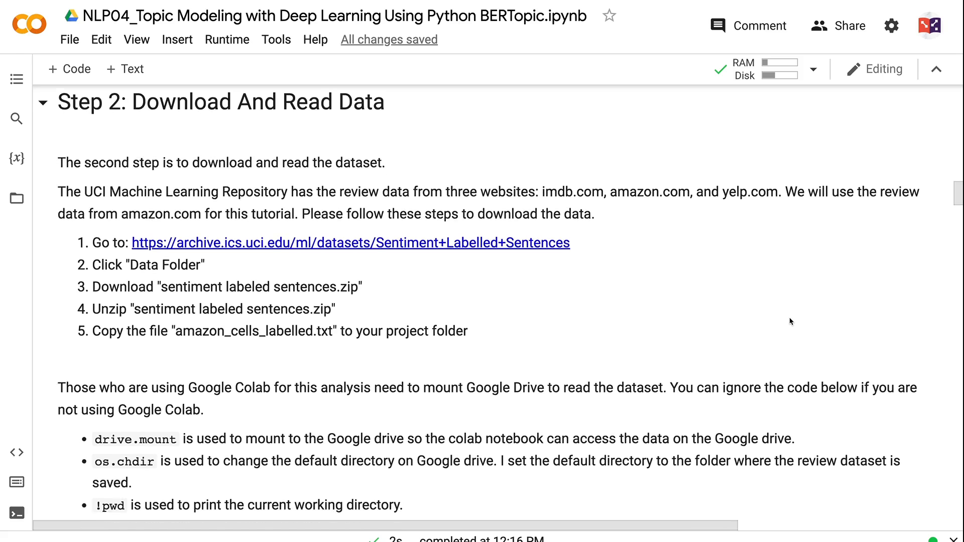
scroll("down", 3)
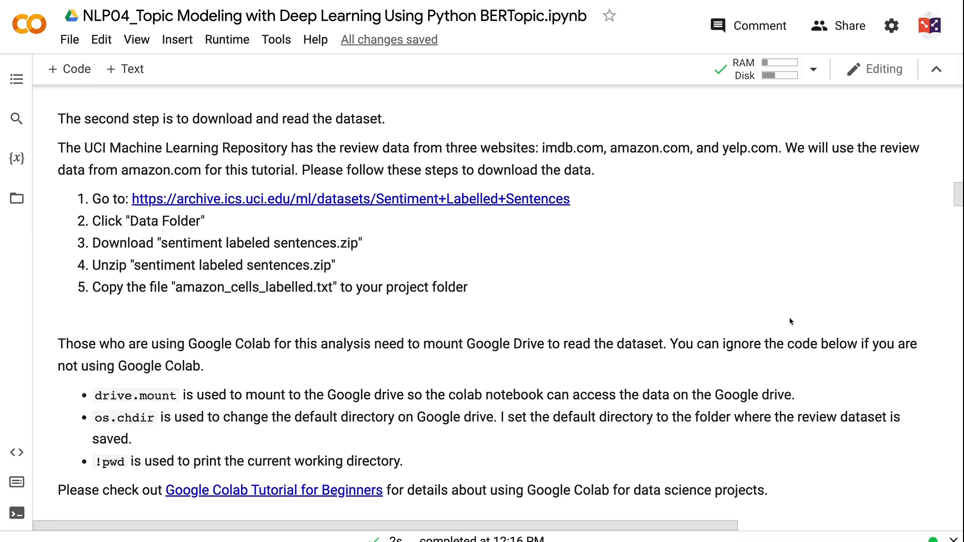
scroll("down", 3)
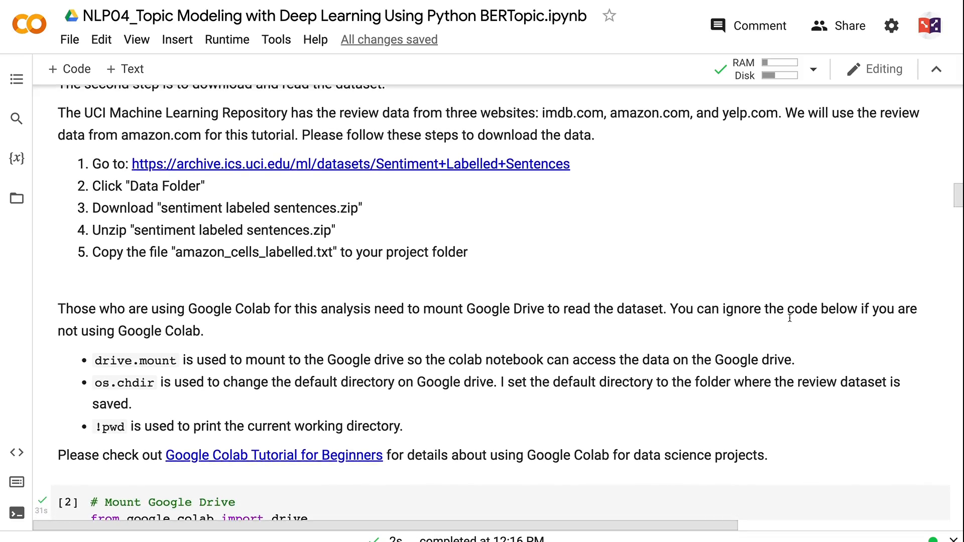
scroll("down", 3)
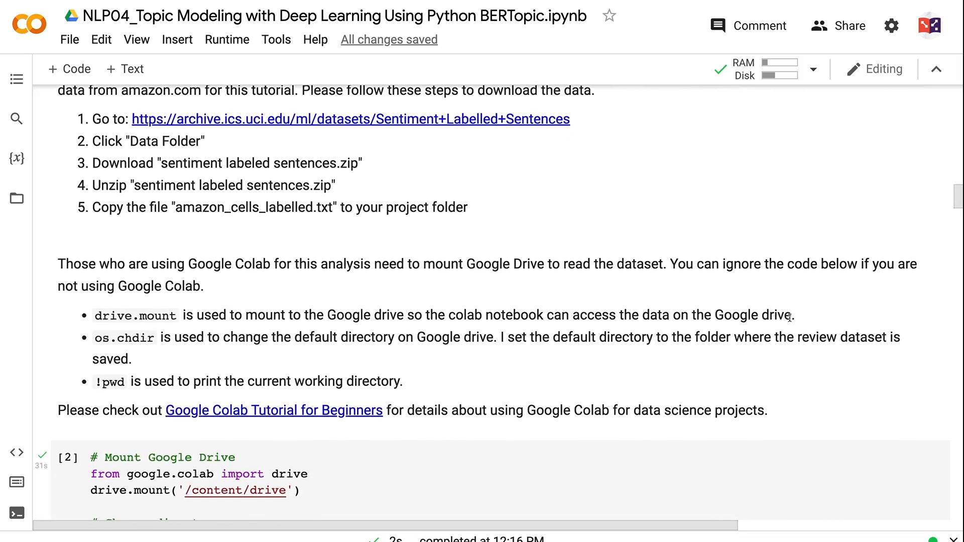
scroll("down", 3)
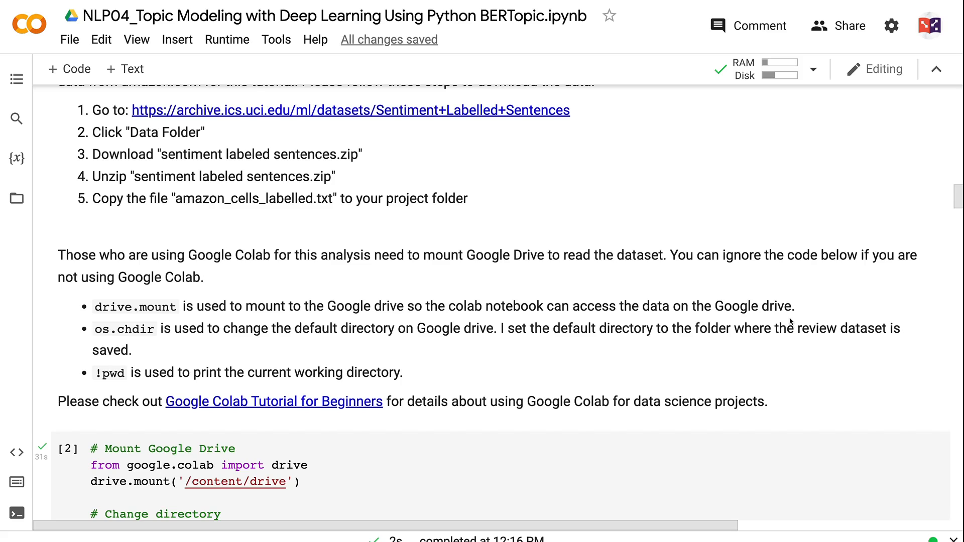
scroll("down", 3)
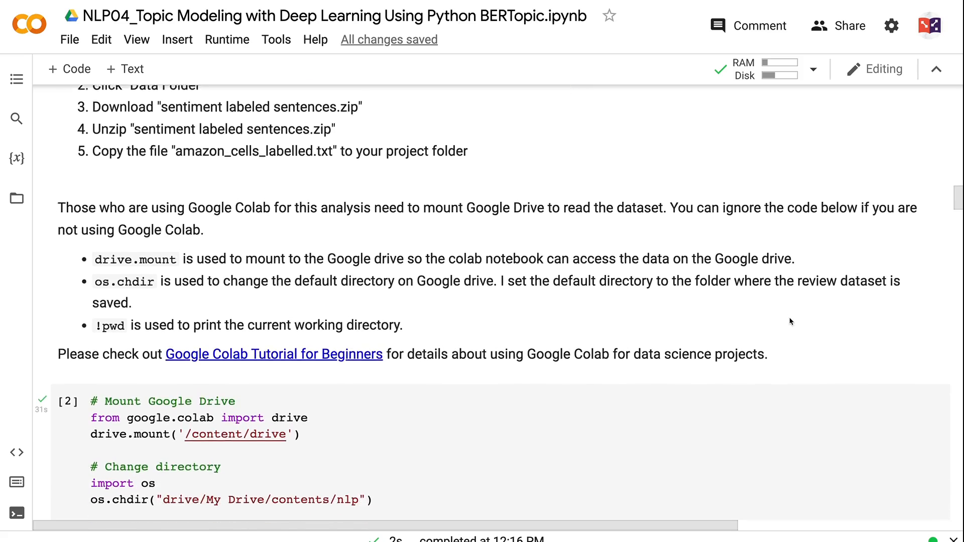
scroll("down", 3)
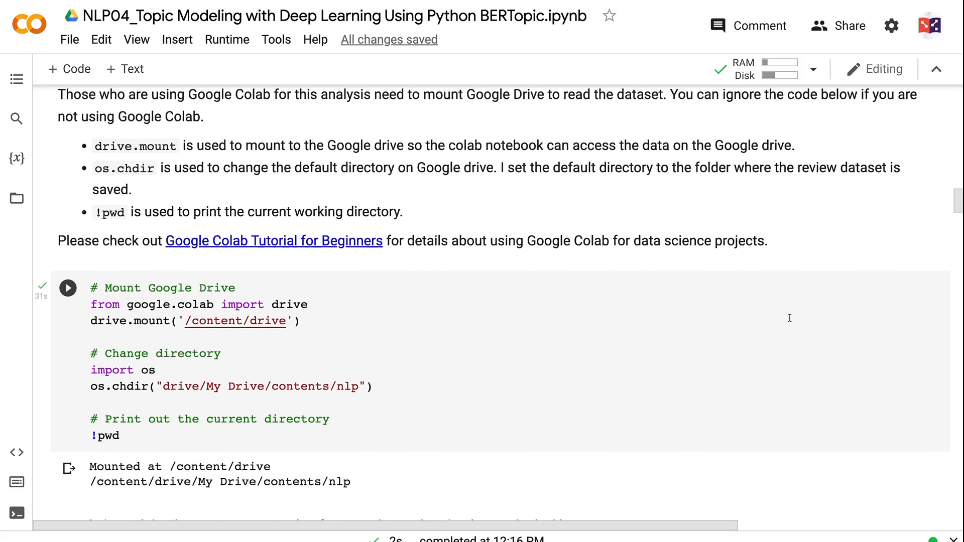
scroll("down", 3)
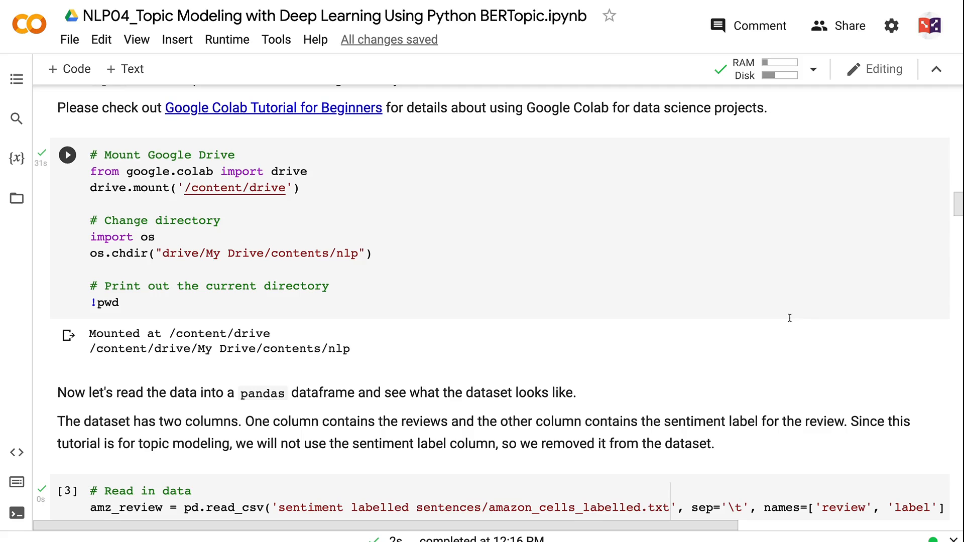
scroll("up", 3)
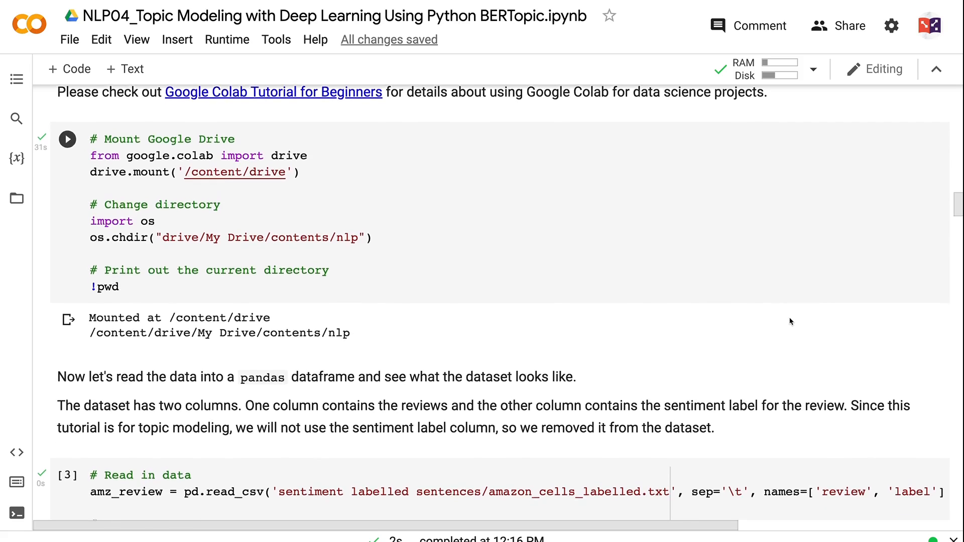
scroll("down", 3)
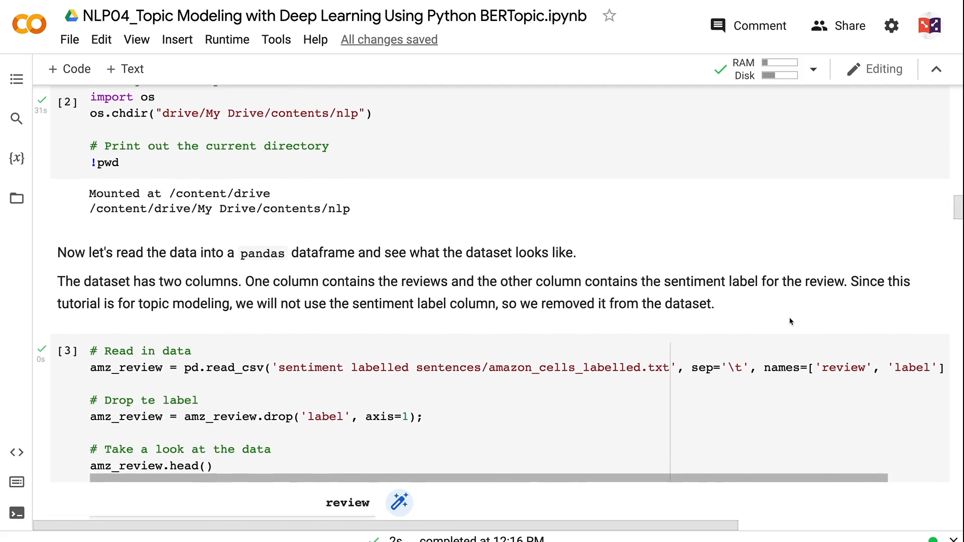
scroll("down", 3)
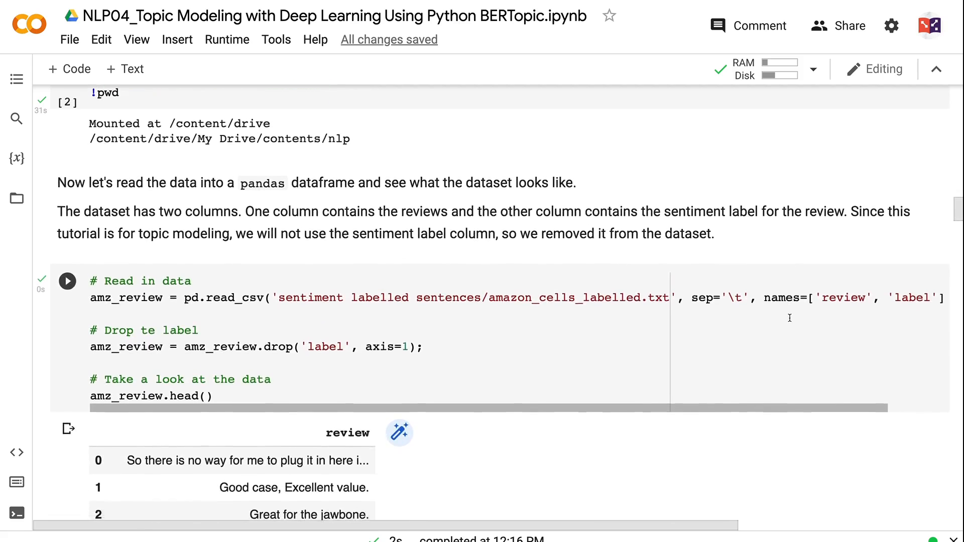
scroll("down", 3)
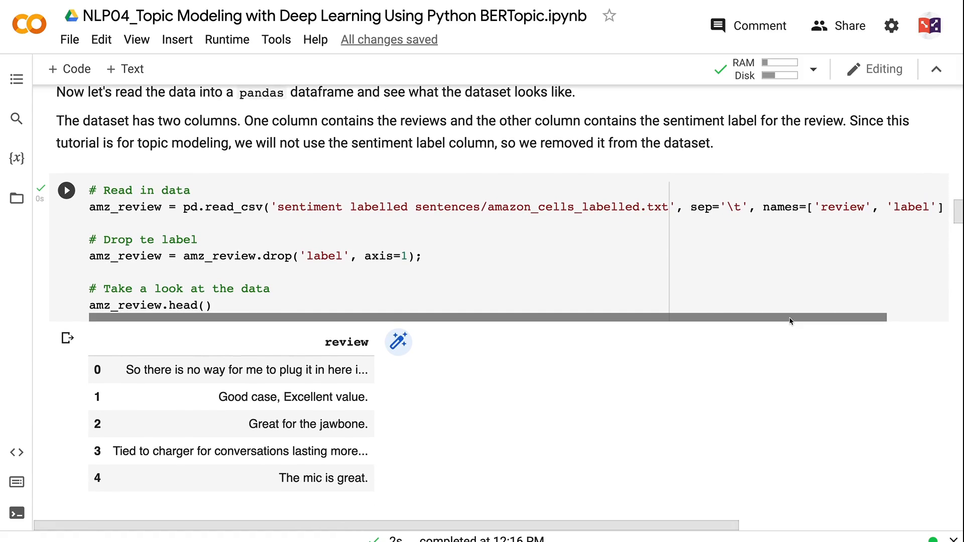
scroll("down", 3)
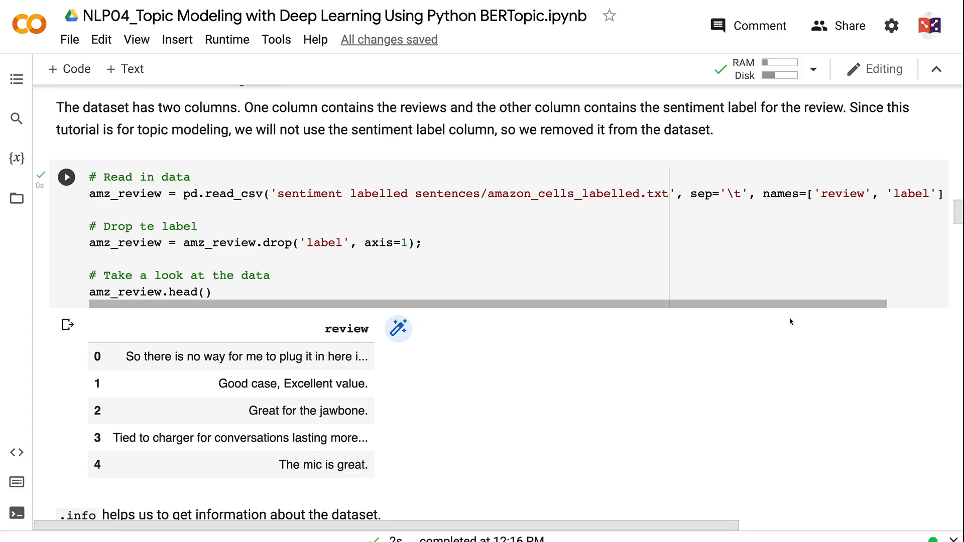
scroll("down", 3)
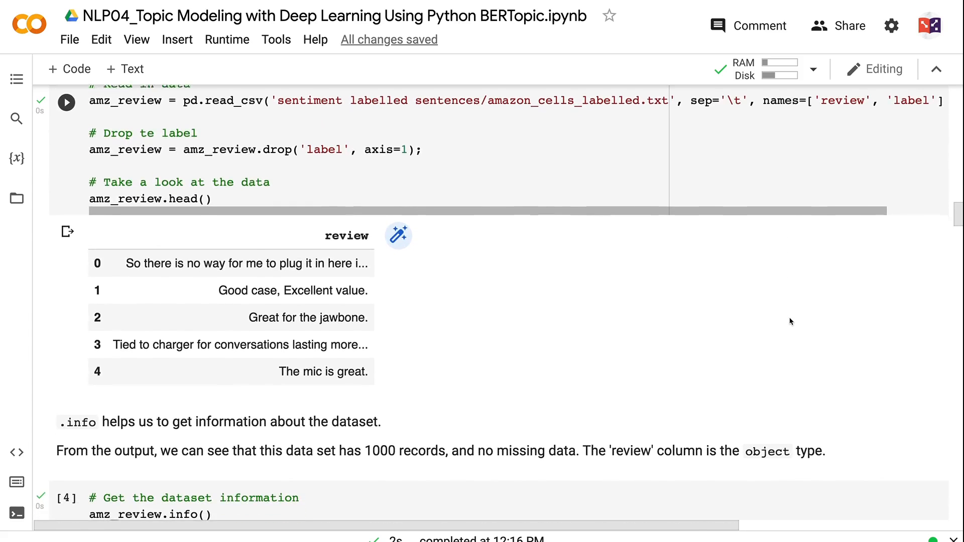
scroll("down", 3)
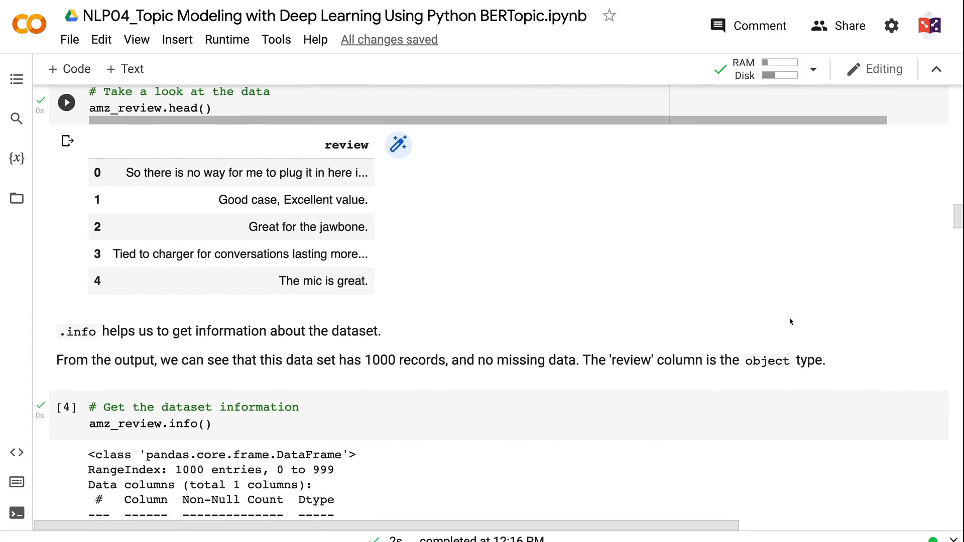
scroll("down", 3)
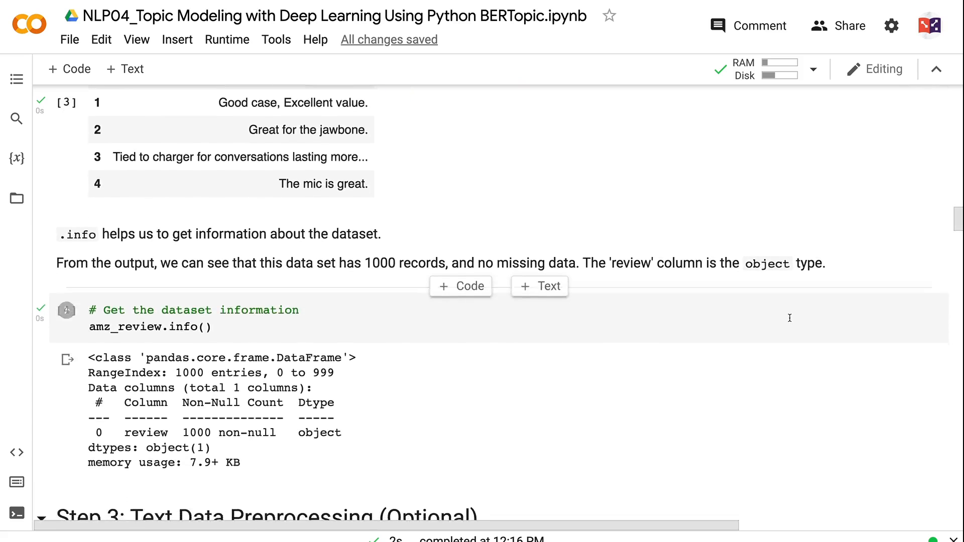
scroll("down", 3)
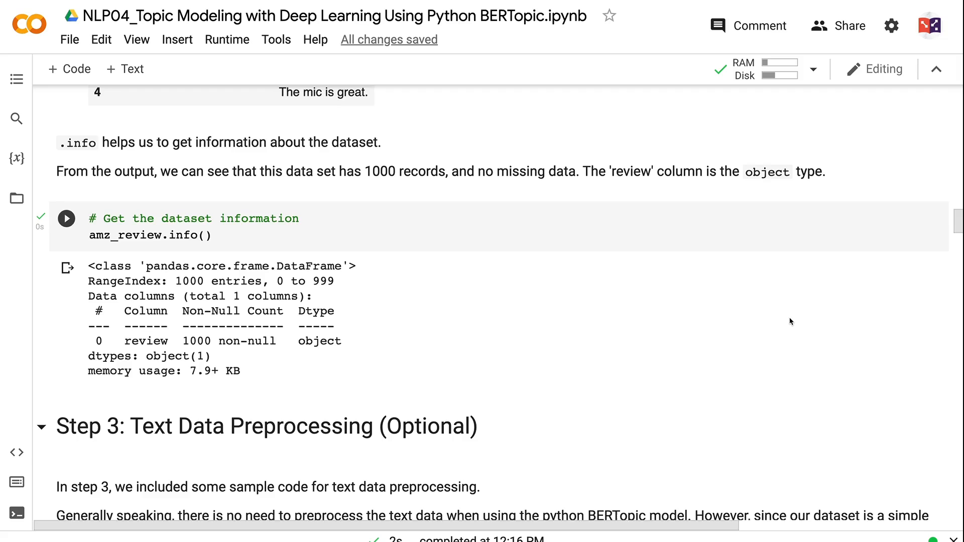
scroll("down", 3)
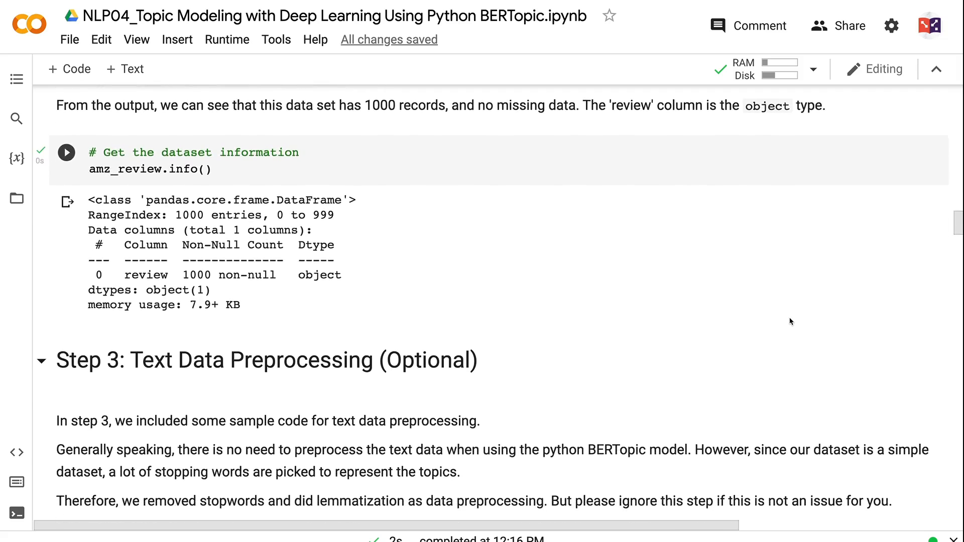
scroll("down", 3)
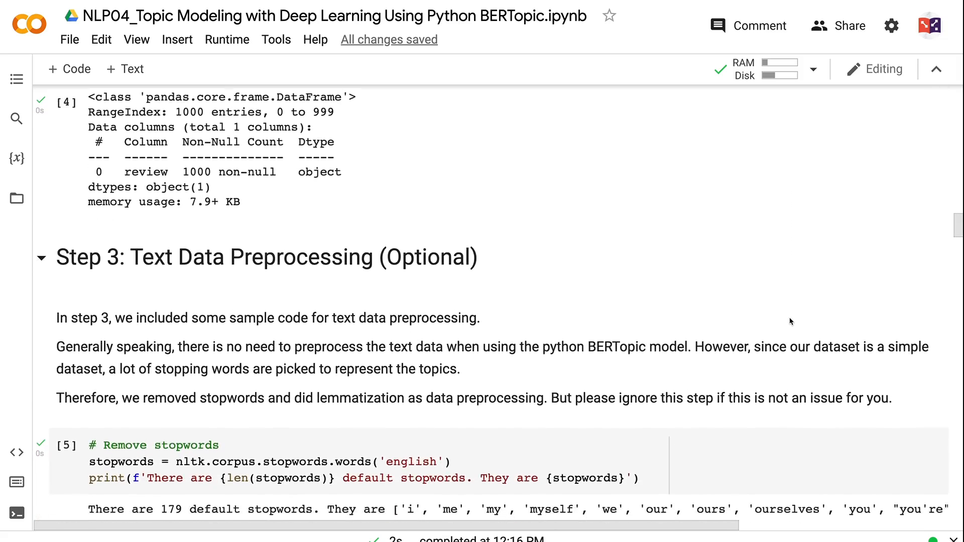
scroll("down", 3)
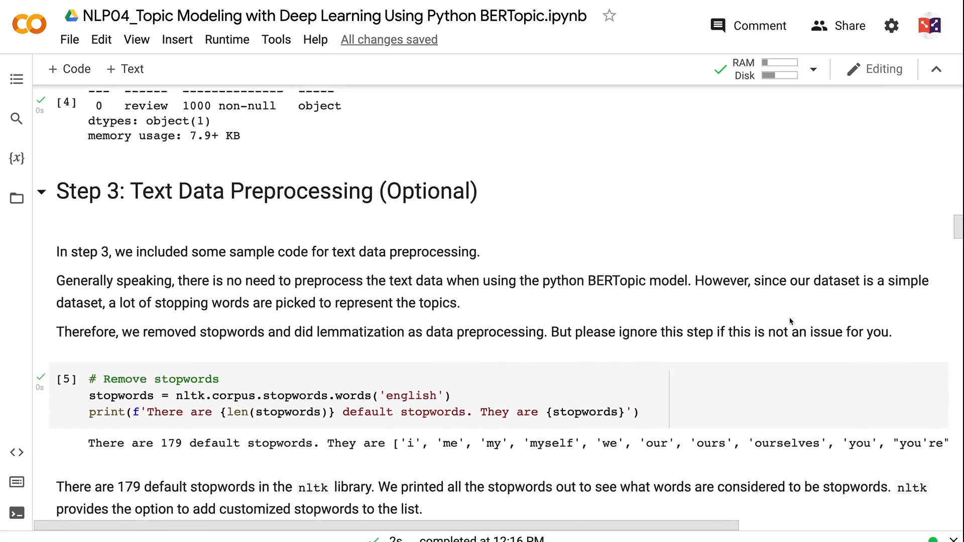
scroll("down", 3)
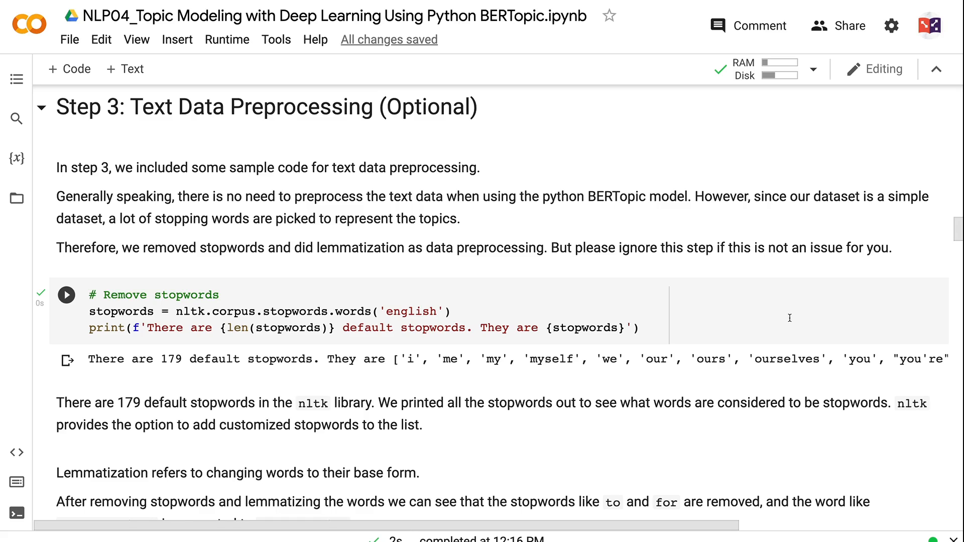
scroll("down", 3)
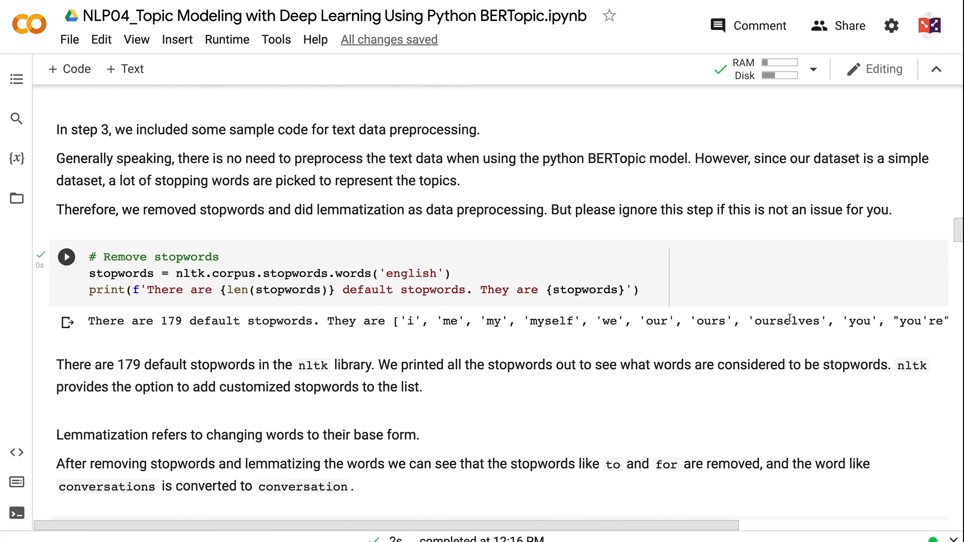
scroll("down", 3)
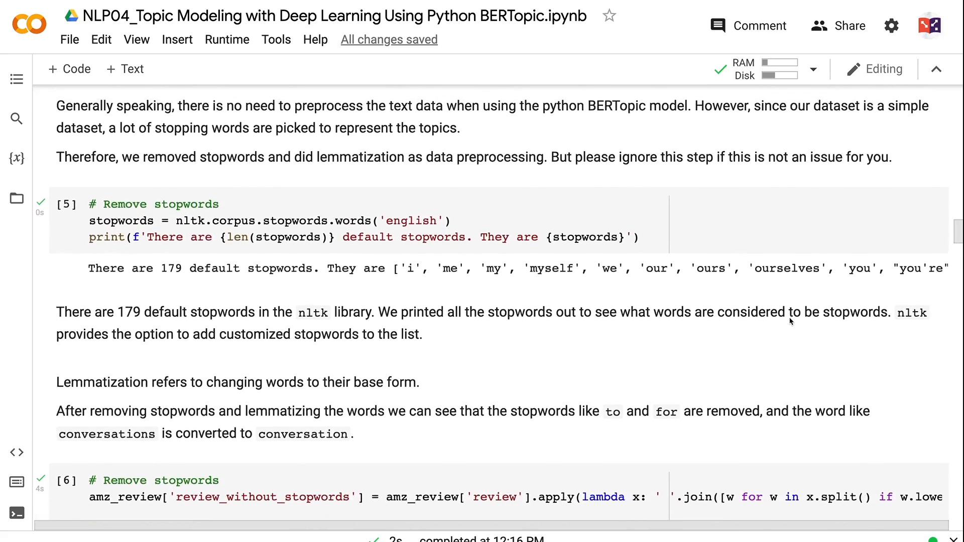
scroll("down", 3)
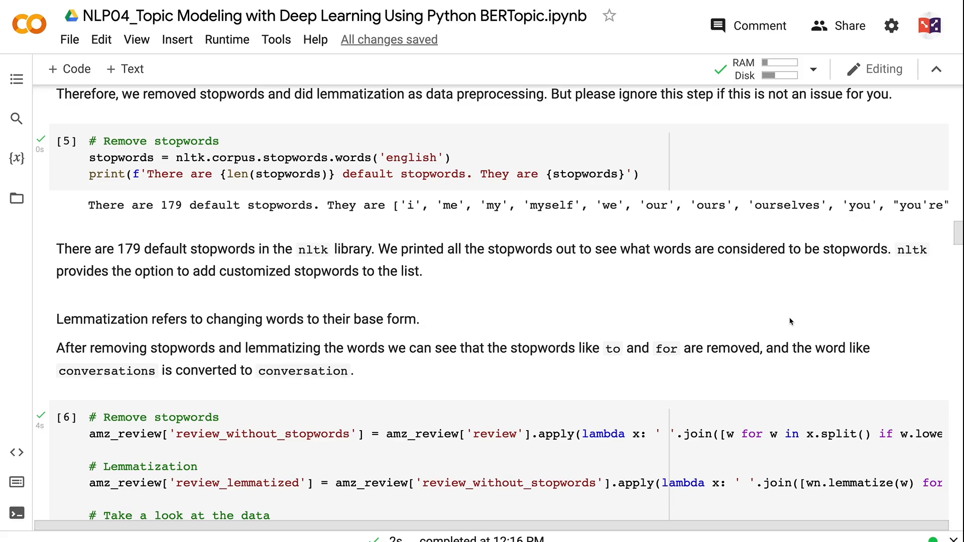
scroll("down", 3)
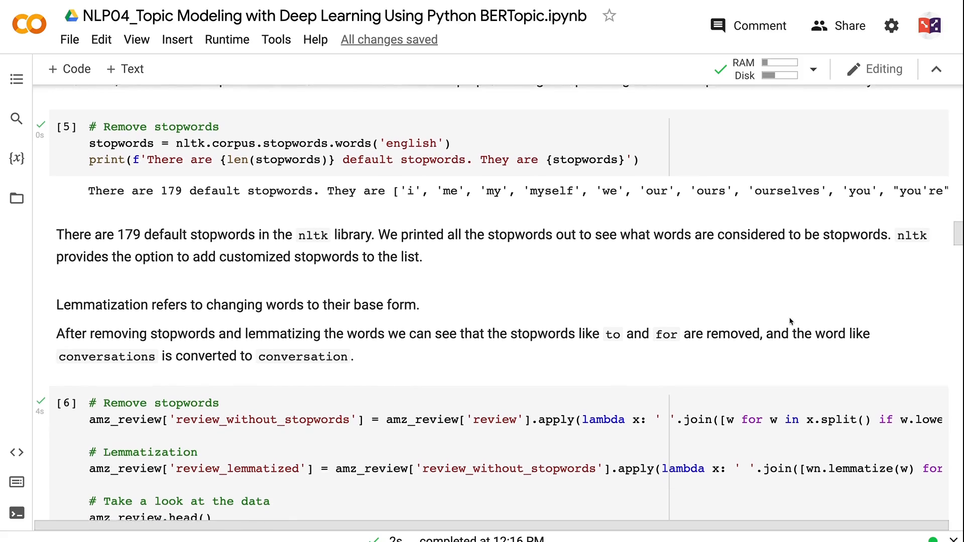
scroll("down", 3)
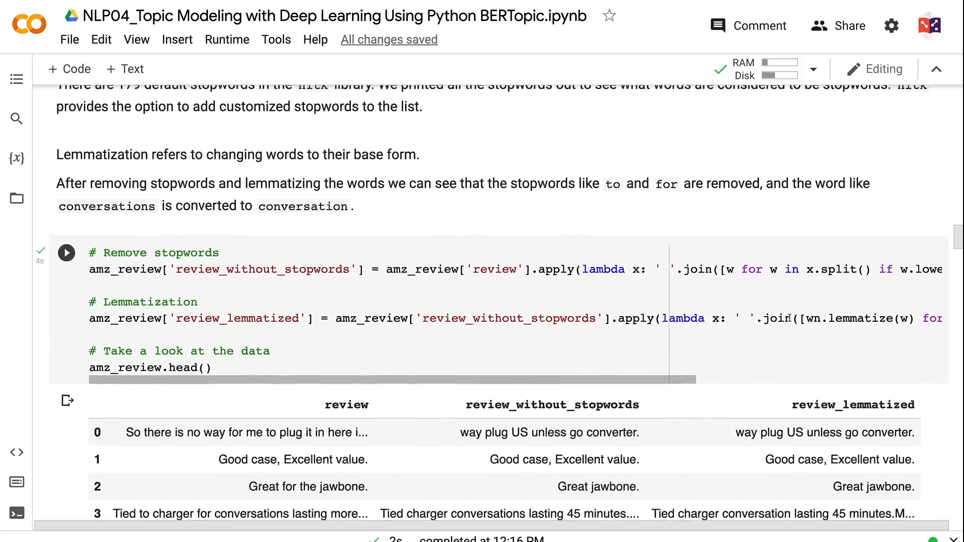
scroll("down", 3)
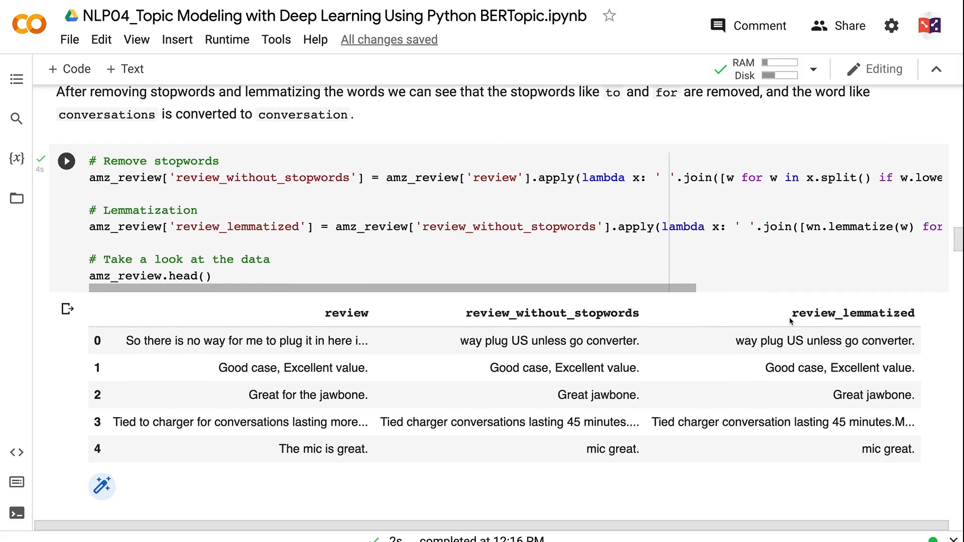
scroll("down", 3)
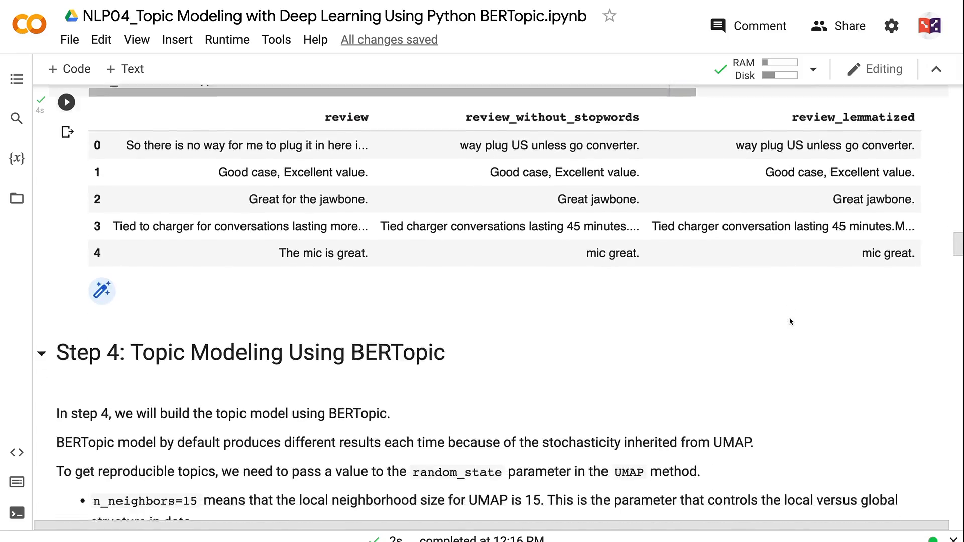
scroll("down", 3)
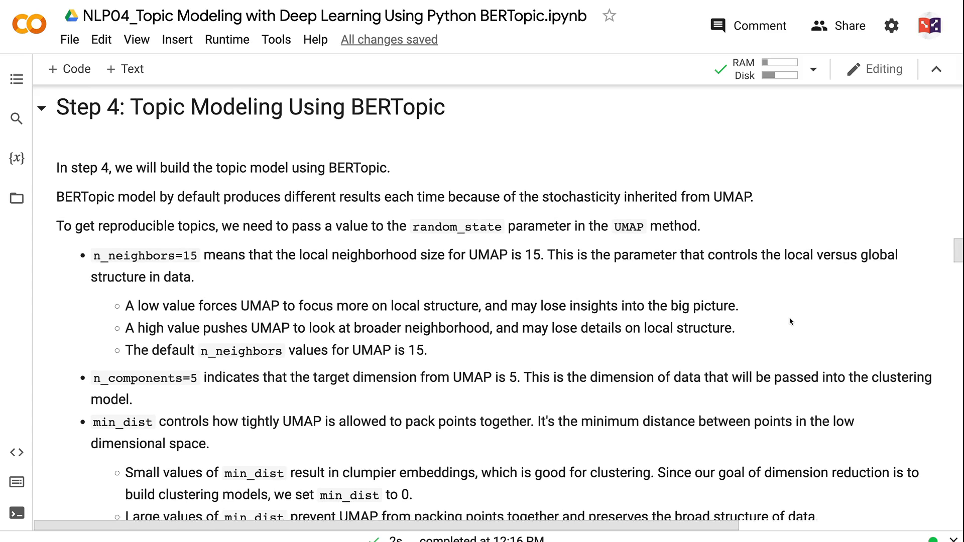
scroll("down", 3)
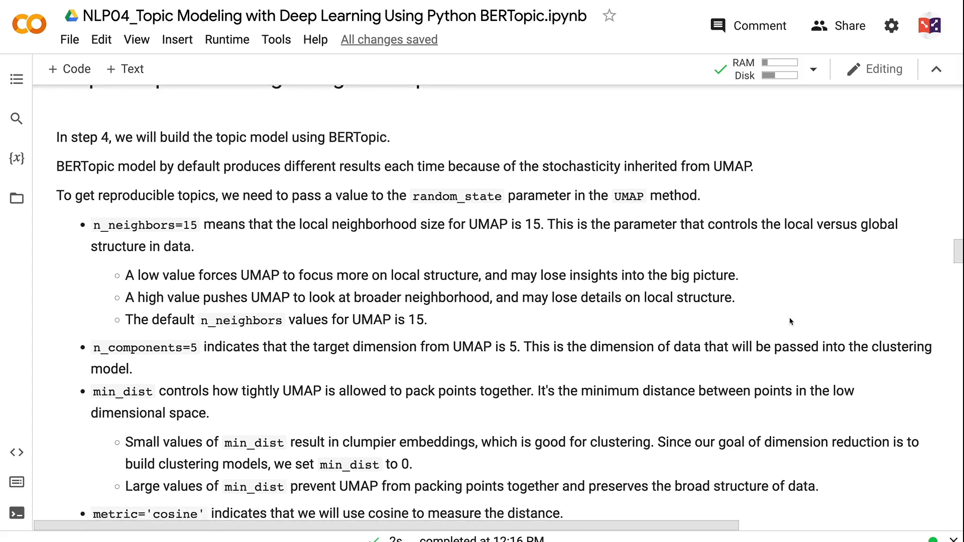
scroll("down", 3)
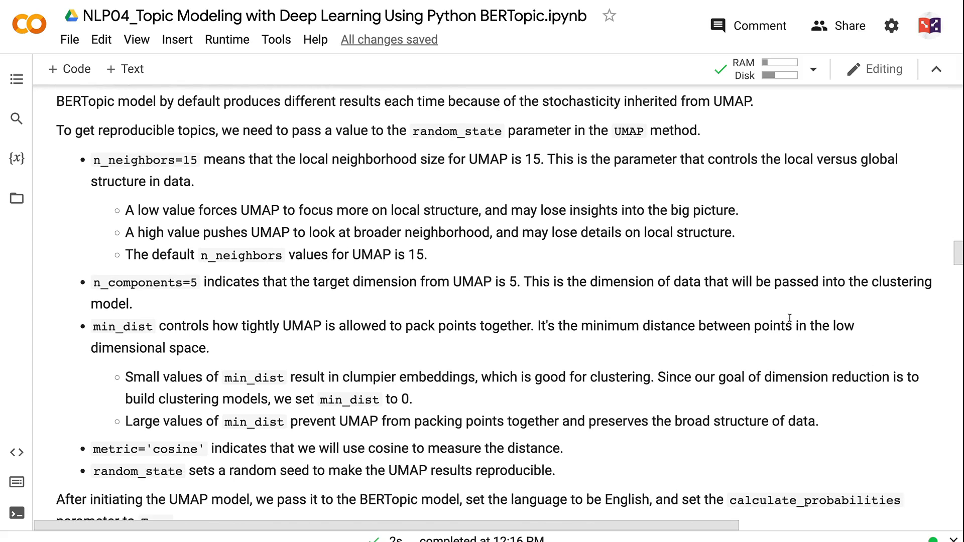
scroll("down", 3)
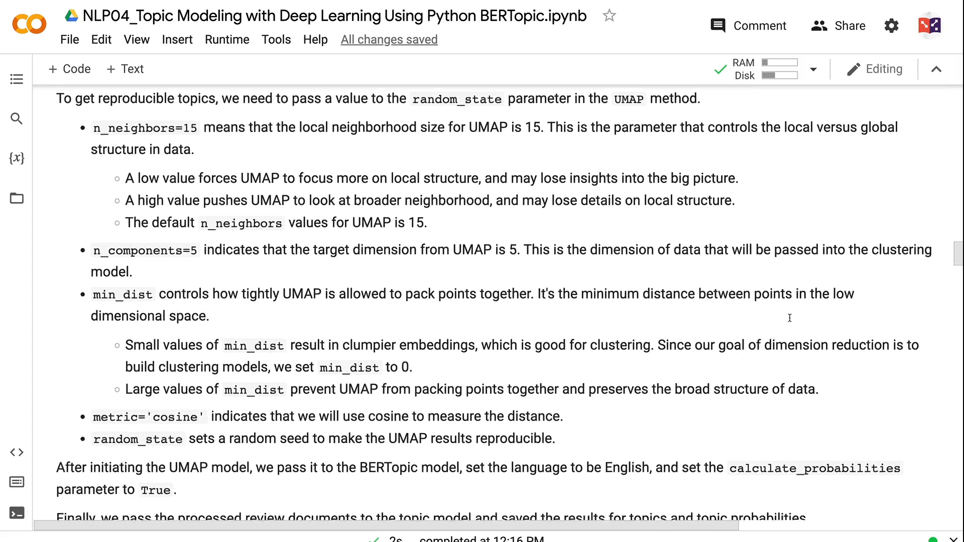
scroll("down", 3)
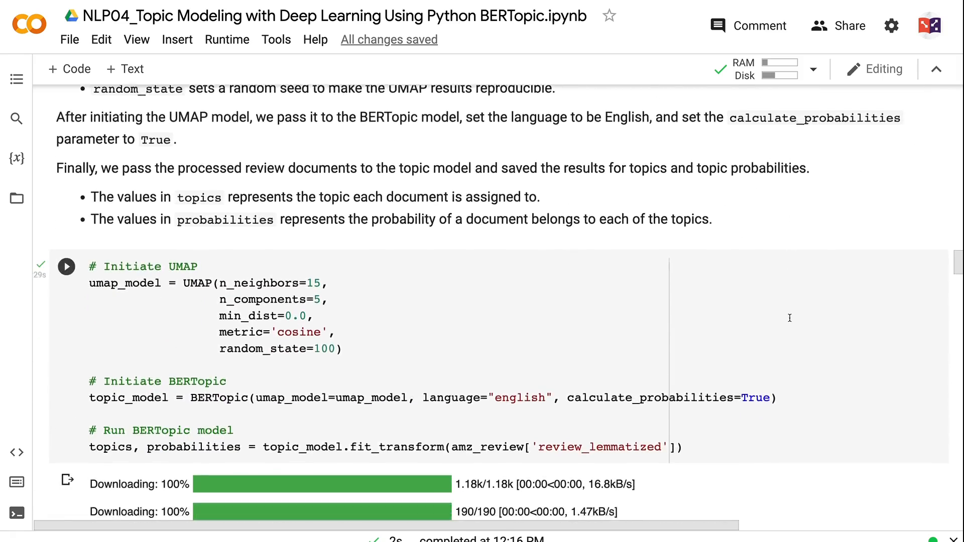
scroll("down", 3)
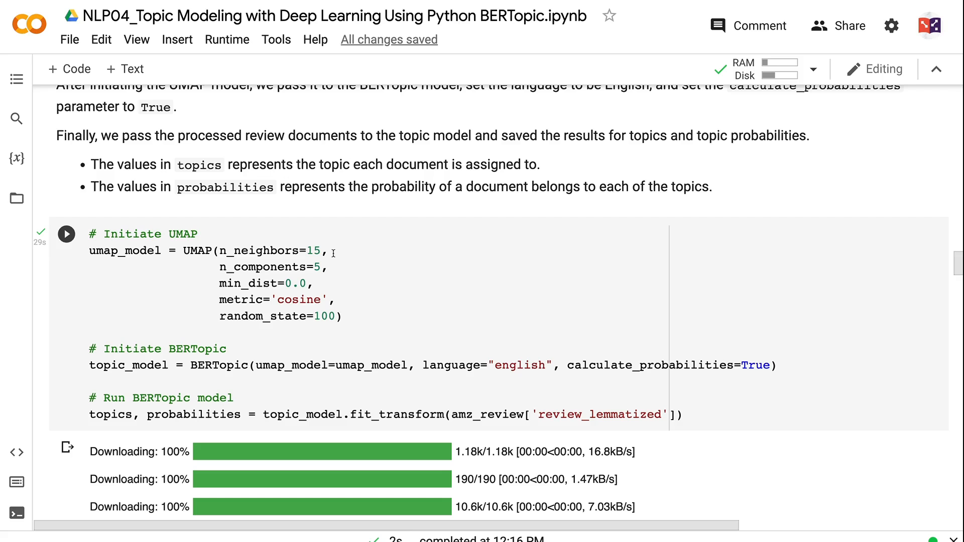
scroll("down", 3)
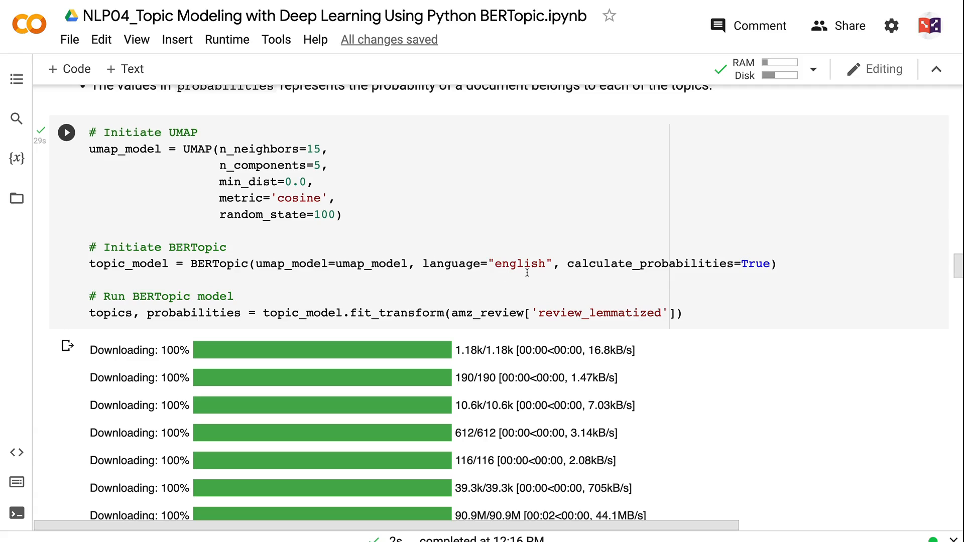
mouse_move(764, 277)
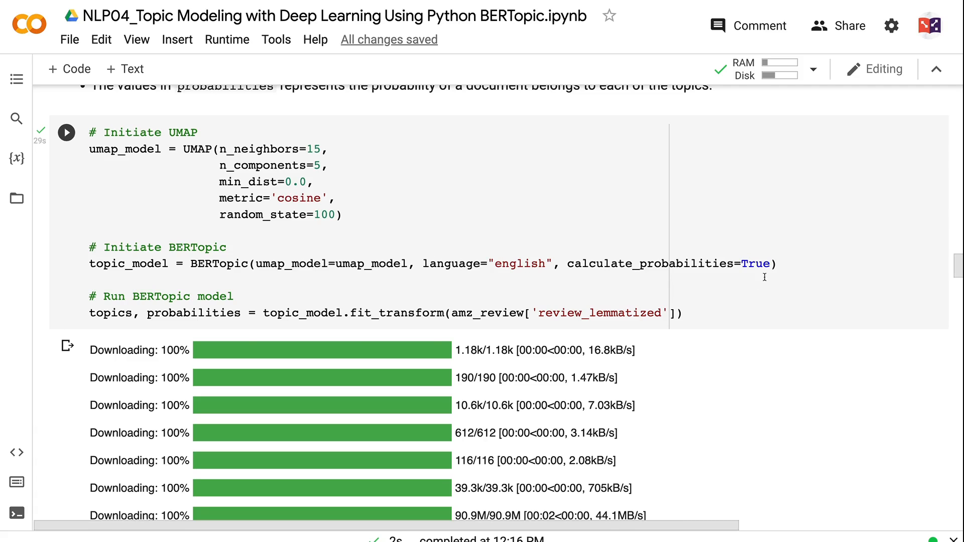
scroll("down", 3)
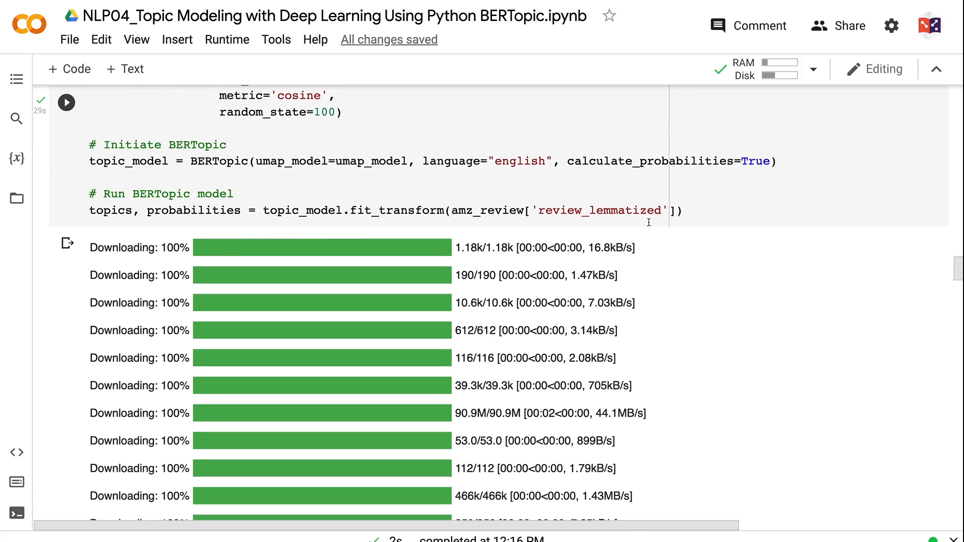
scroll("down", 3)
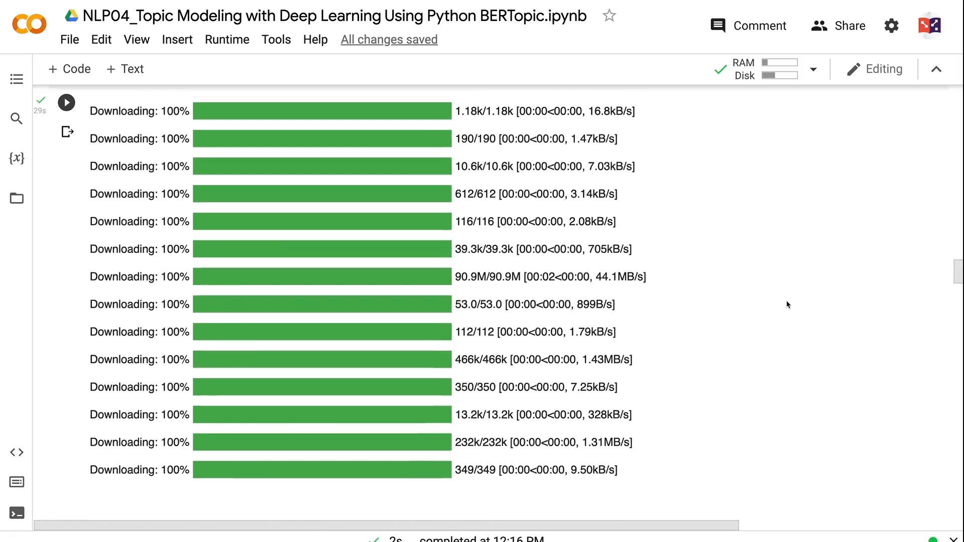
scroll("down", 3)
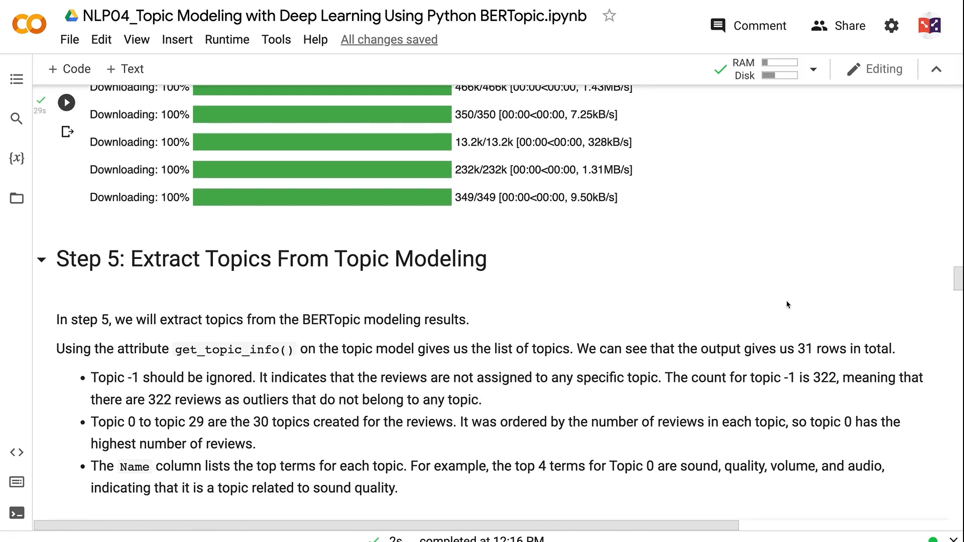
scroll("down", 3)
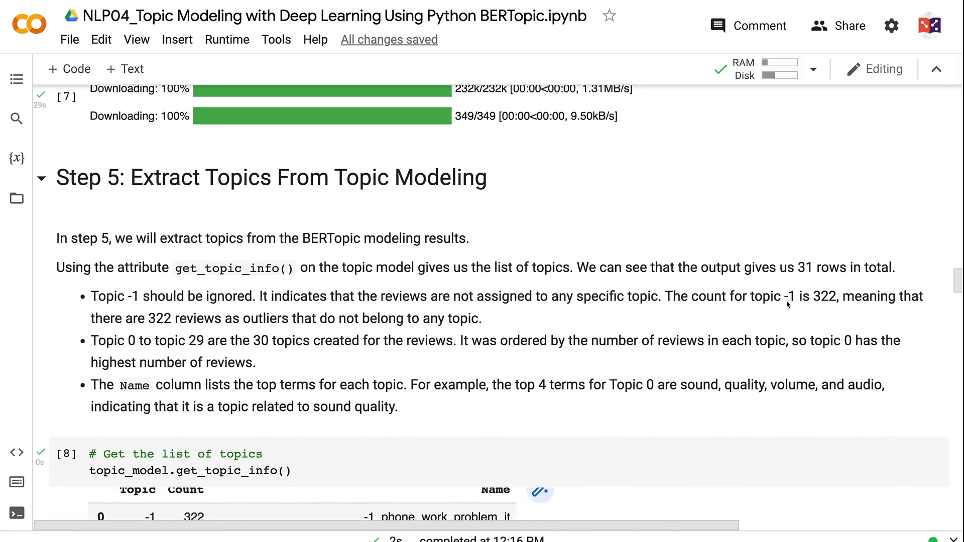
scroll("down", 3)
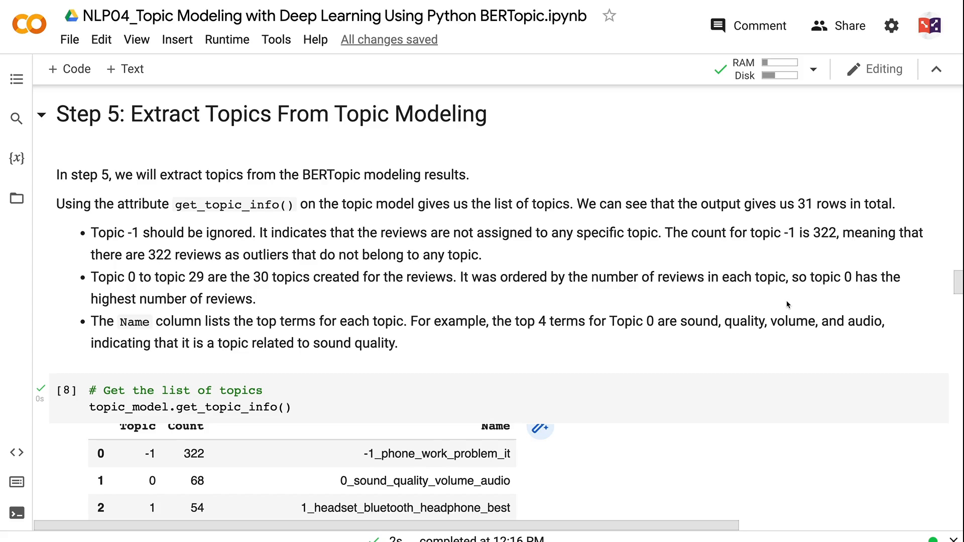
scroll("up", 3)
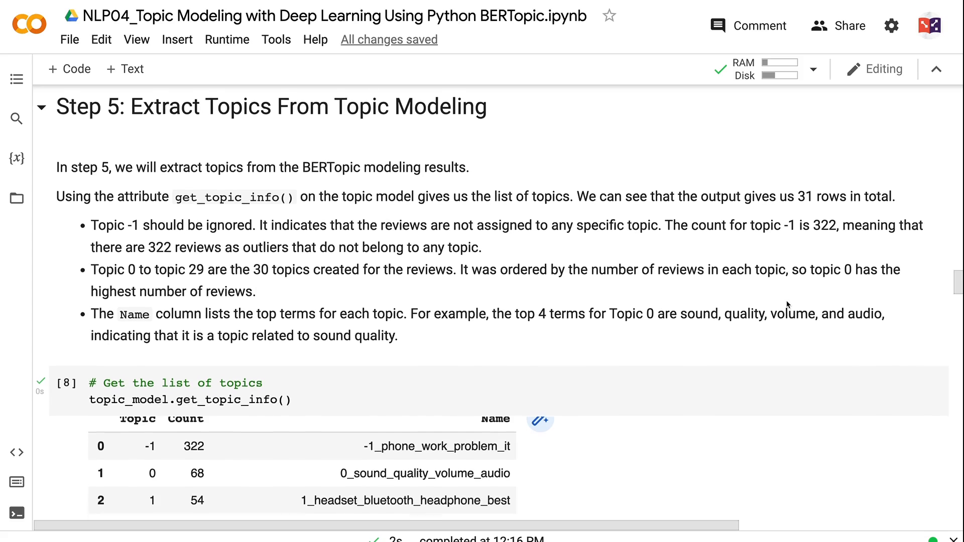
scroll("down", 3)
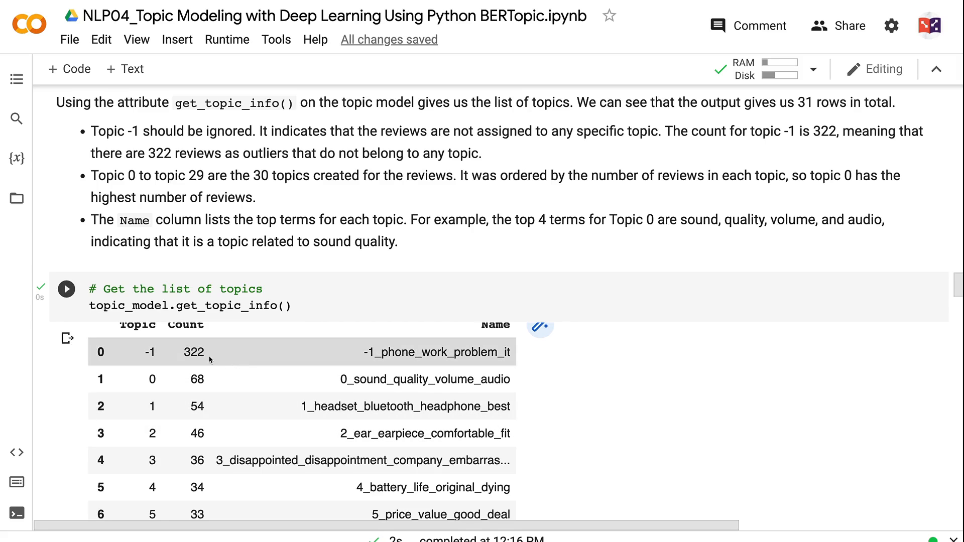
mouse_move(259, 362)
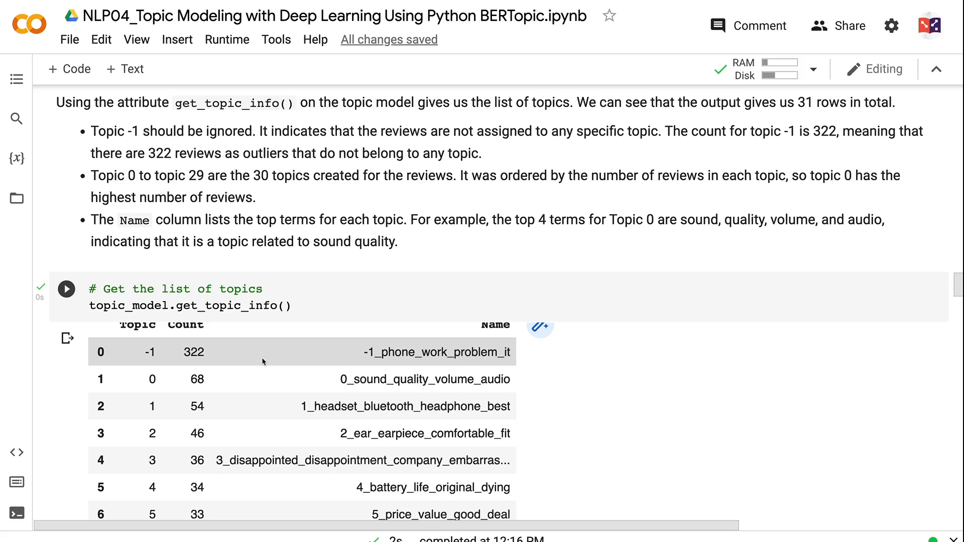
mouse_move(711, 405)
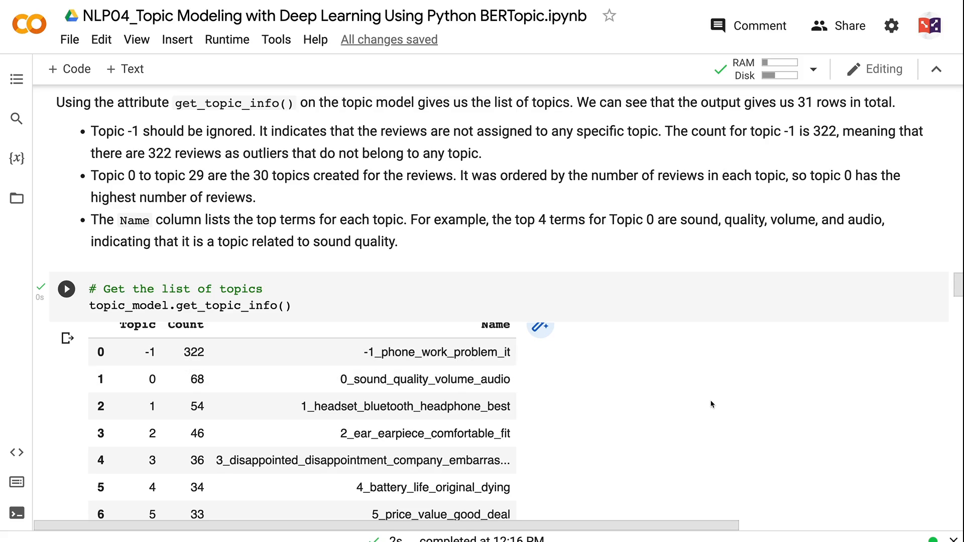
scroll("down", 3)
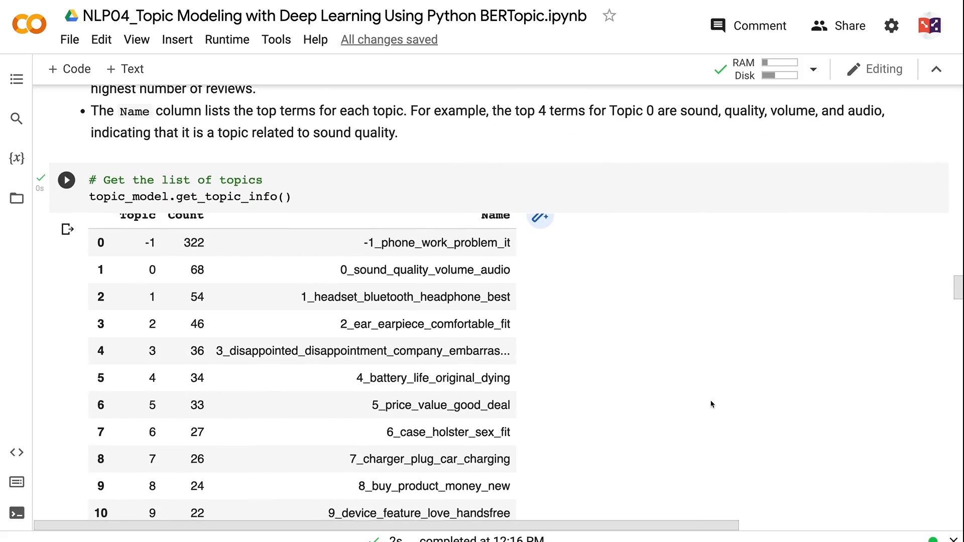
scroll("down", 3)
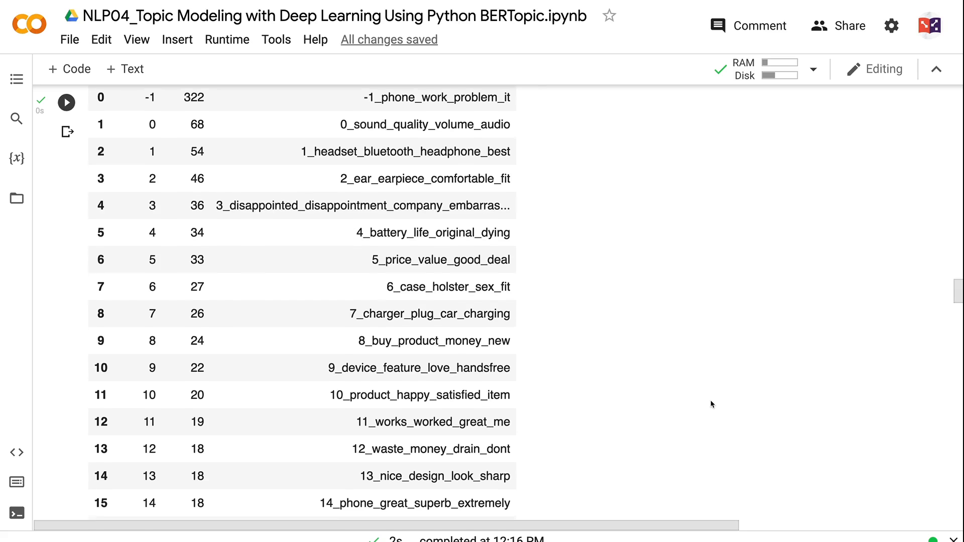
scroll("down", 3)
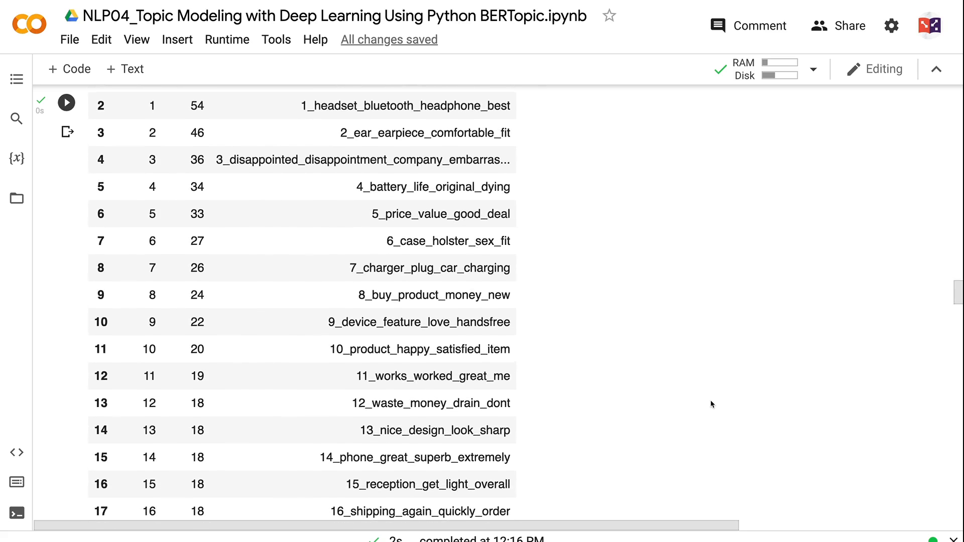
scroll("up", 3)
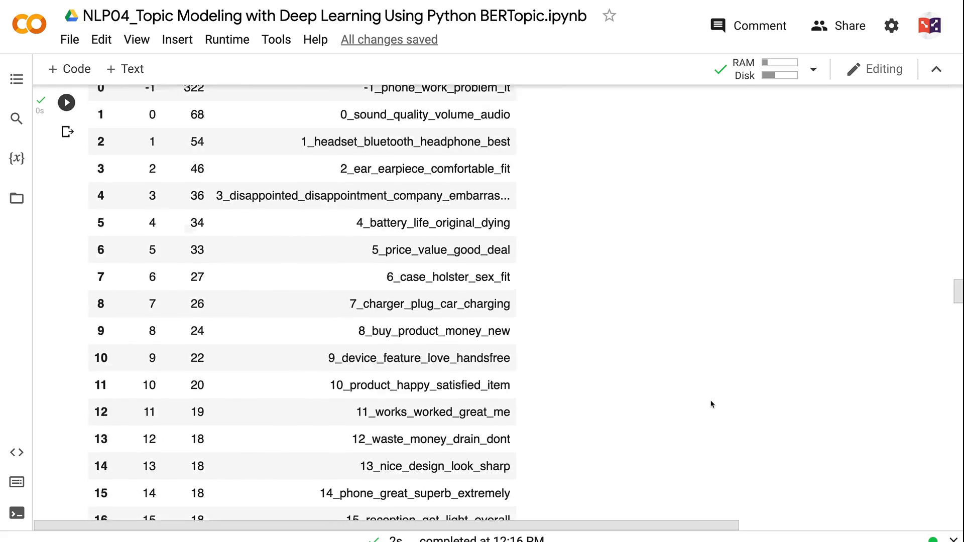
scroll("down", 3)
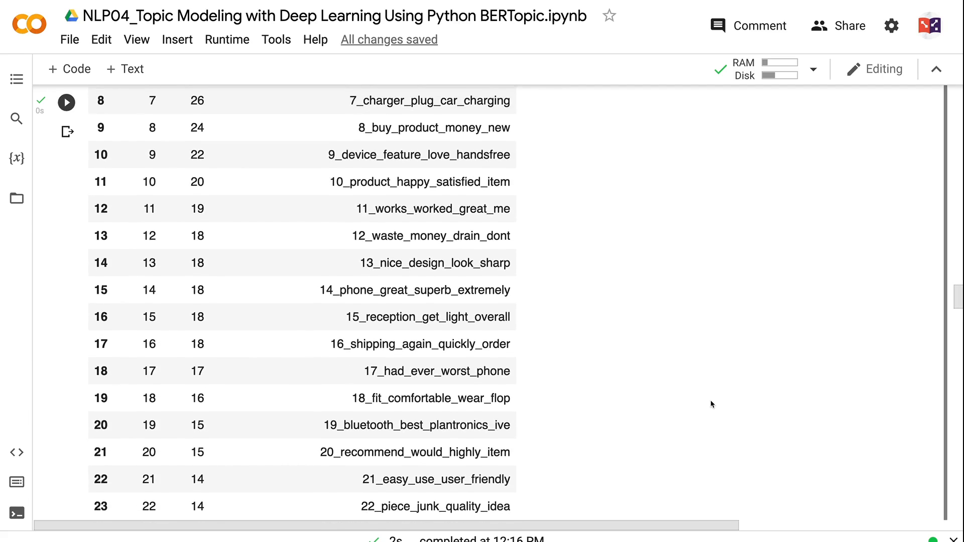
scroll("up", 3)
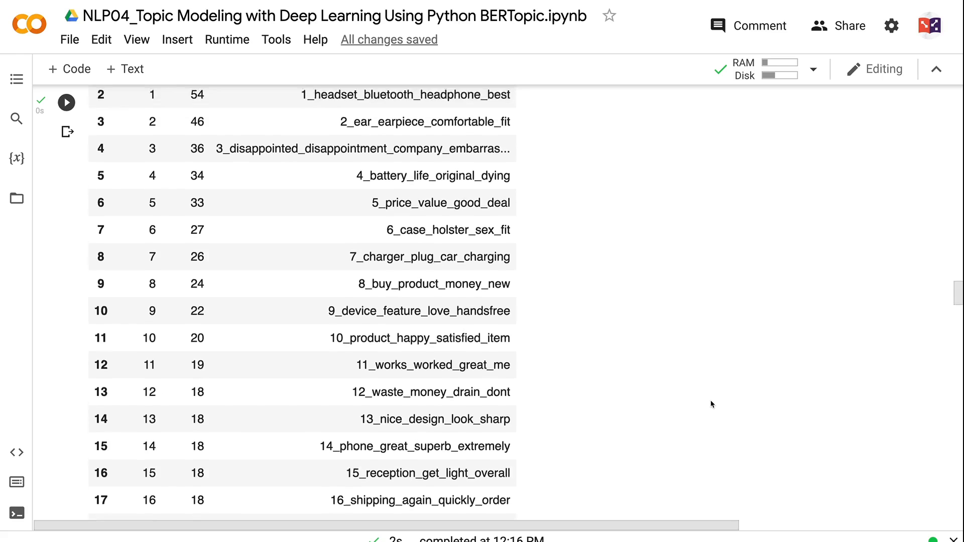
scroll("up", 3)
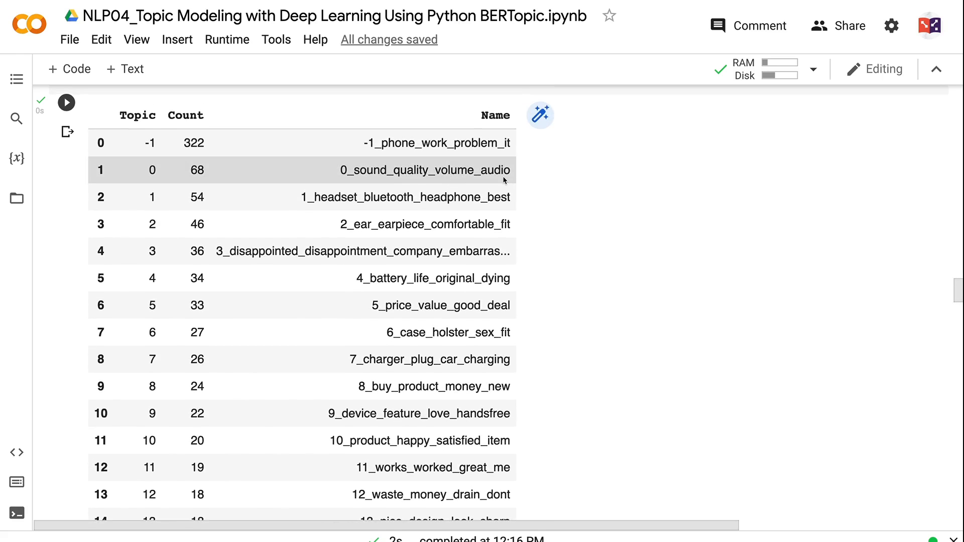
scroll("down", 3)
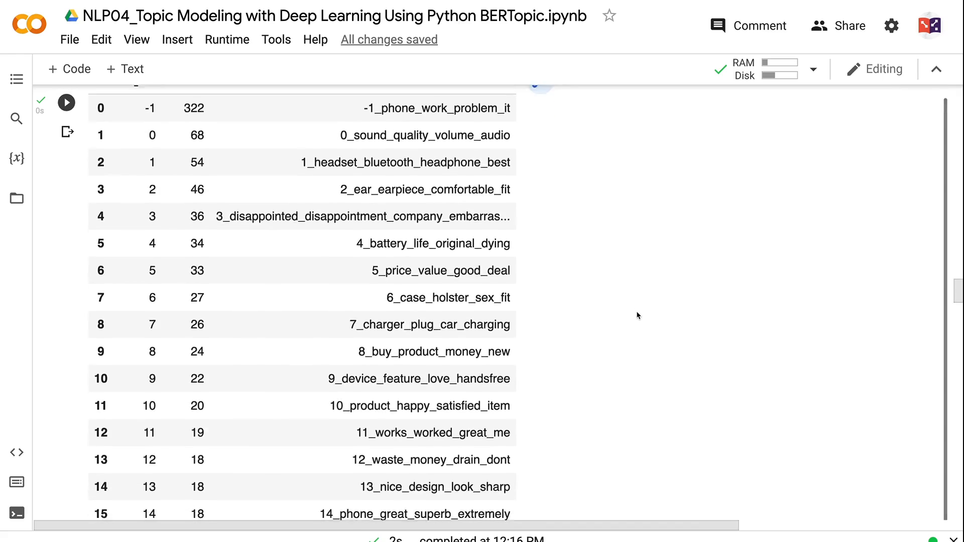
scroll("down", 3)
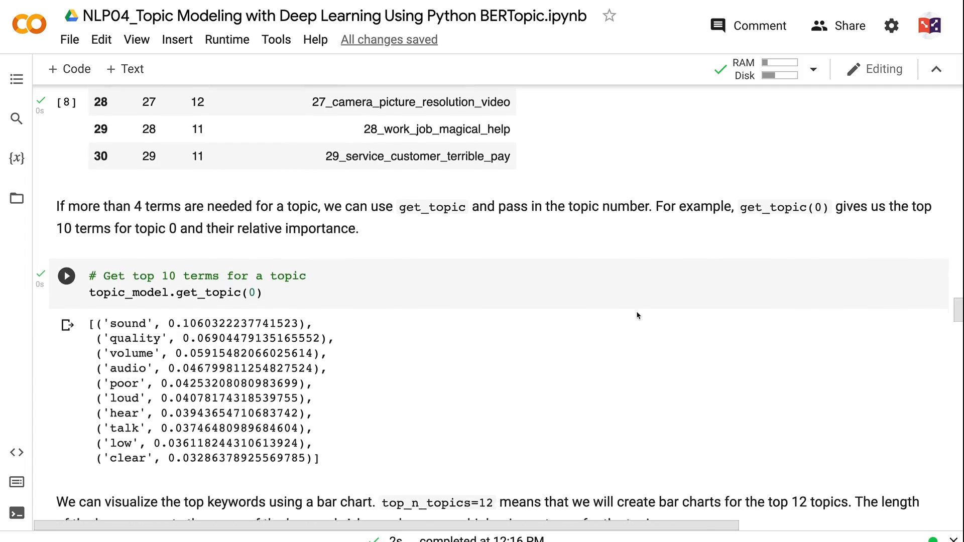
scroll("down", 3)
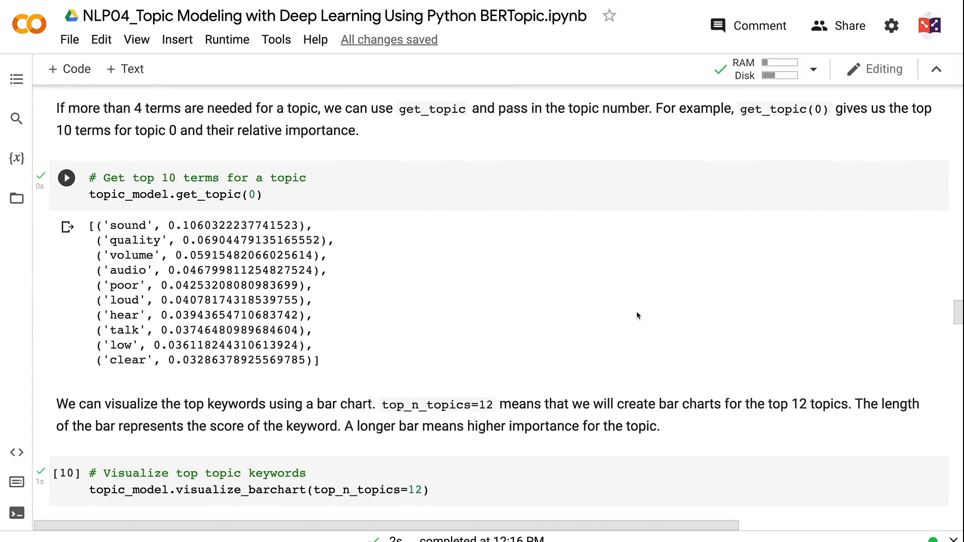
mouse_move(387, 308)
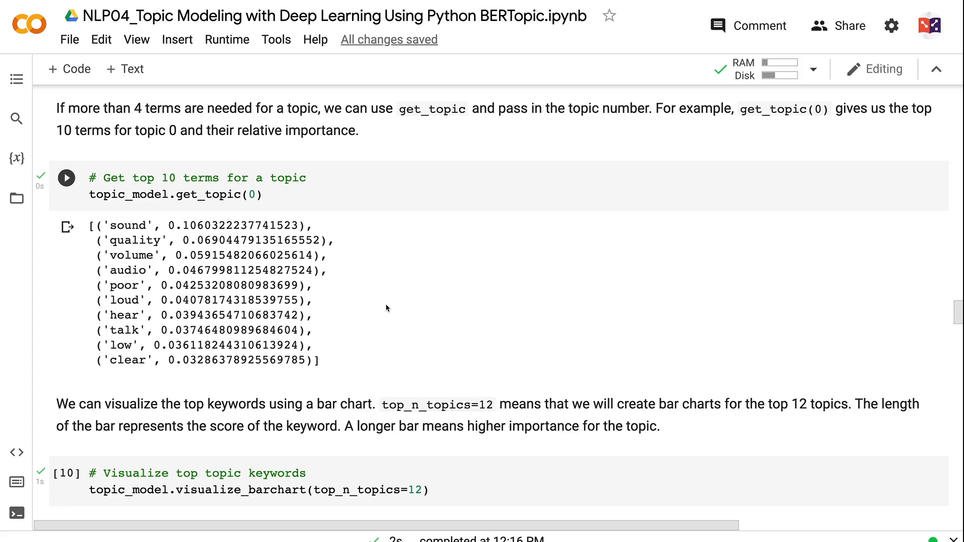
scroll("down", 3)
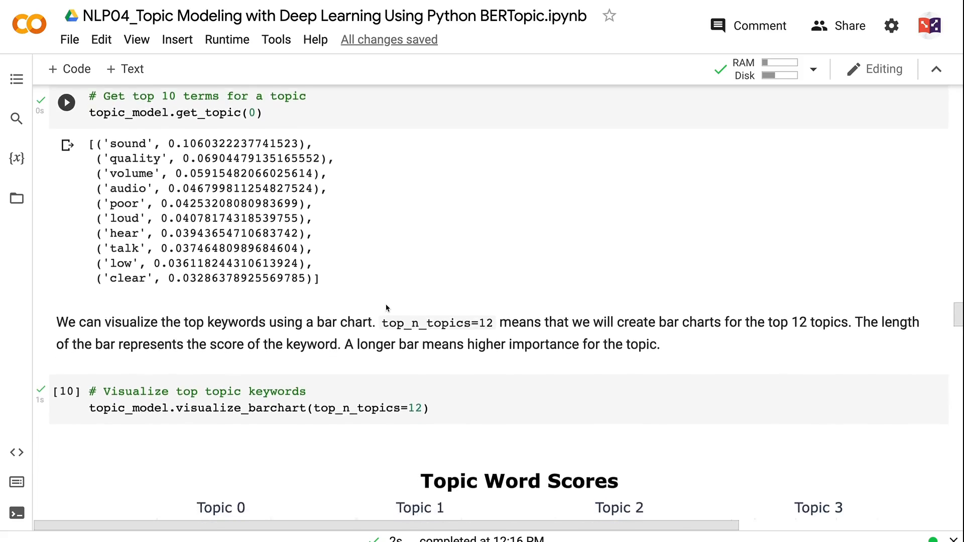
scroll("down", 3)
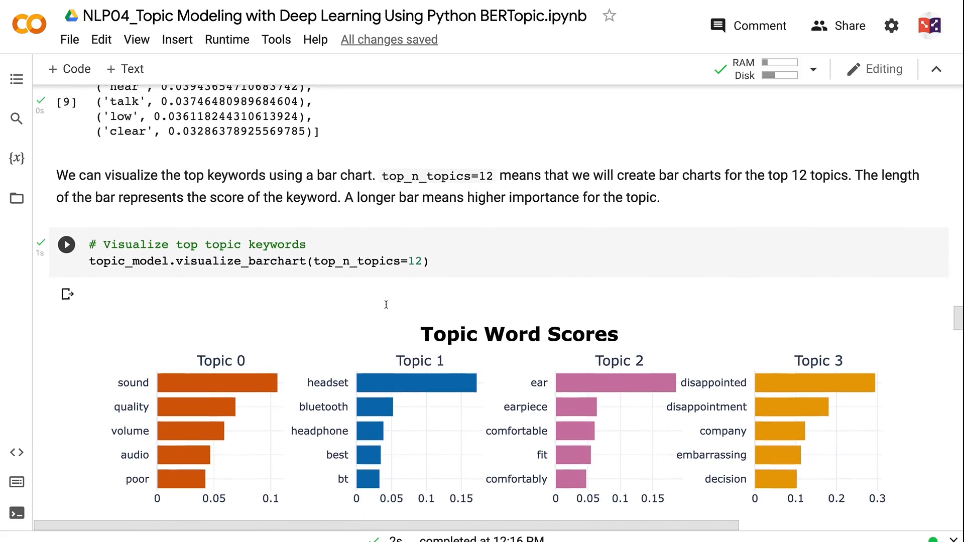
scroll("down", 3)
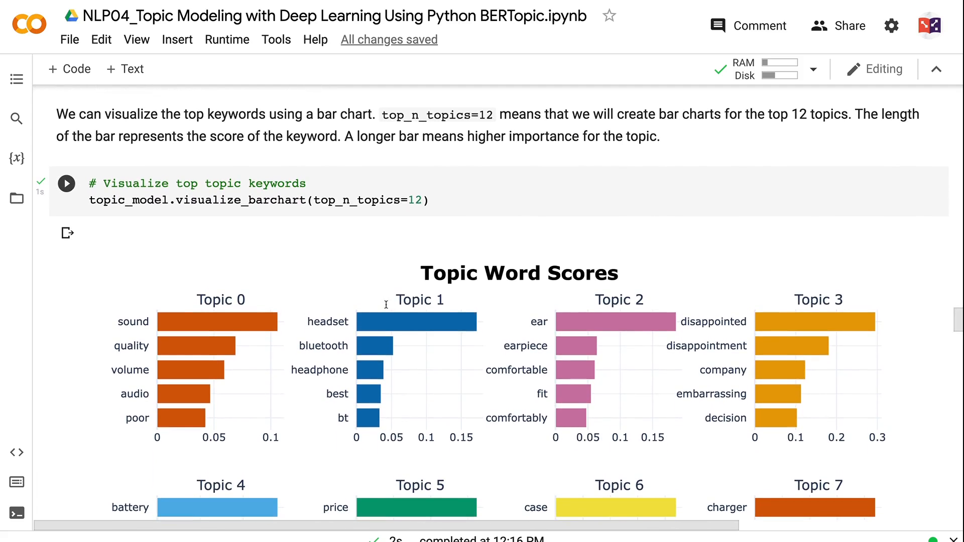
scroll("down", 3)
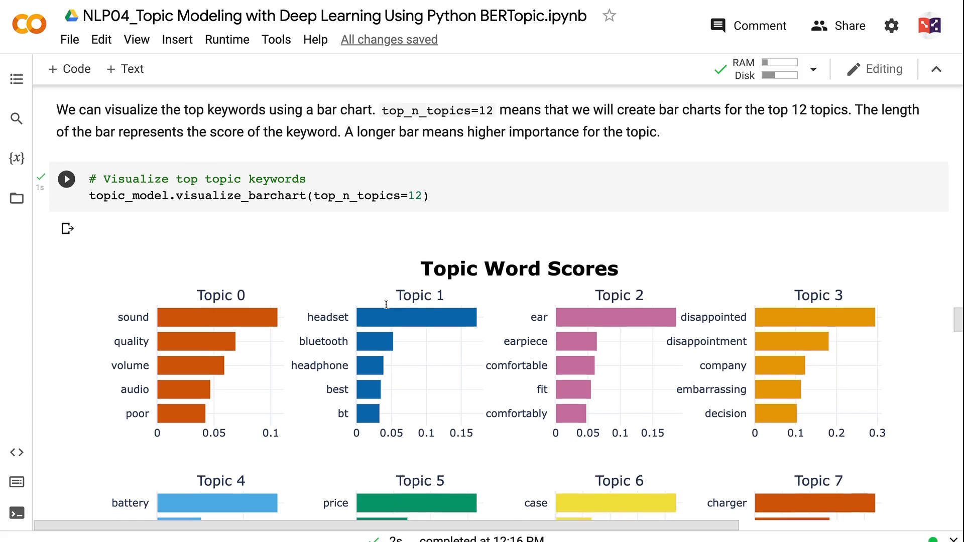
scroll("down", 3)
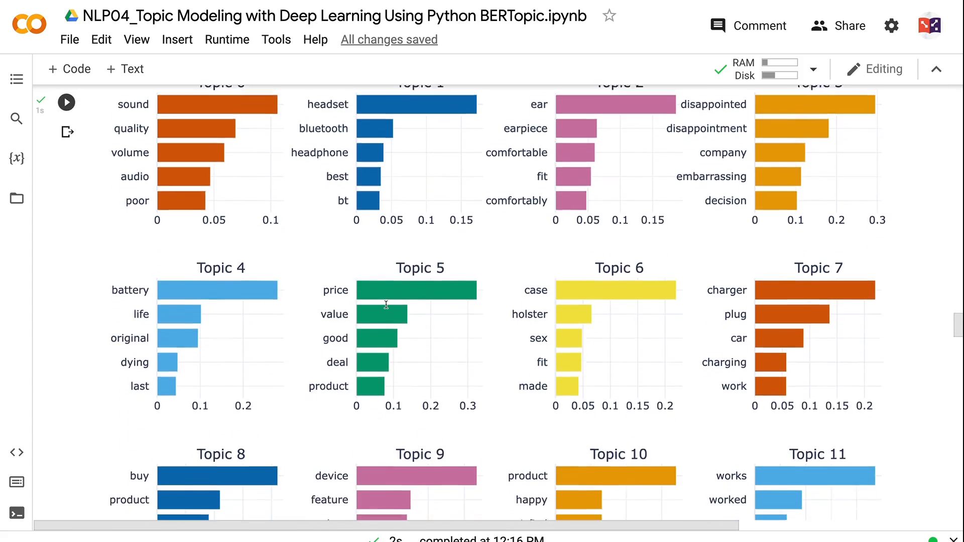
scroll("down", 3)
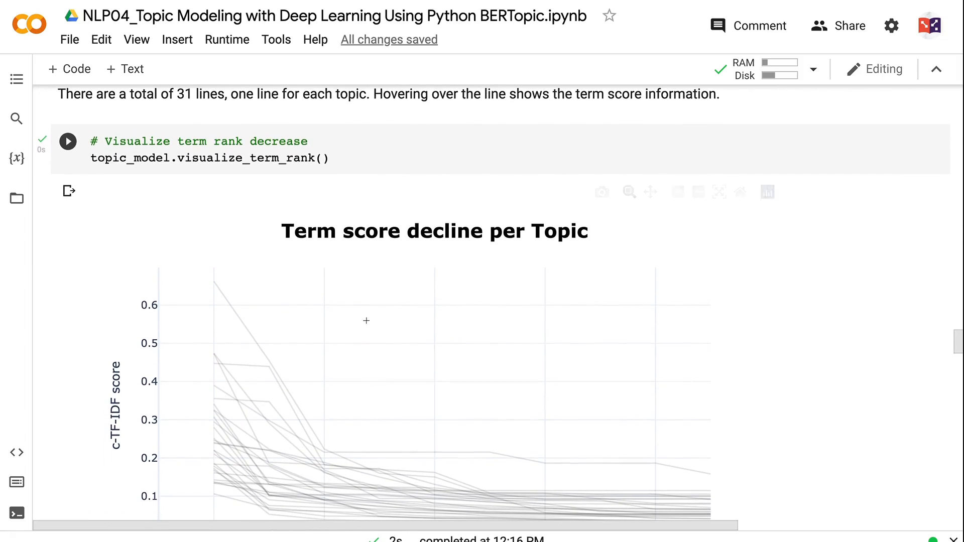
mouse_move(342, 386)
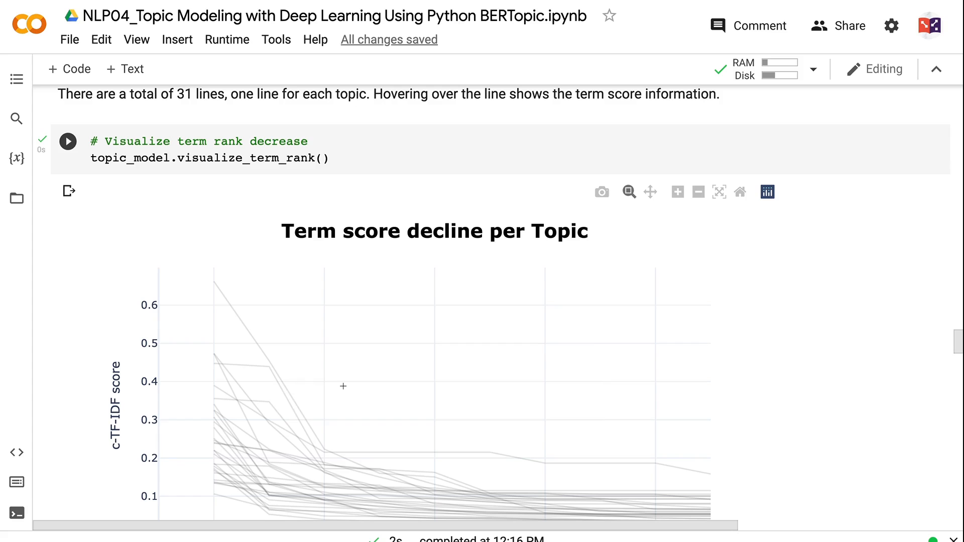
scroll("down", 3)
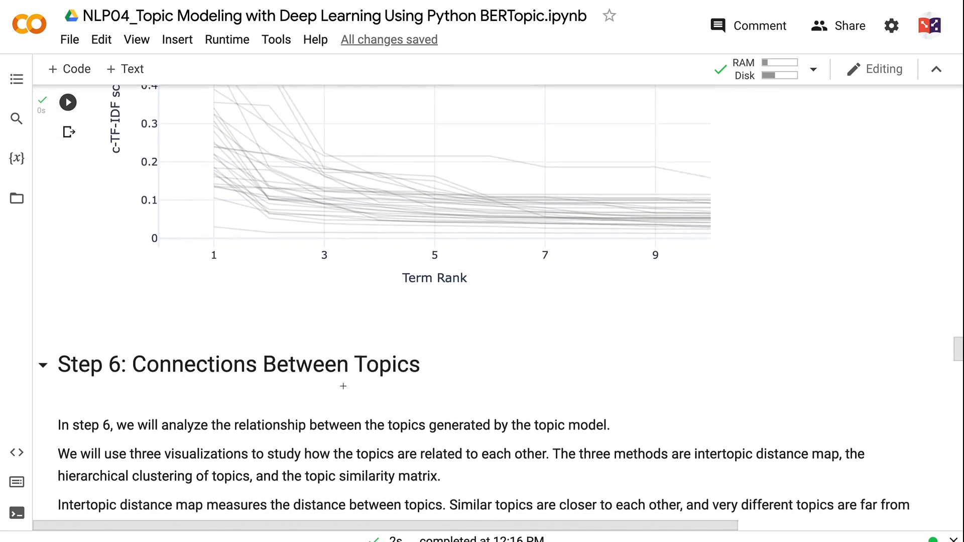
scroll("down", 3)
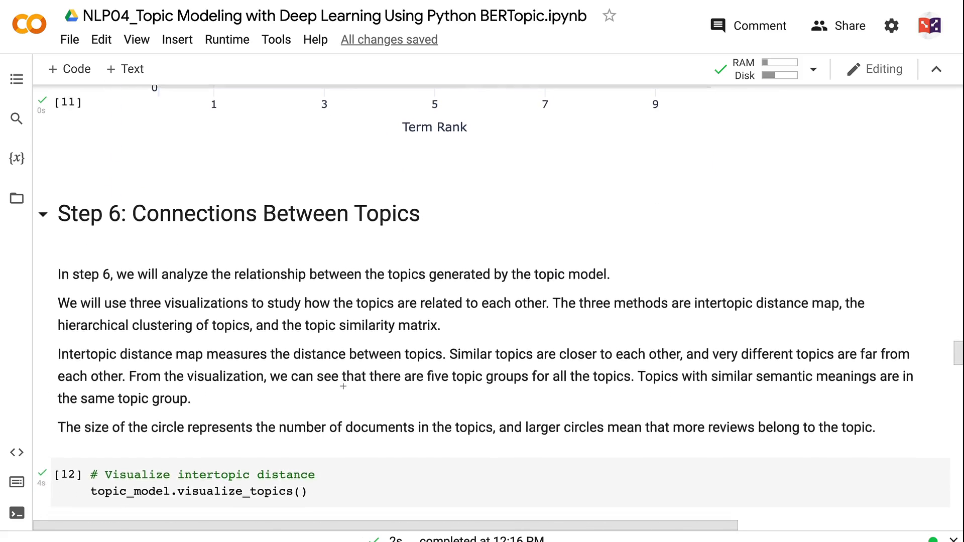
scroll("down", 3)
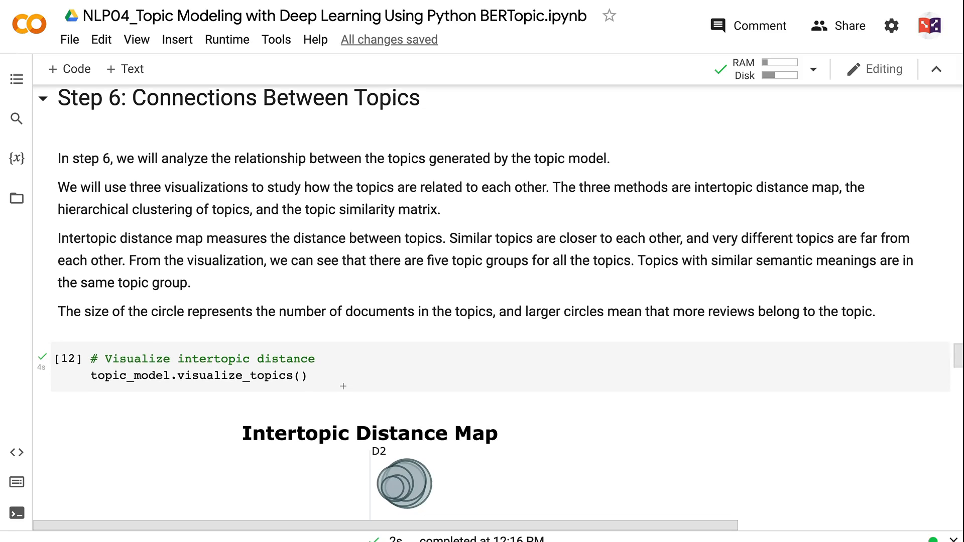
scroll("down", 3)
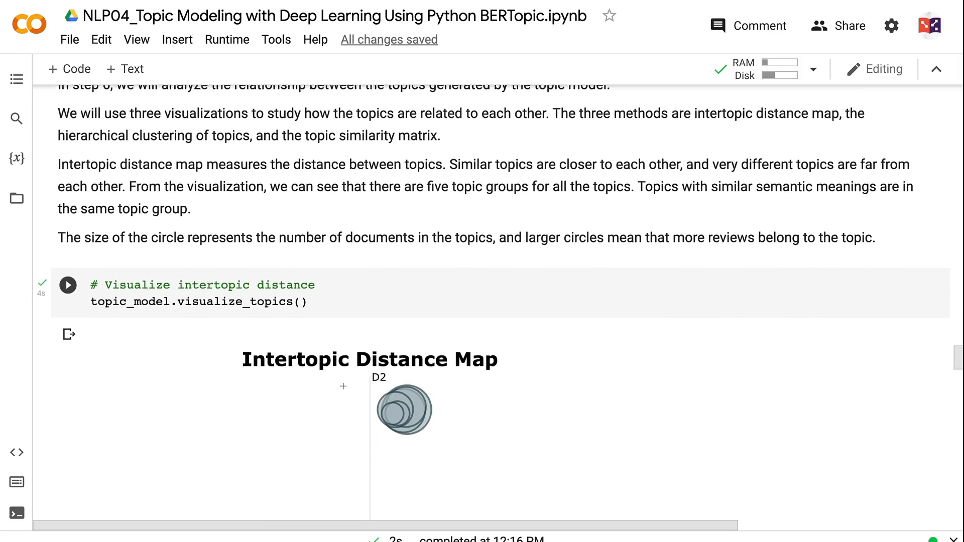
scroll("down", 3)
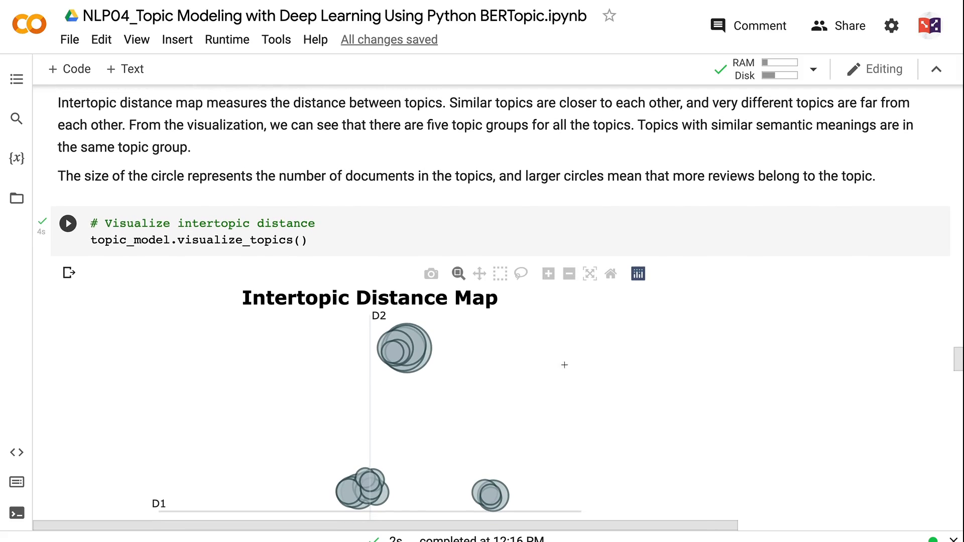
mouse_move(373, 454)
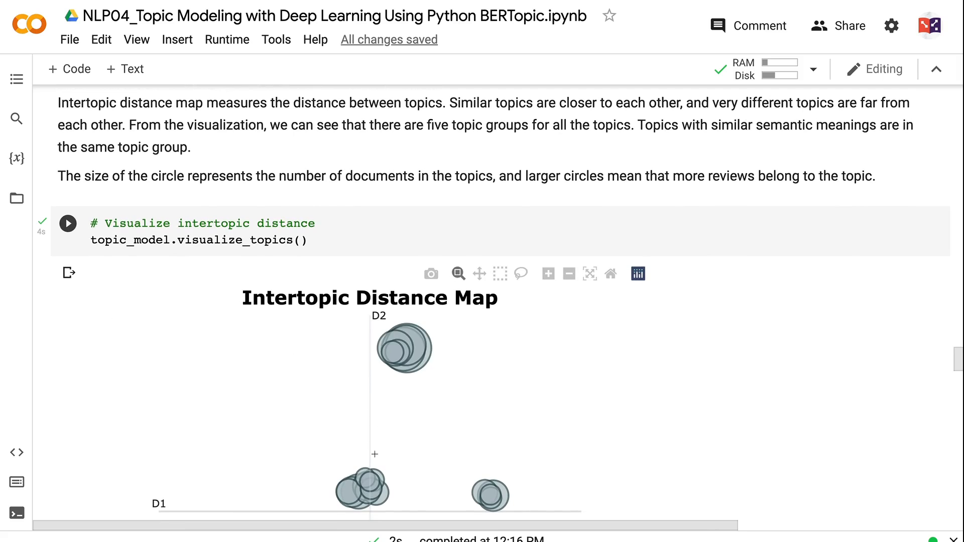
scroll("down", 3)
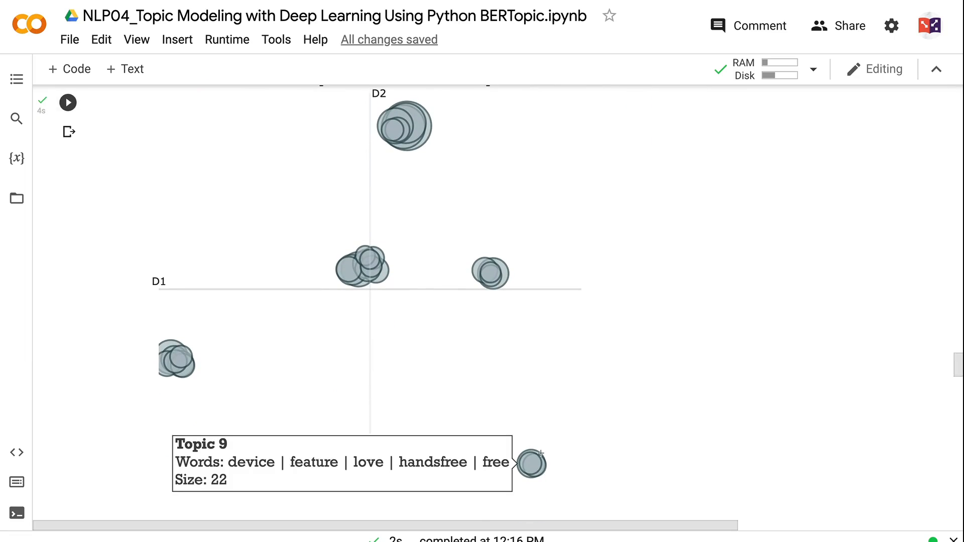
mouse_move(650, 446)
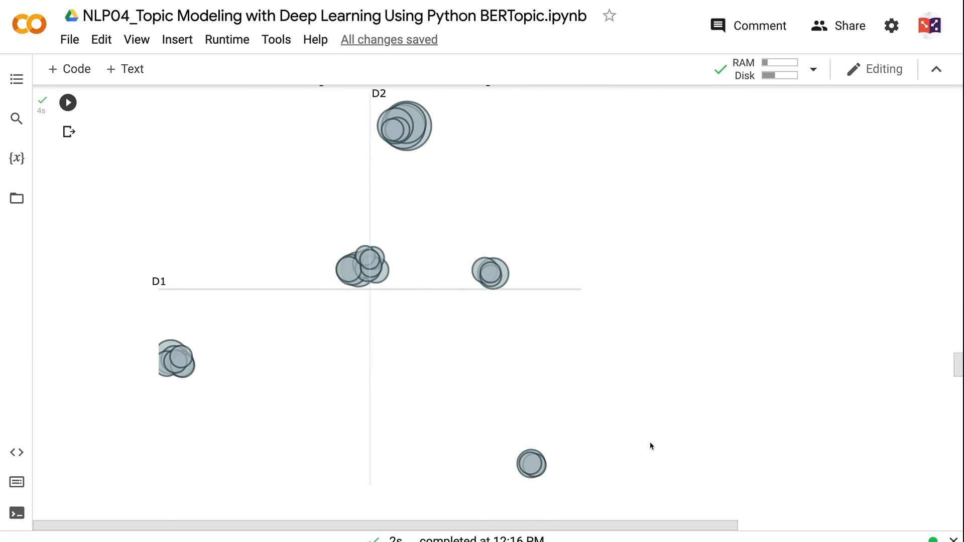
scroll("down", 3)
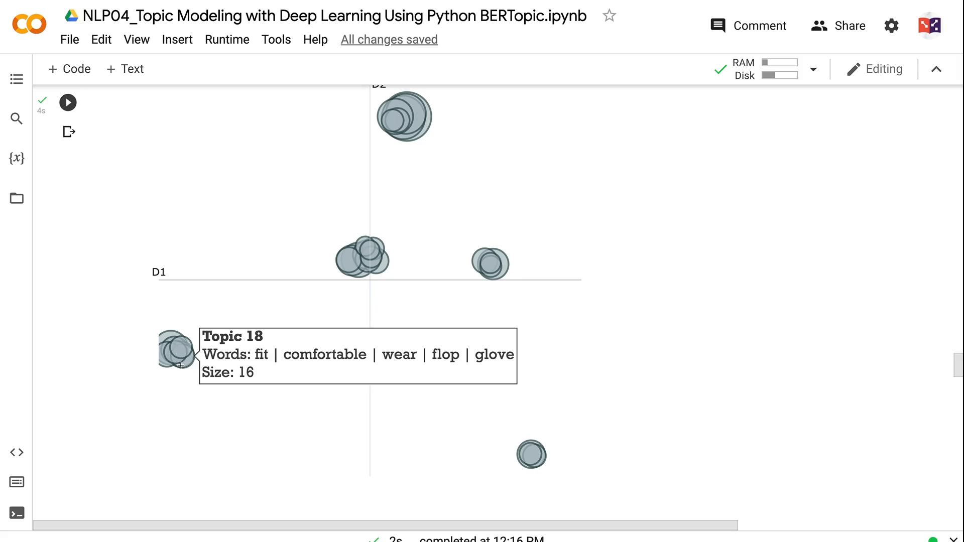
mouse_move(172, 337)
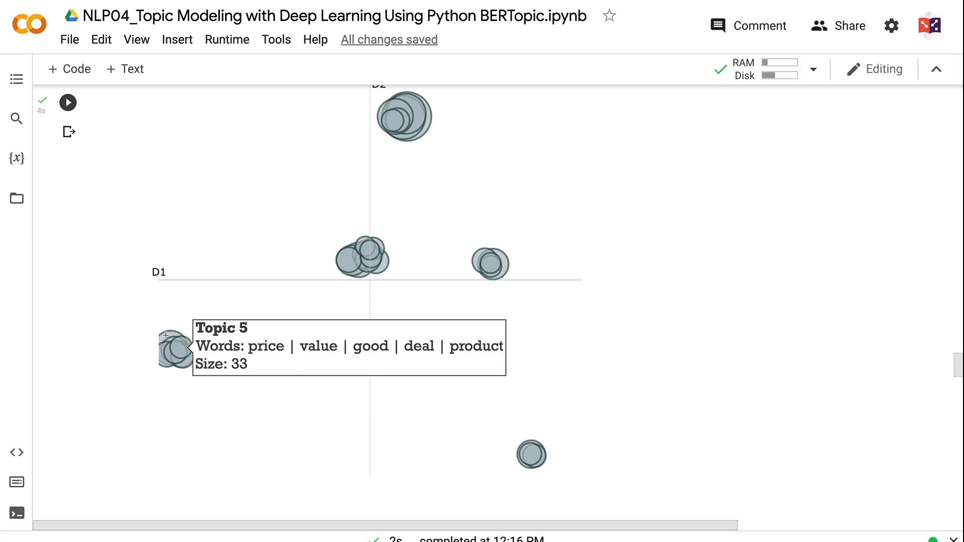
scroll("down", 3)
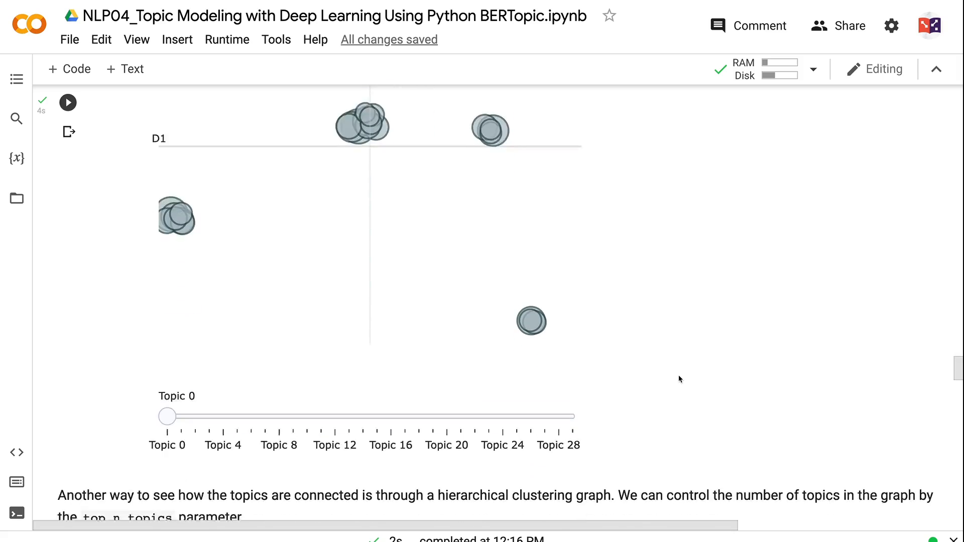
scroll("down", 3)
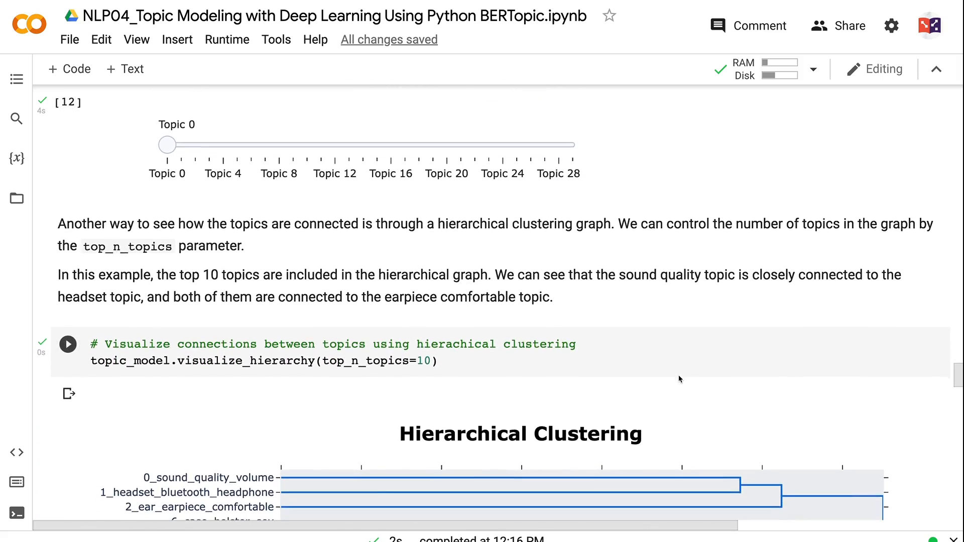
scroll("down", 3)
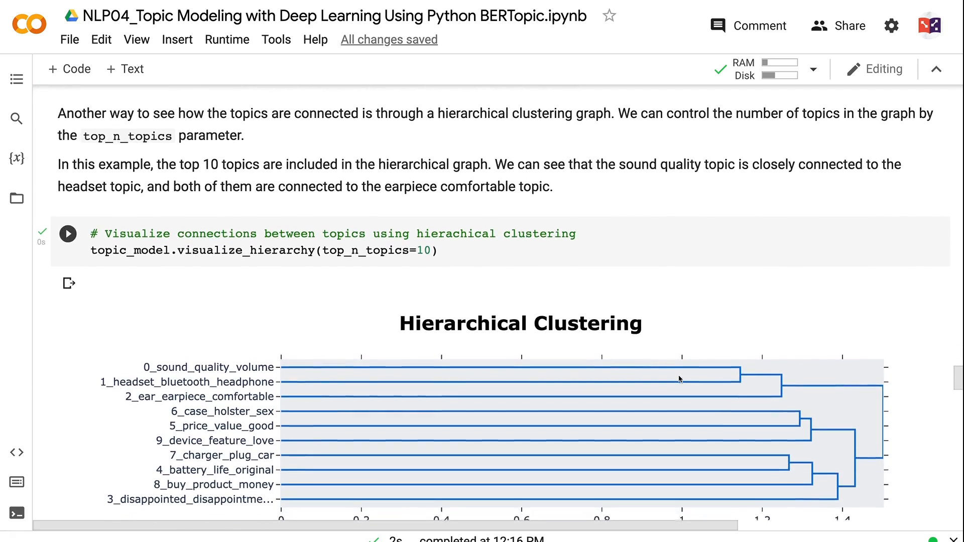
scroll("up", 3)
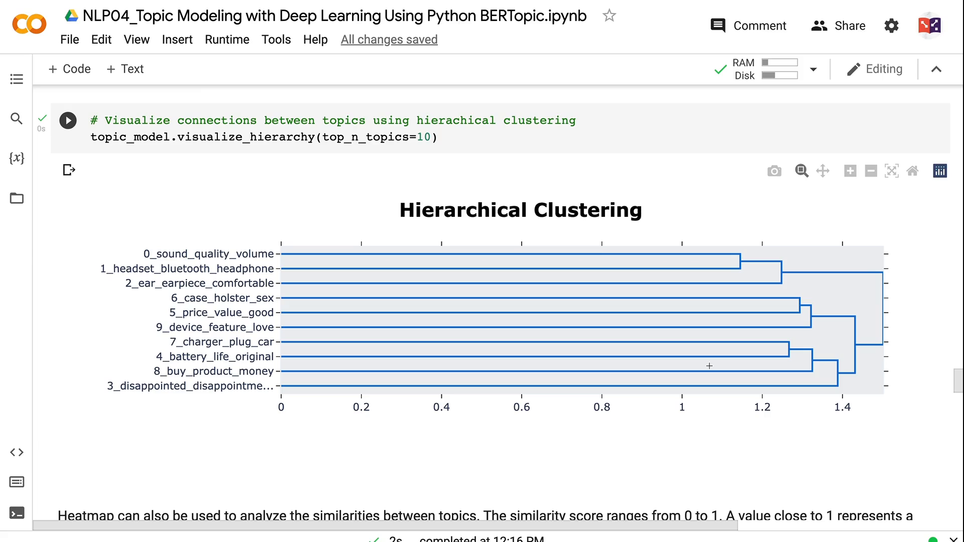
mouse_move(224, 269)
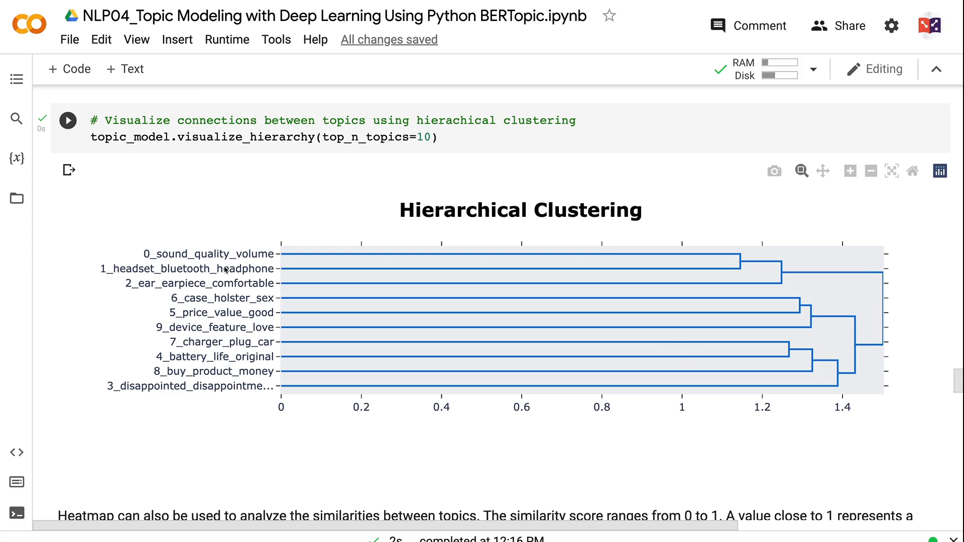
mouse_move(229, 288)
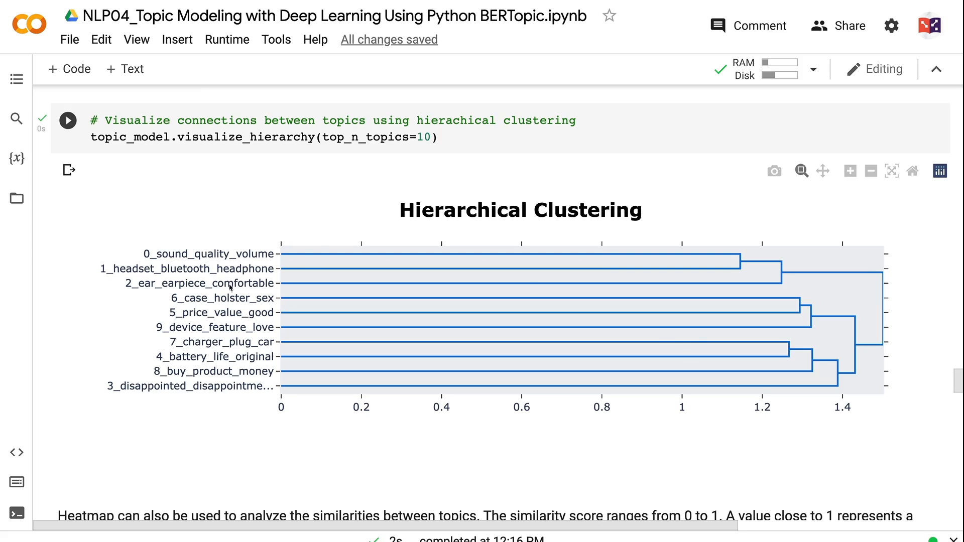
mouse_move(491, 295)
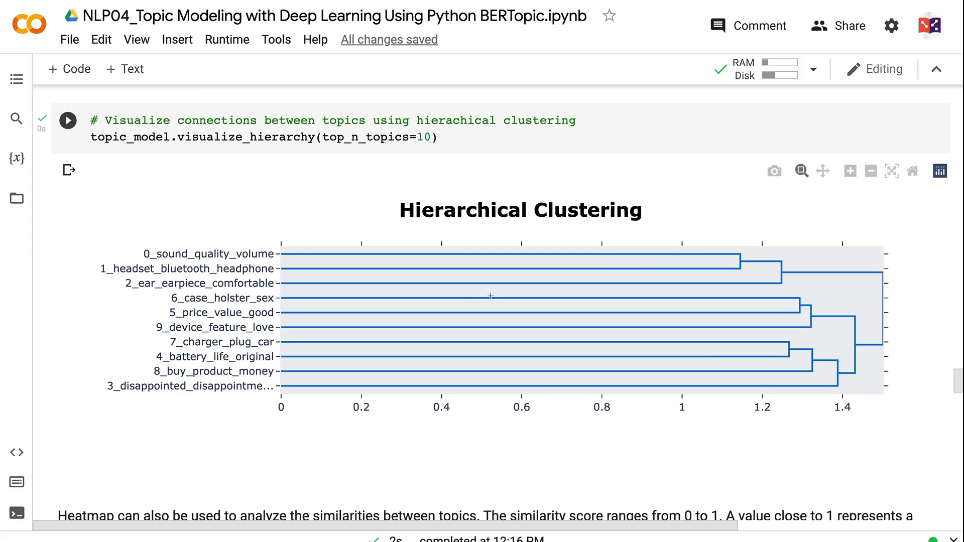
scroll("down", 3)
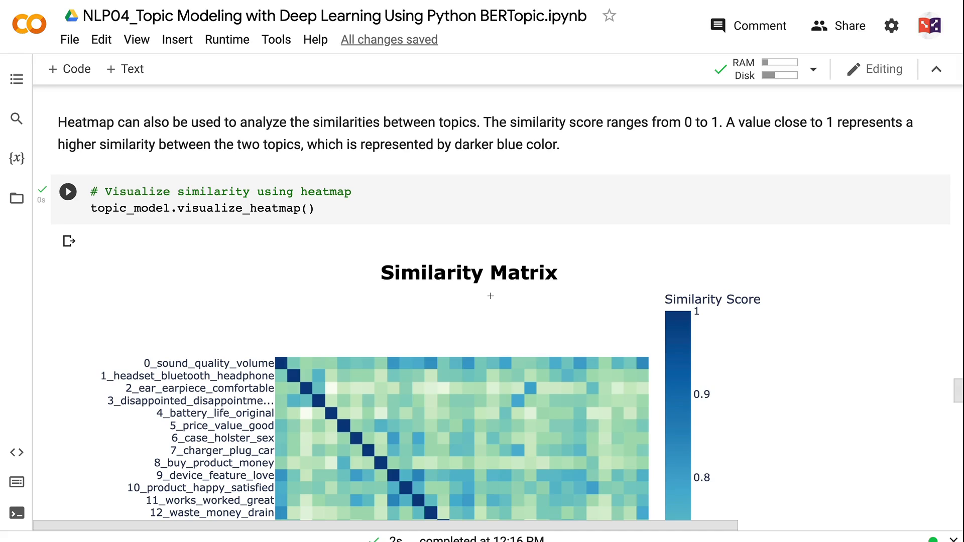
scroll("down", 3)
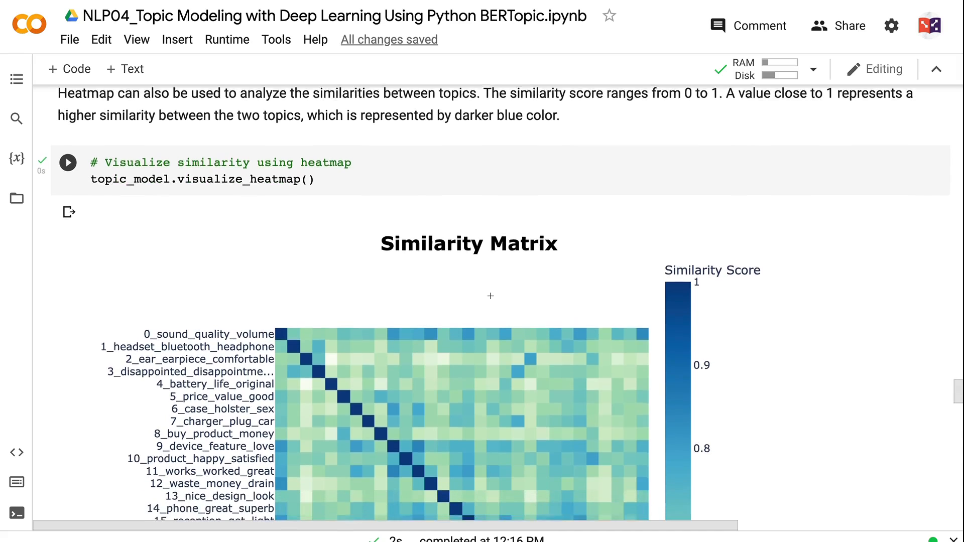
scroll("down", 3)
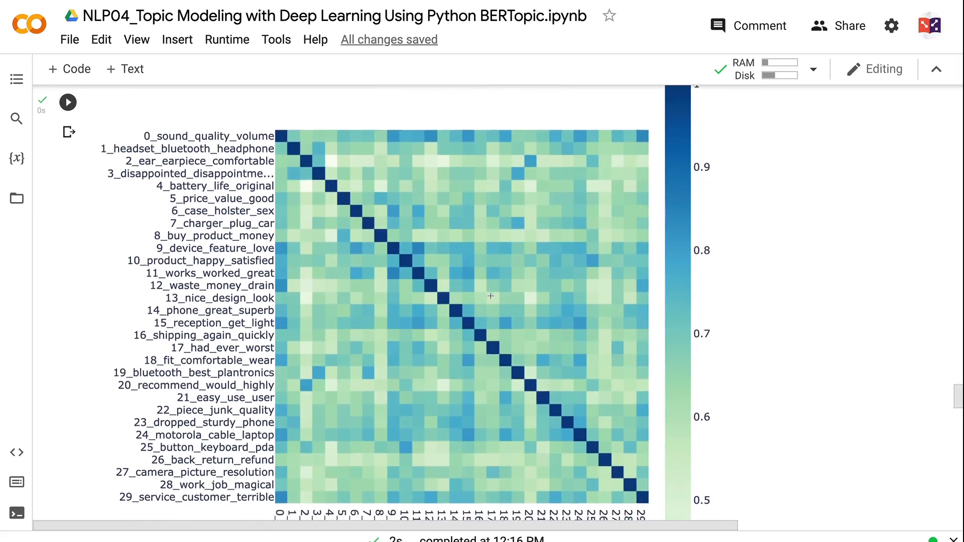
scroll("down", 3)
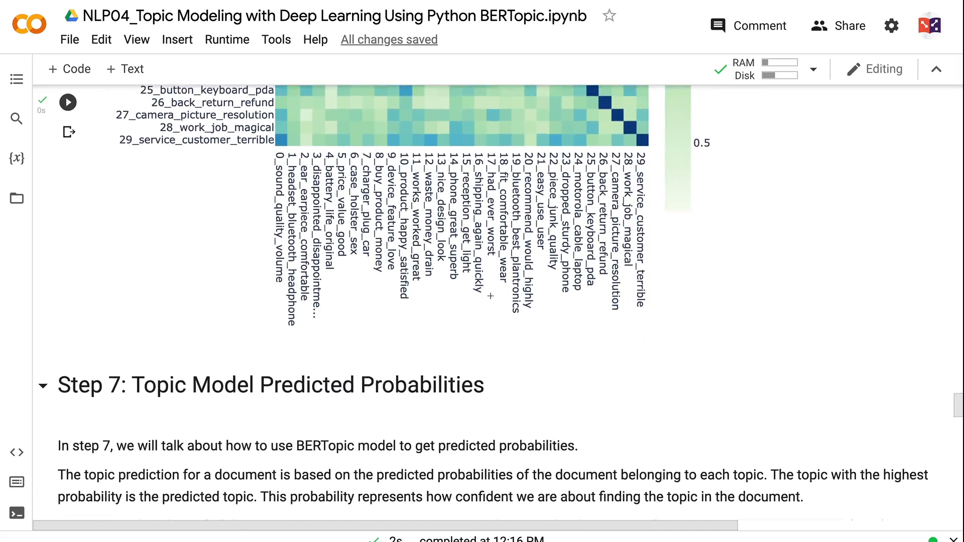
scroll("down", 3)
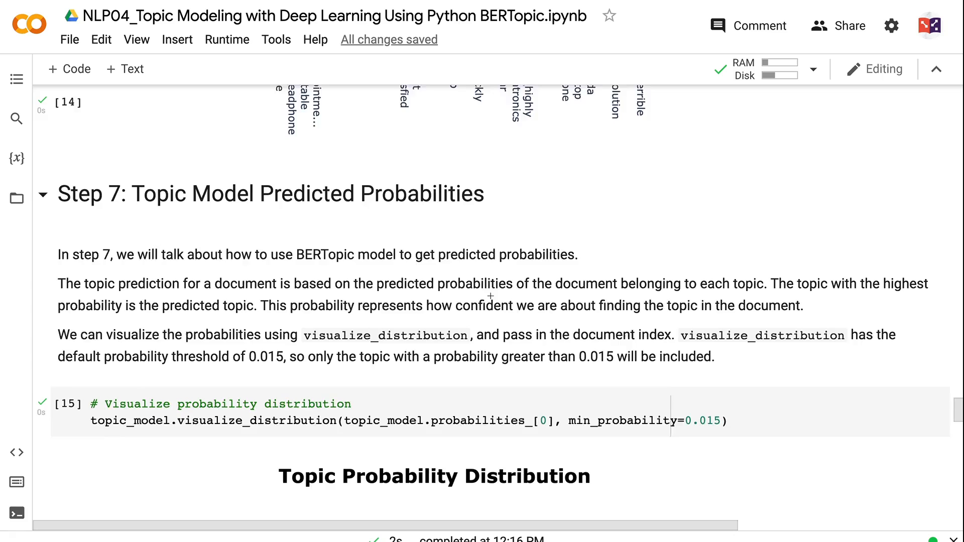
scroll("down", 3)
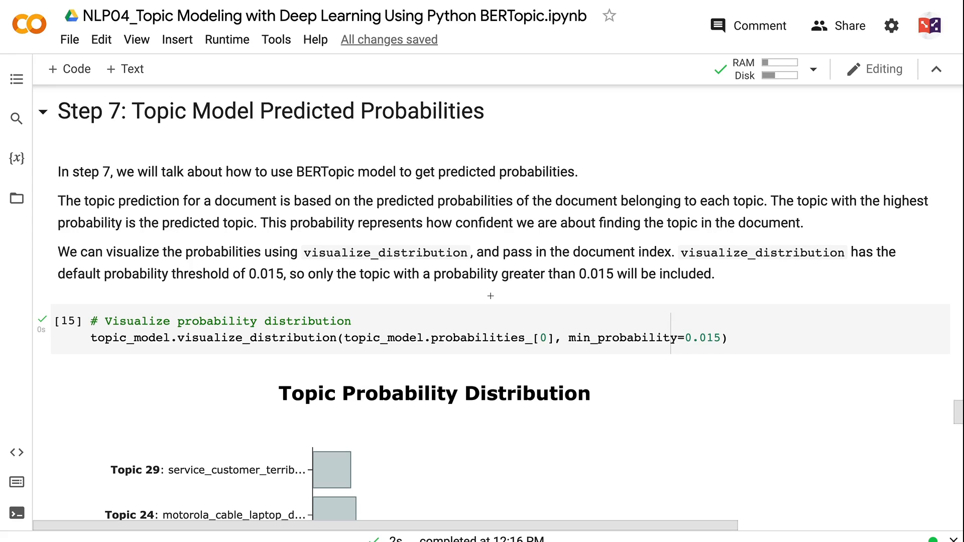
scroll("down", 3)
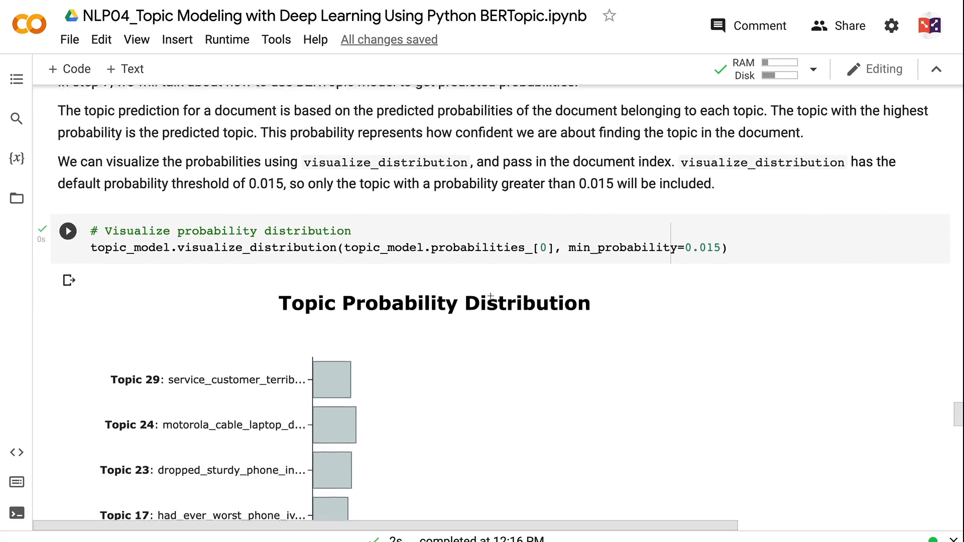
scroll("down", 3)
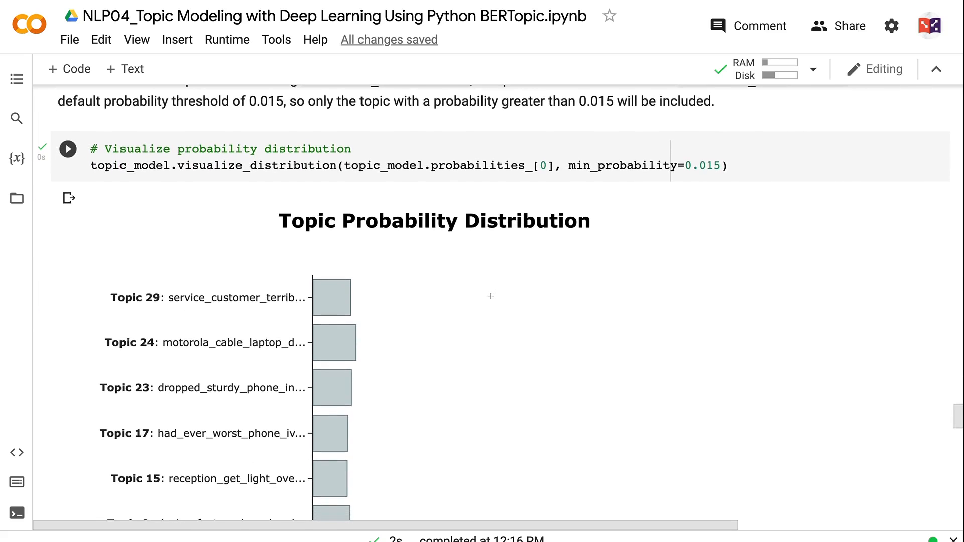
scroll("down", 3)
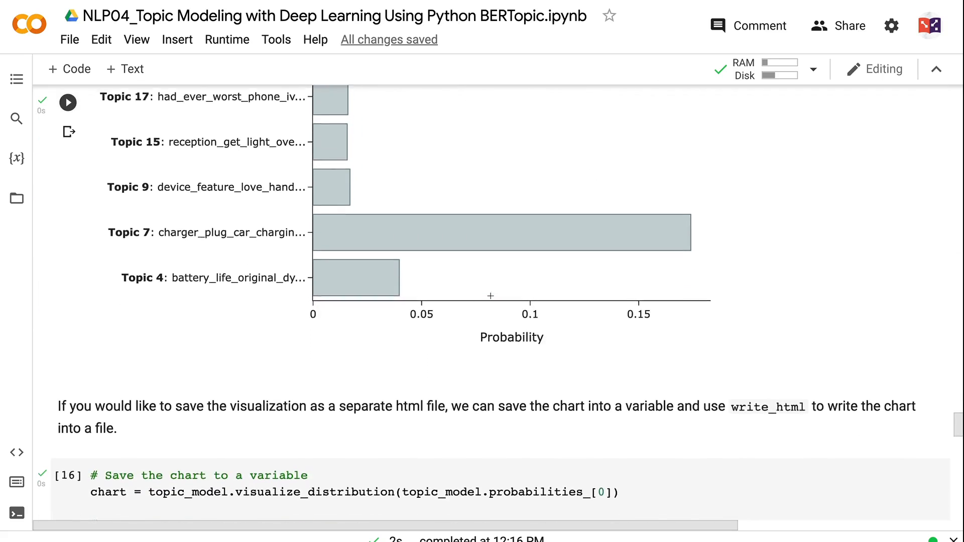
scroll("down", 3)
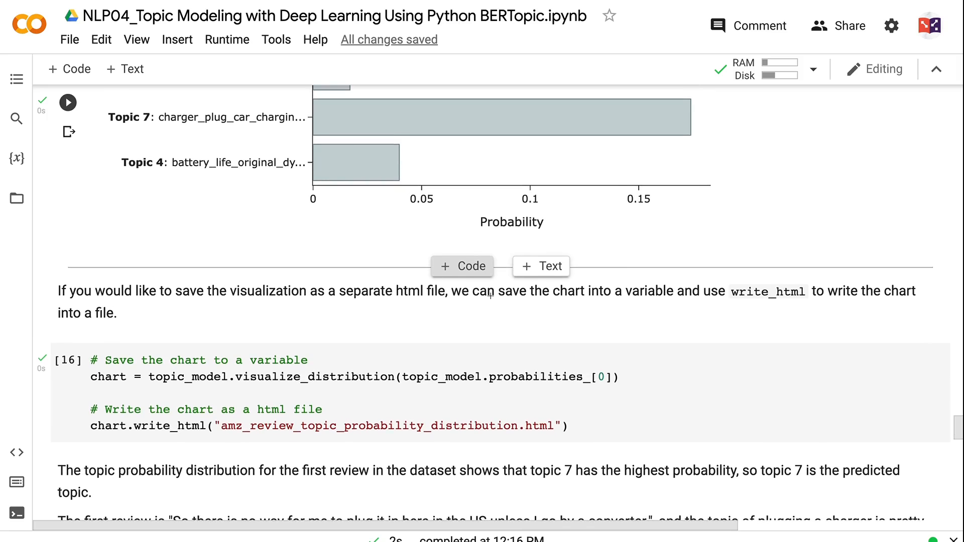
scroll("down", 3)
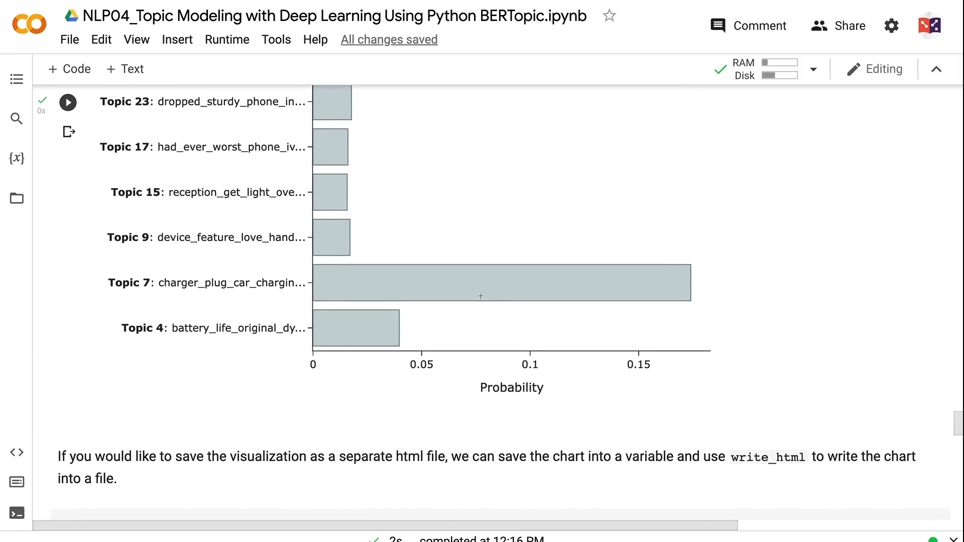
mouse_move(373, 293)
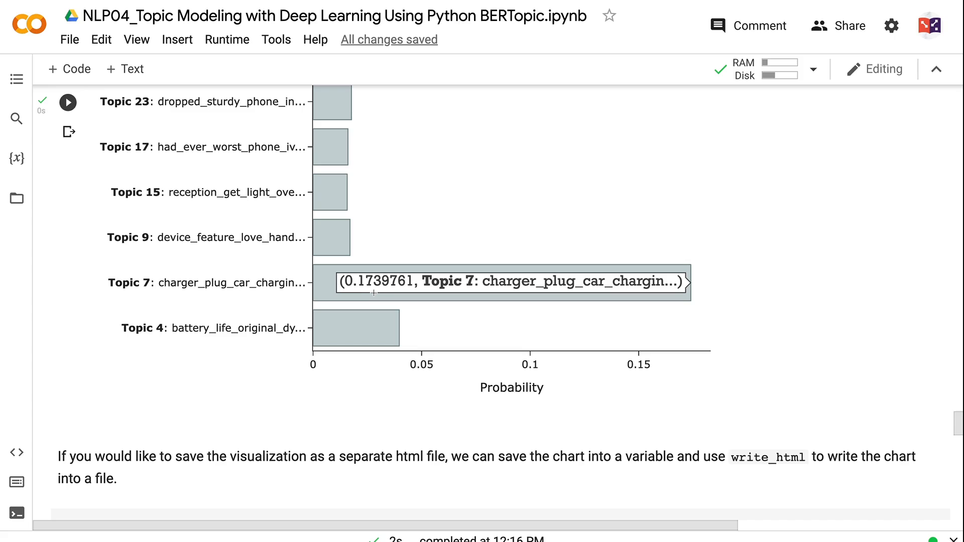
mouse_move(398, 428)
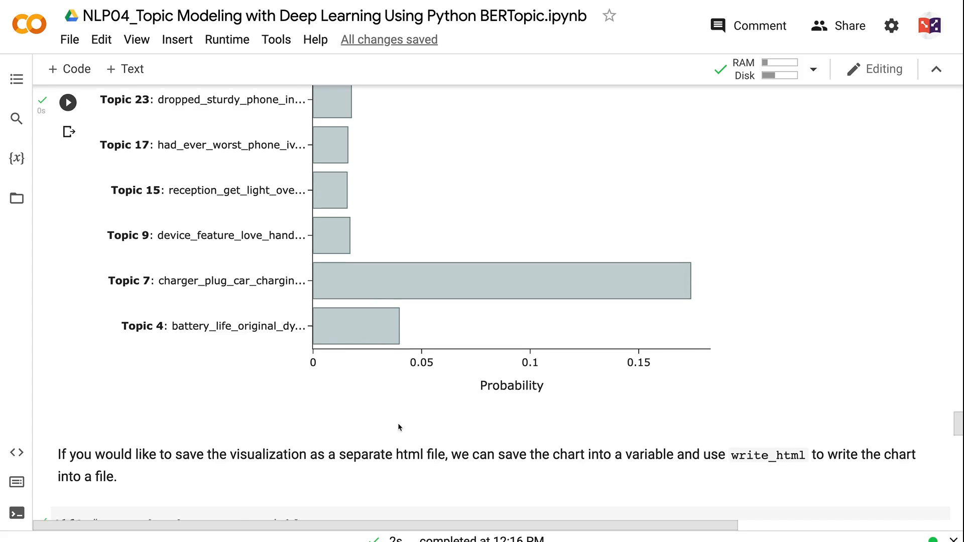
scroll("down", 3)
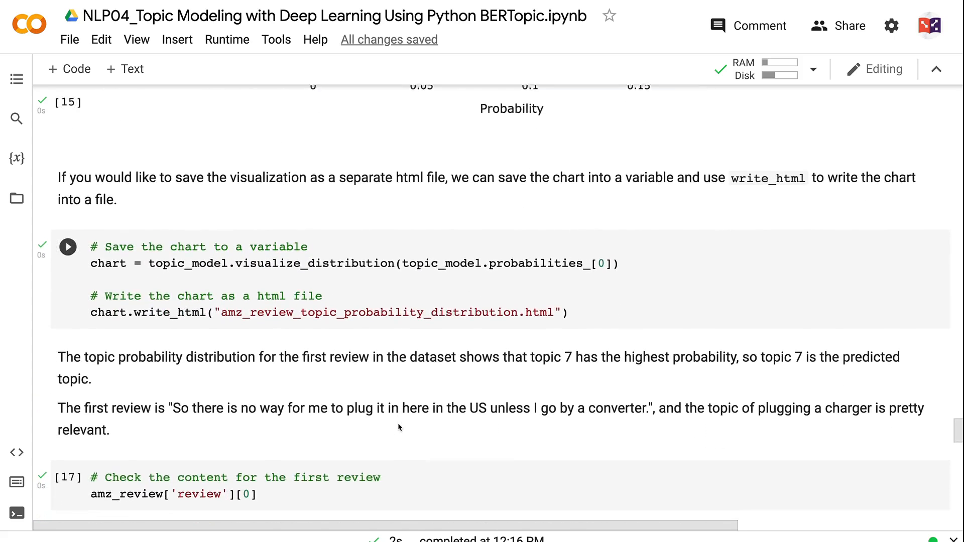
scroll("down", 3)
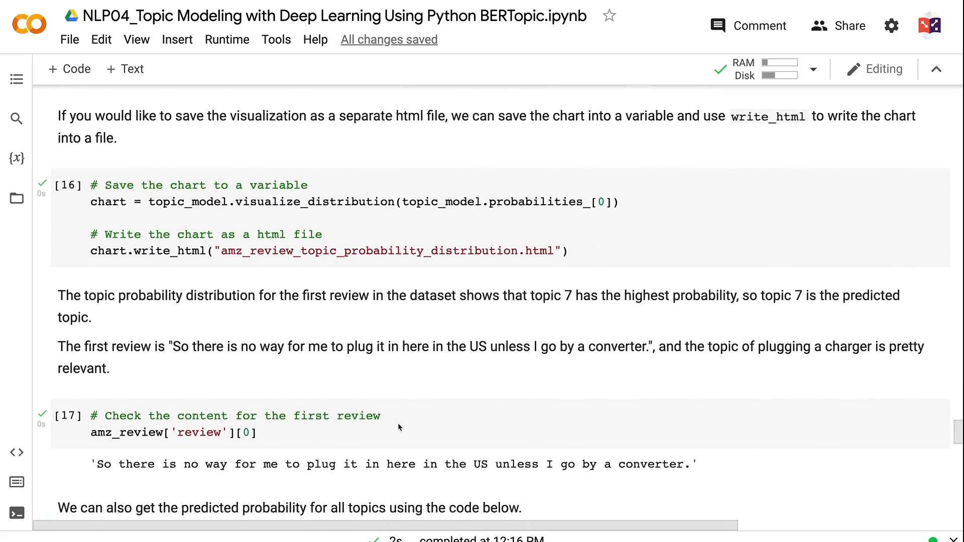
scroll("down", 3)
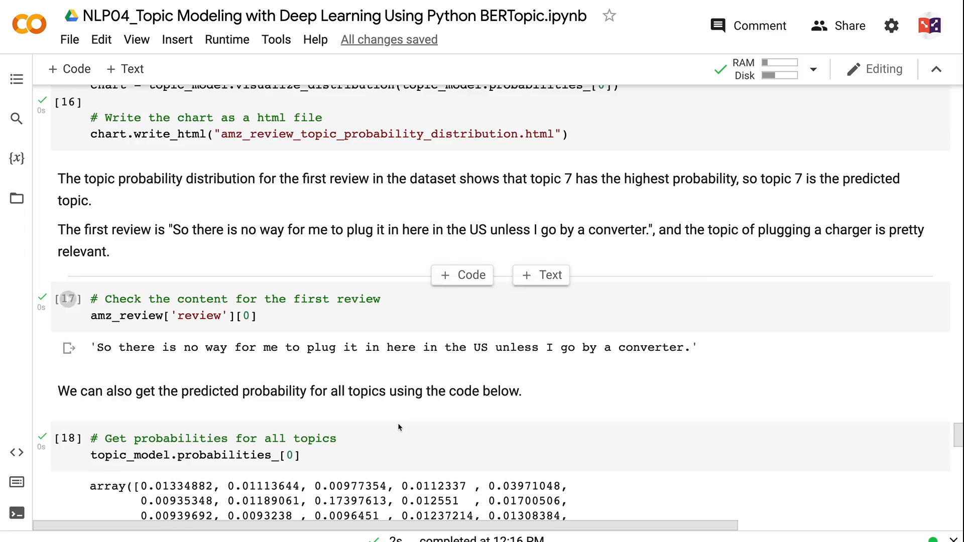
scroll("down", 3)
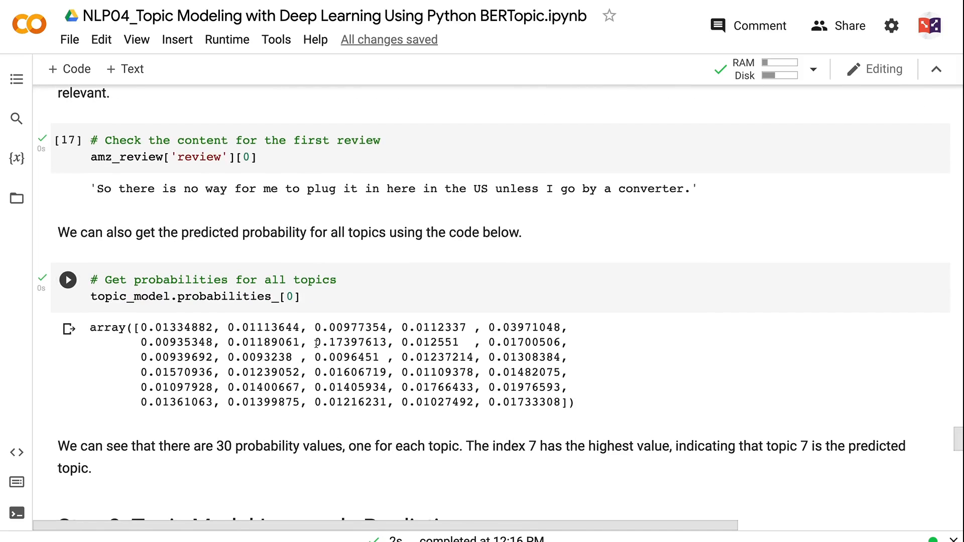
mouse_move(357, 357)
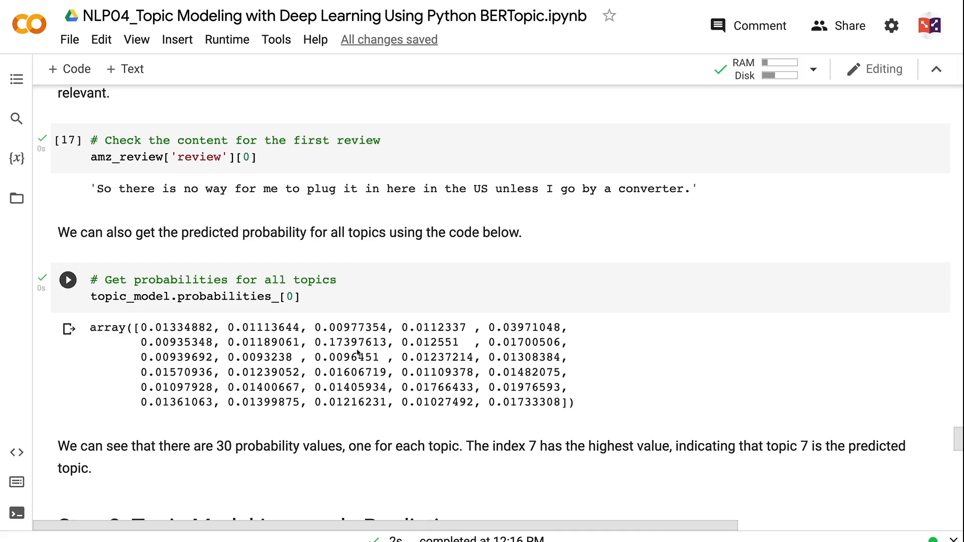
scroll("down", 3)
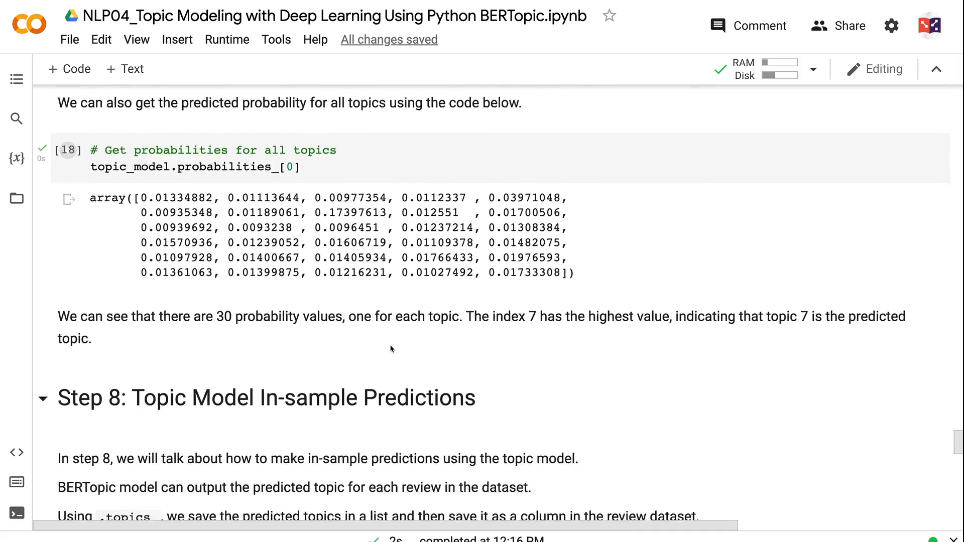
scroll("down", 3)
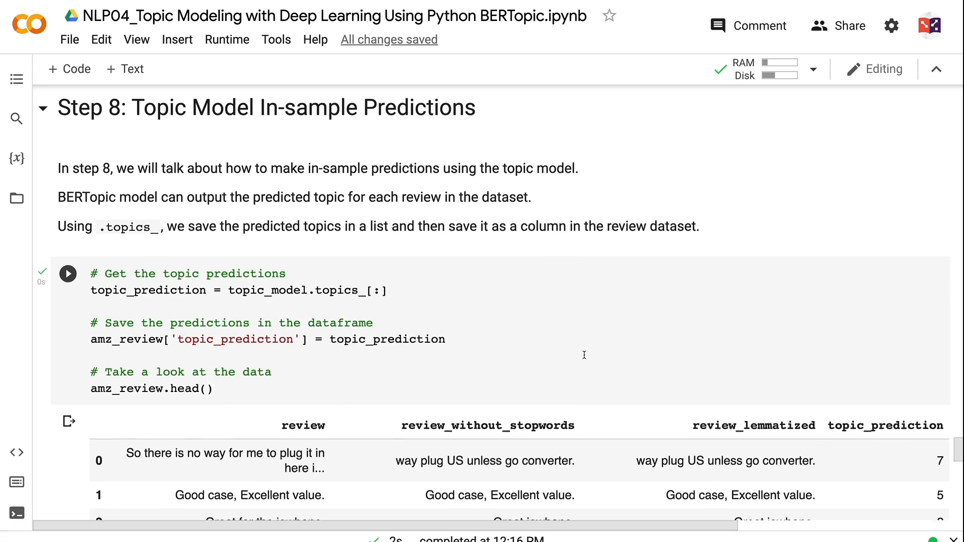
scroll("down", 3)
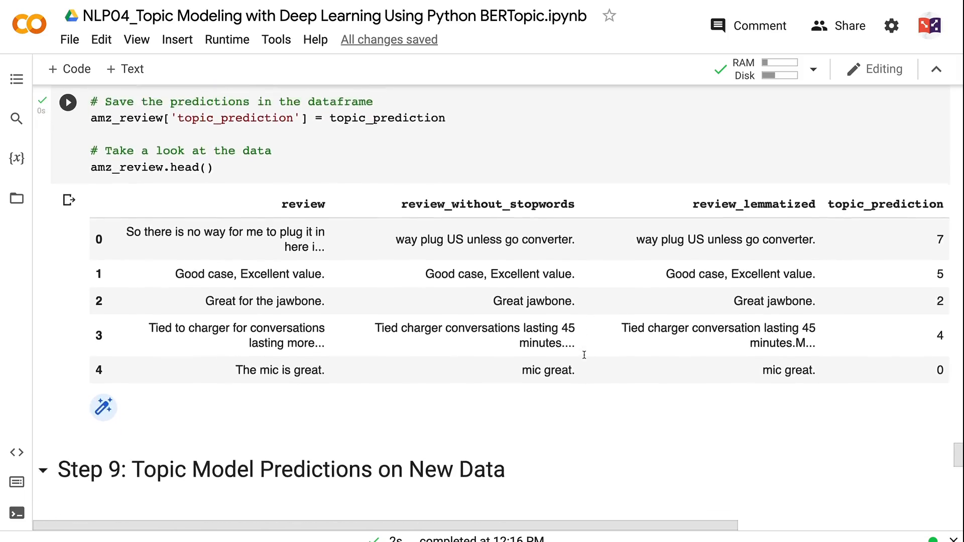
scroll("down", 3)
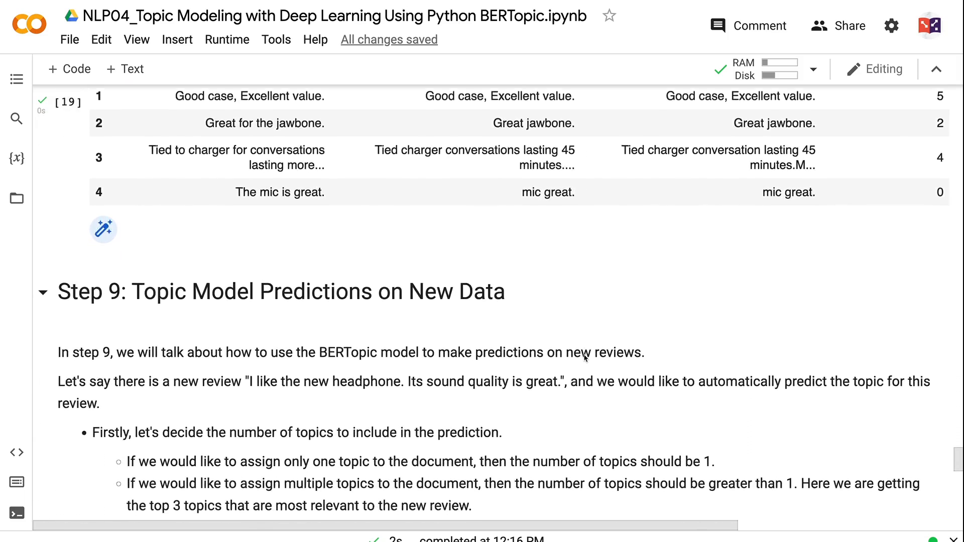
scroll("down", 3)
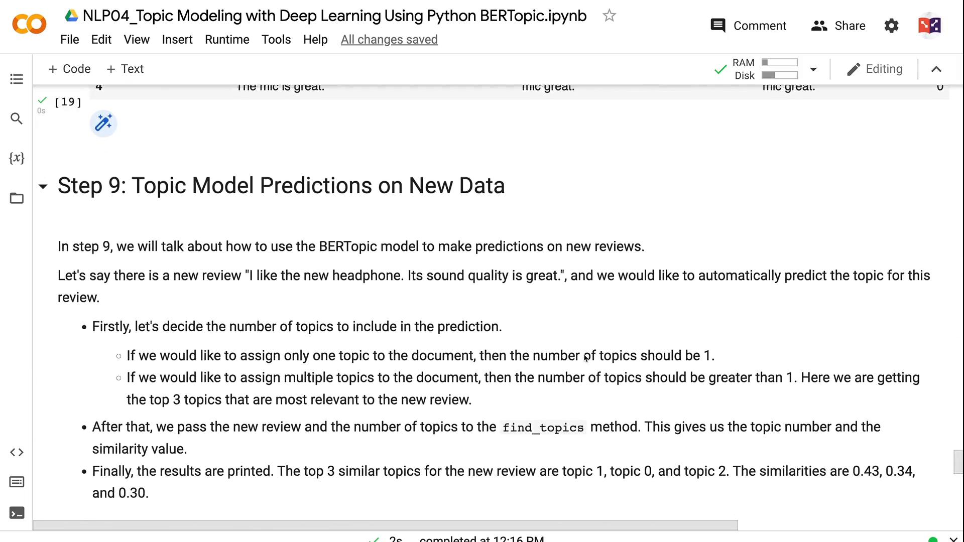
scroll("down", 3)
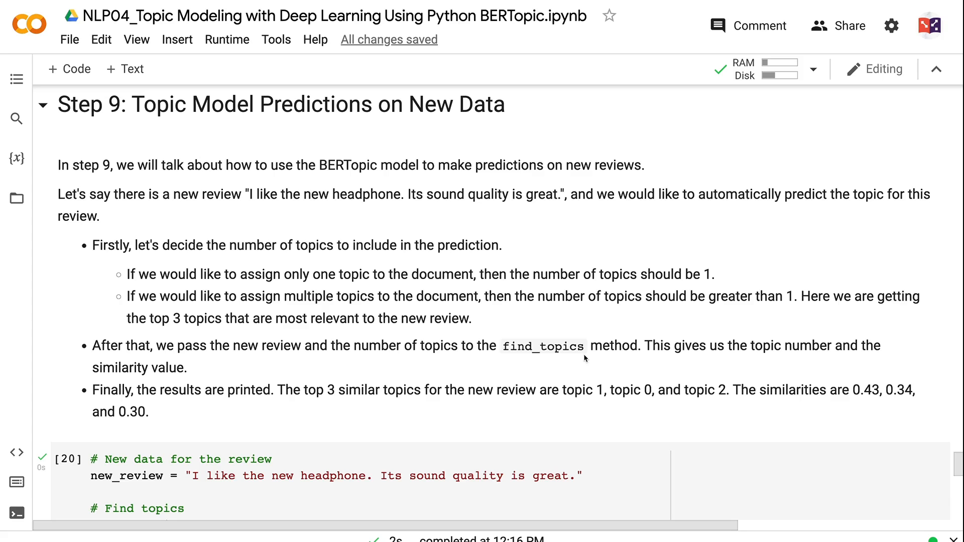
scroll("down", 3)
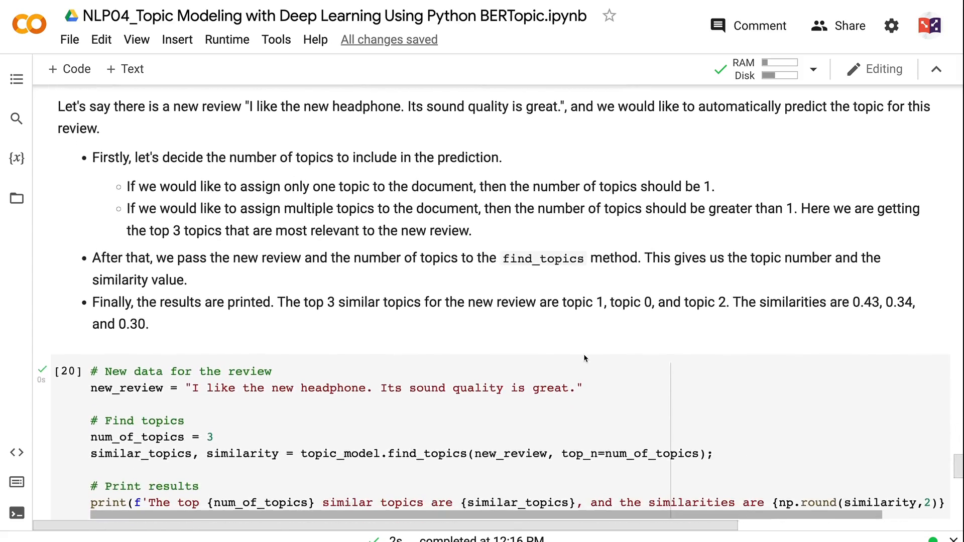
scroll("down", 3)
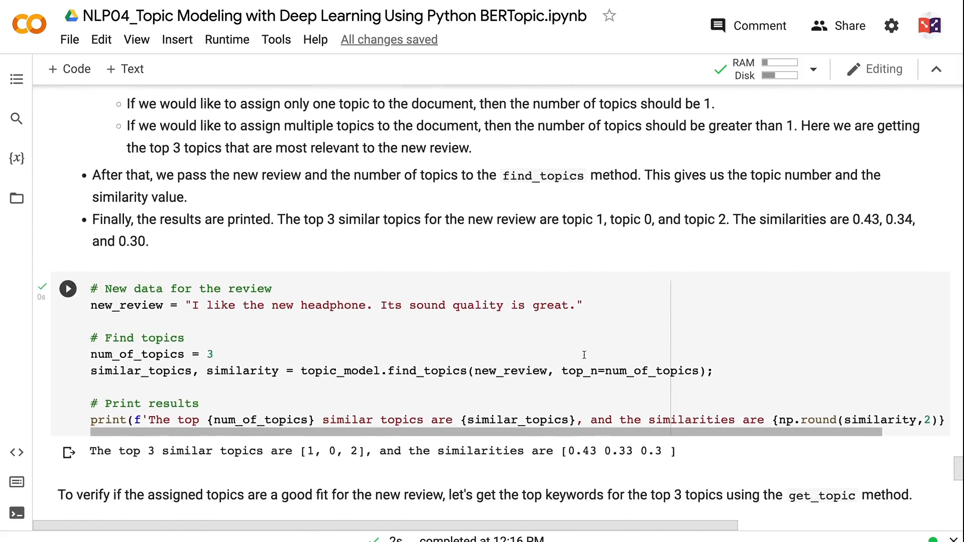
scroll("down", 3)
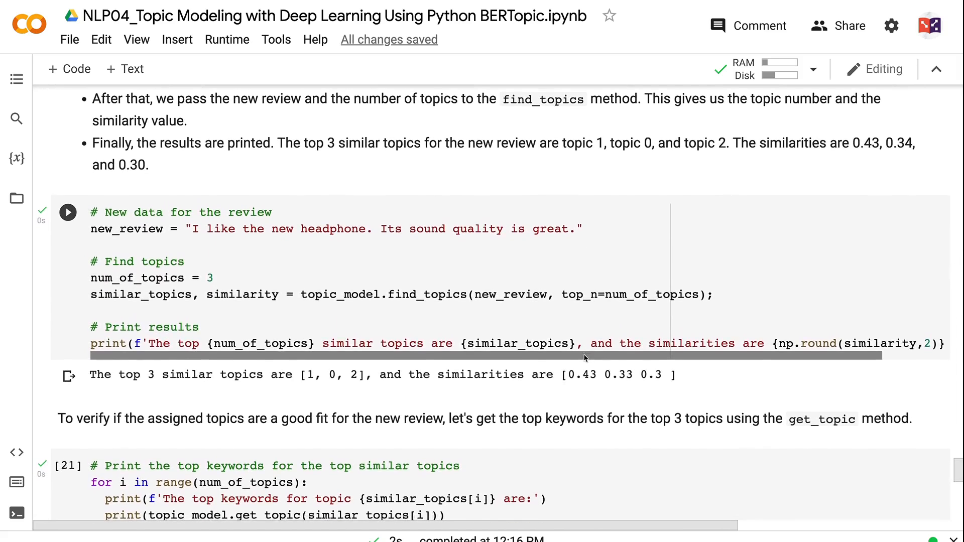
scroll("up", 3)
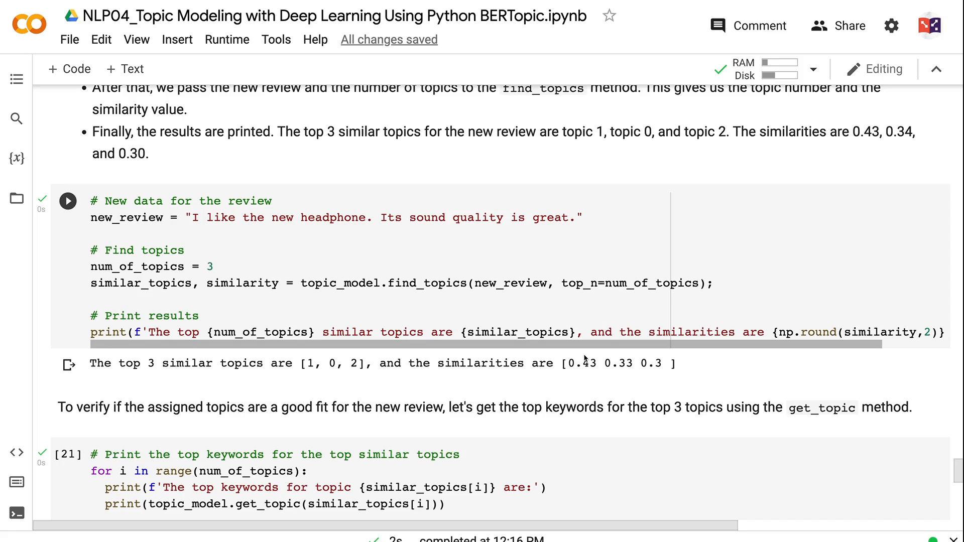
scroll("down", 3)
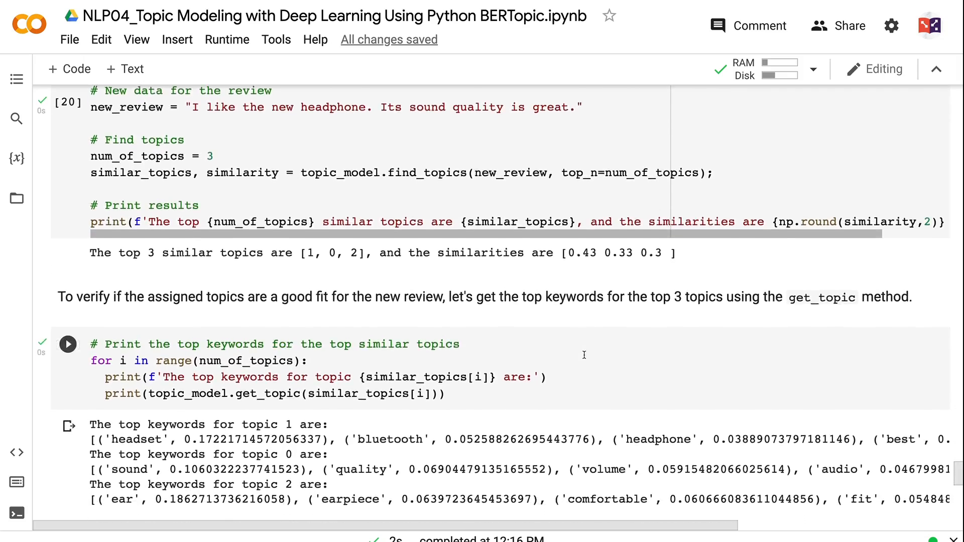
scroll("down", 3)
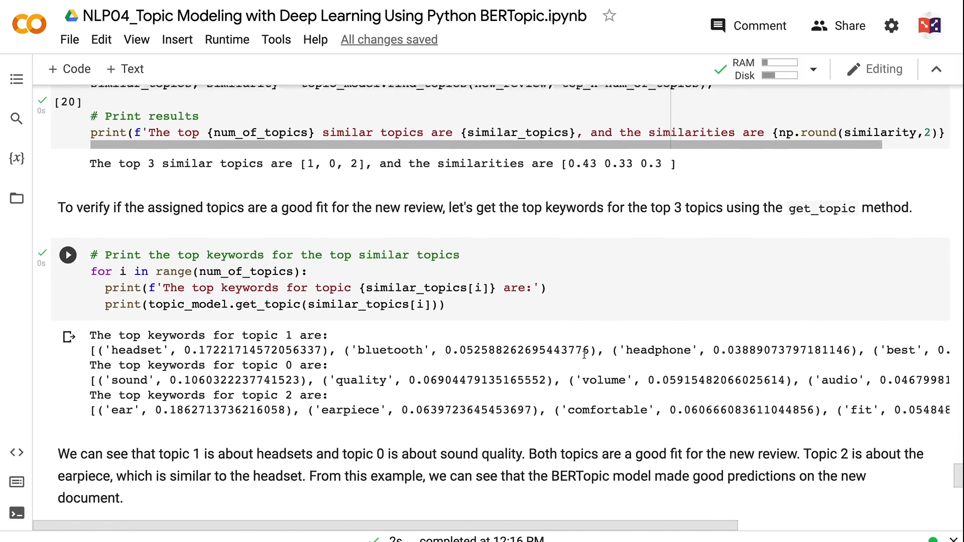
scroll("up", 3)
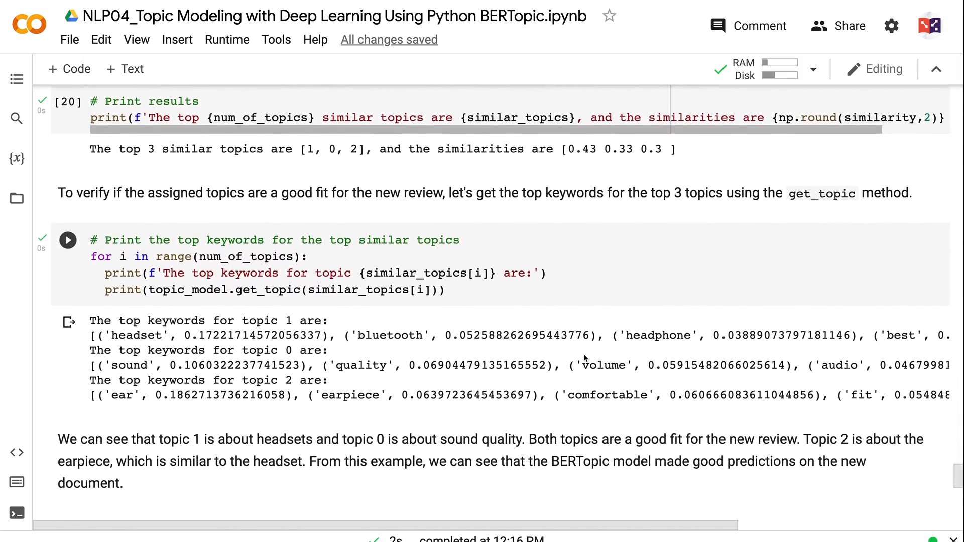
scroll("down", 3)
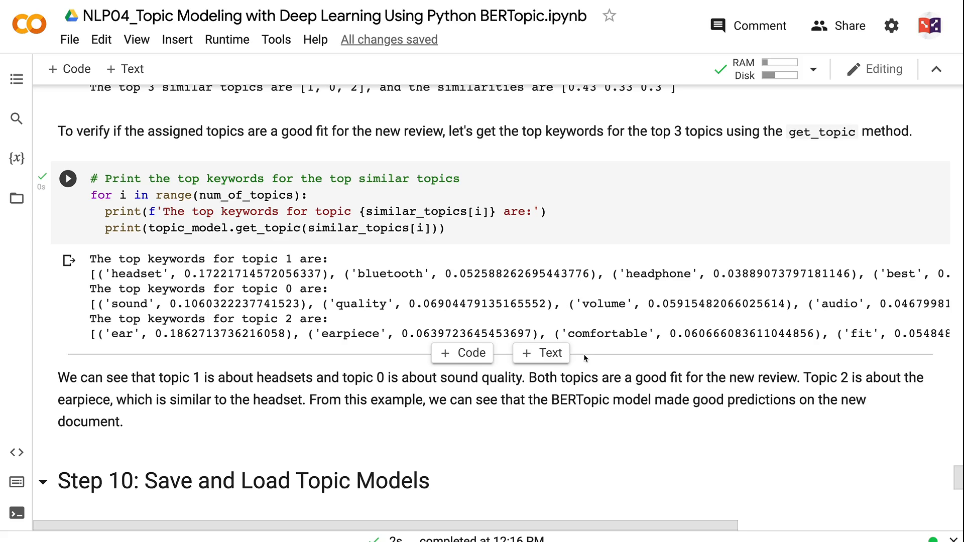
scroll("down", 3)
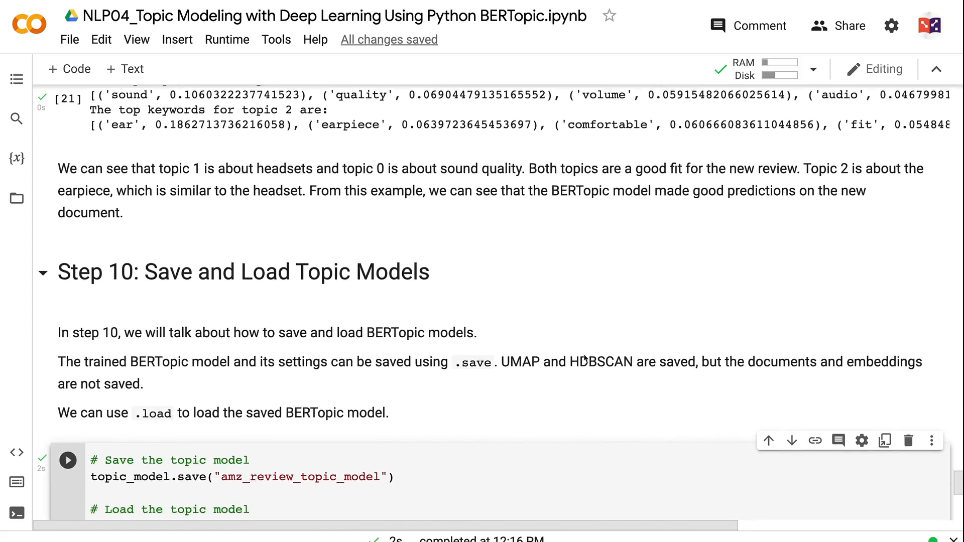
scroll("down", 3)
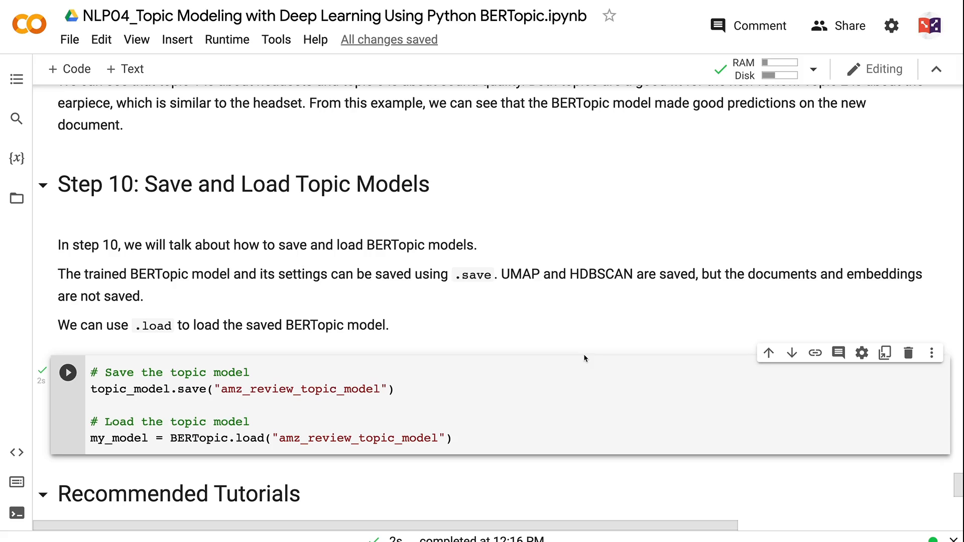
scroll("down", 3)
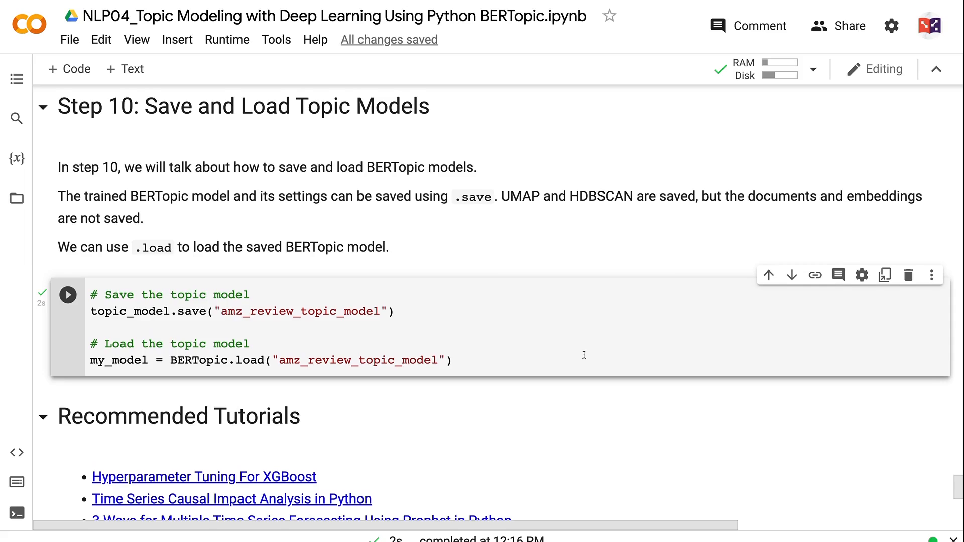
scroll("down", 3)
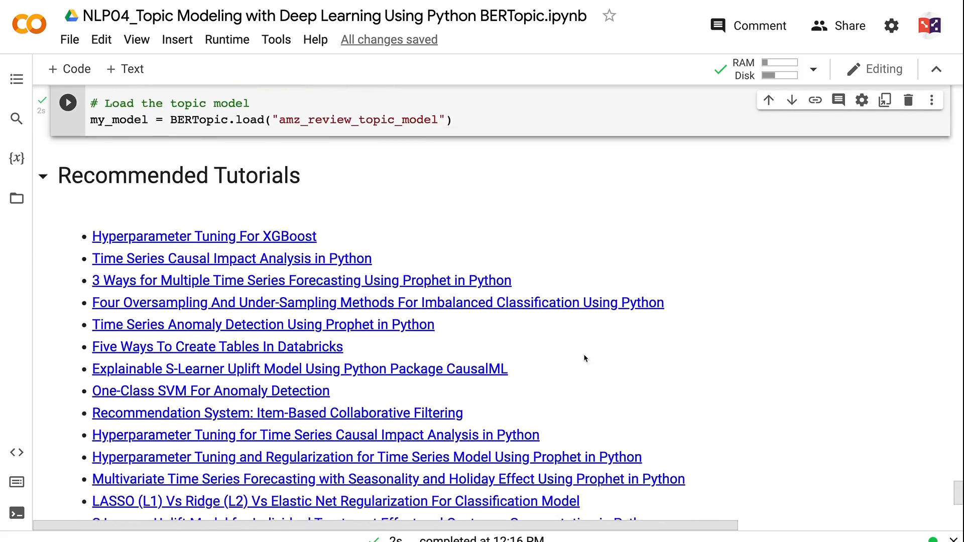
scroll("down", 3)
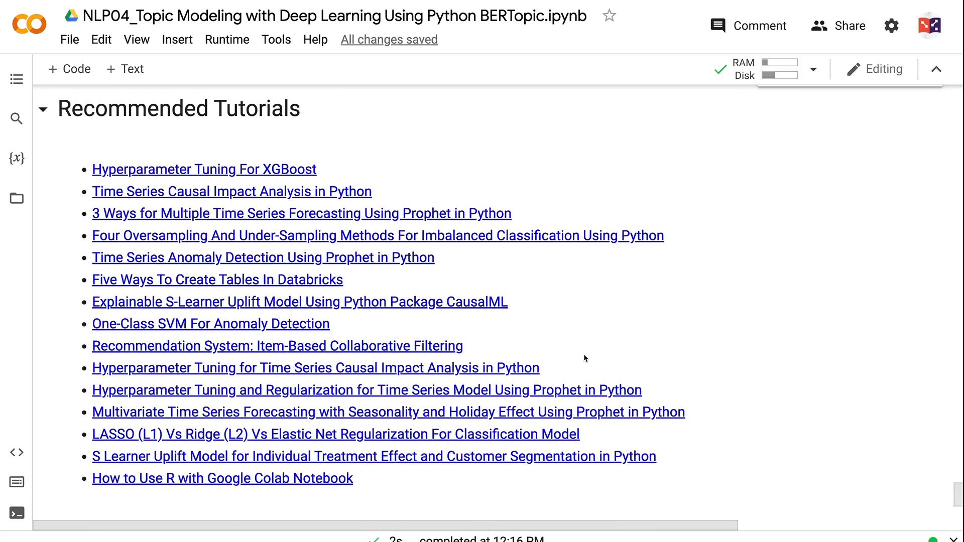